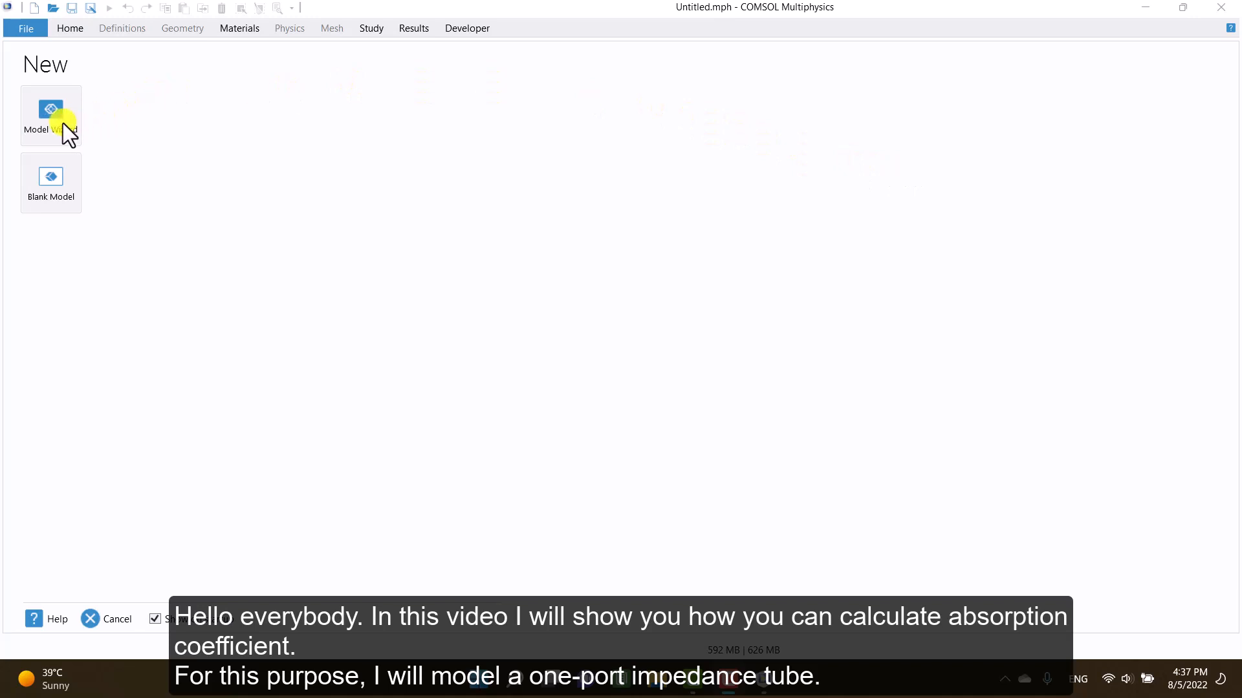
- In the Model Wizard, add the Acoustics > Pressure Acoustics, Frequency Domain interface
{"action": "left_click", "coordinate": [50, 116]}
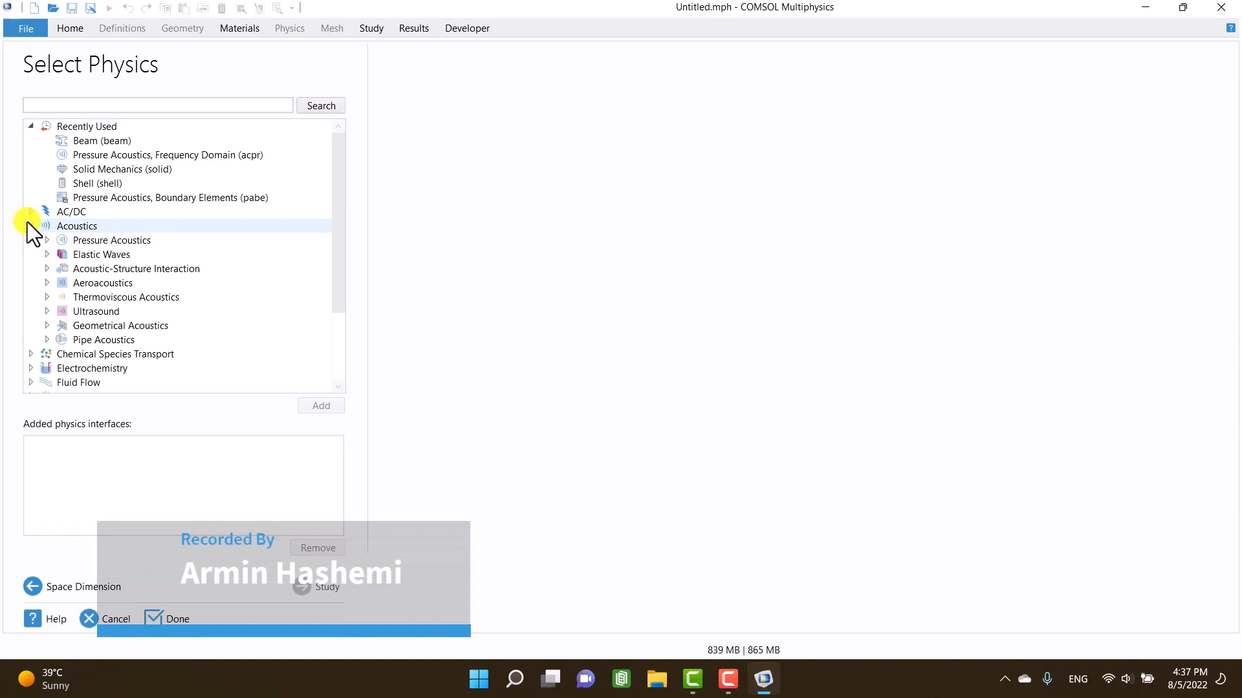
{"action": "left_click", "coordinate": [46, 240]}
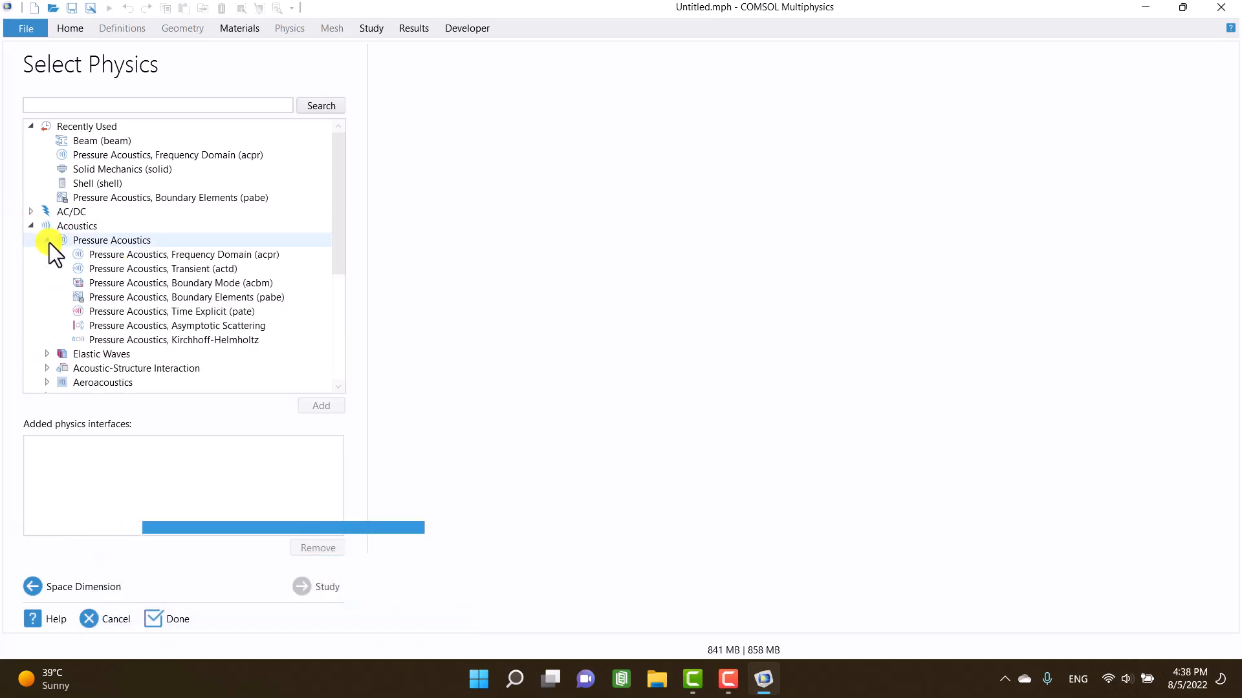
{"action": "left_click", "coordinate": [162, 268]}
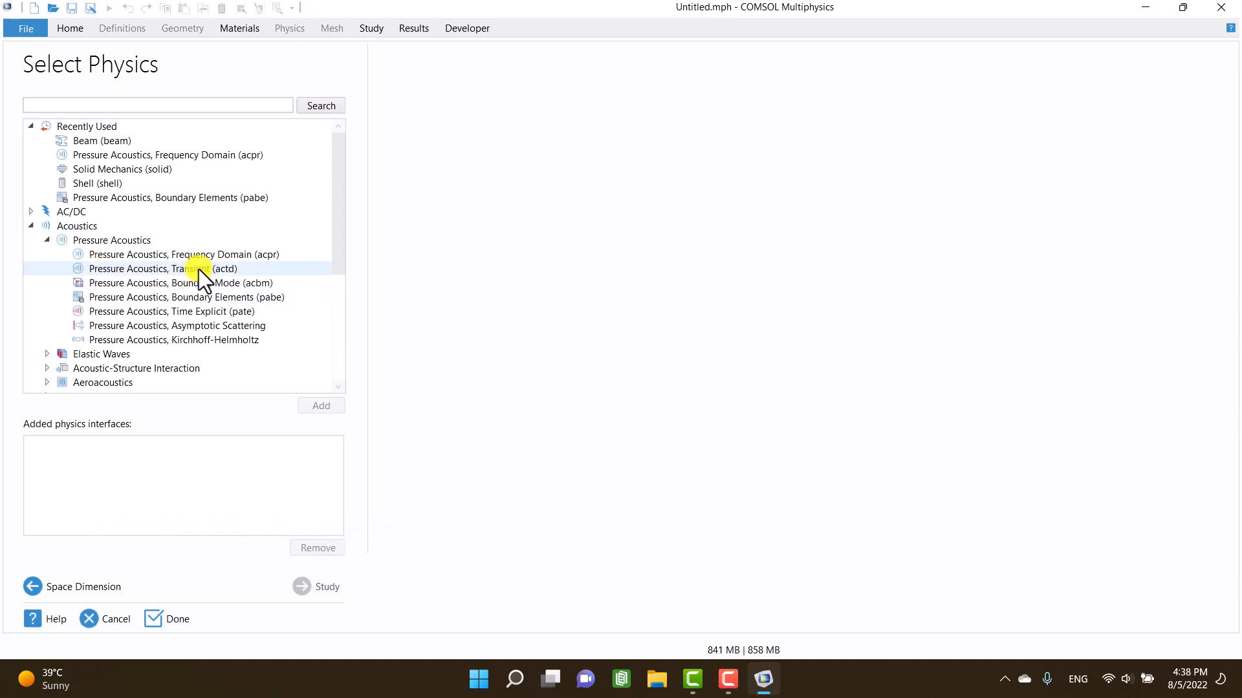
{"action": "left_click", "coordinate": [183, 254]}
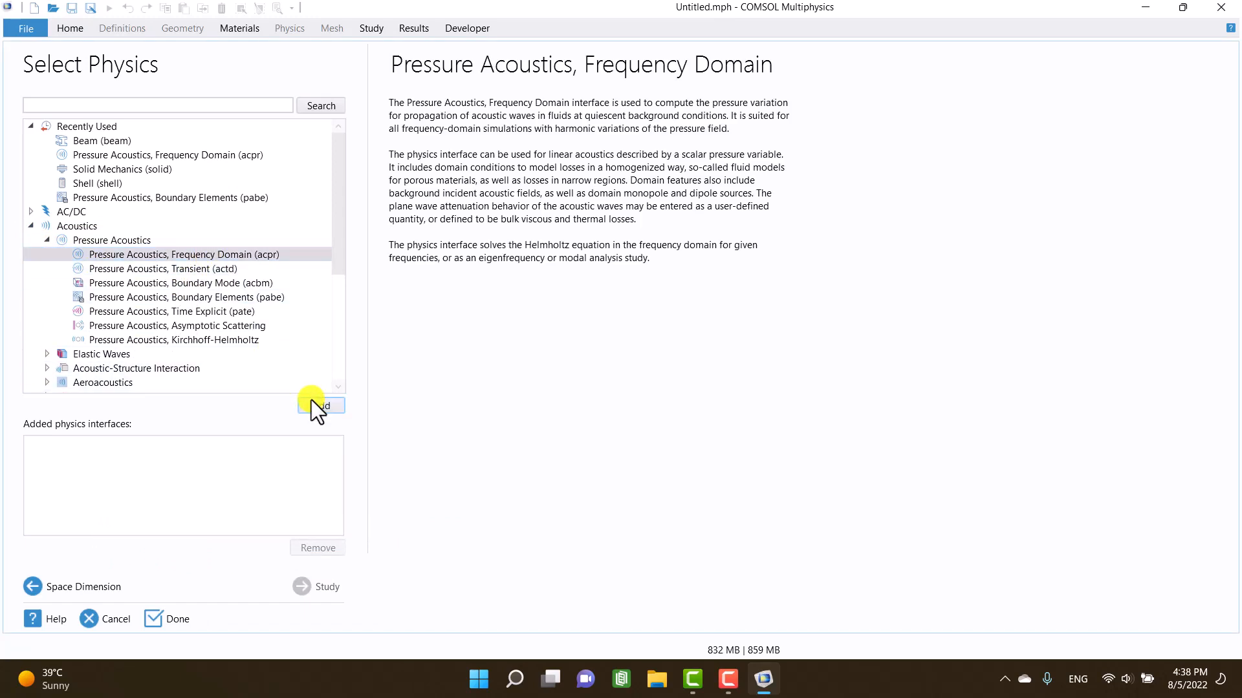
{"action": "left_click", "coordinate": [321, 405]}
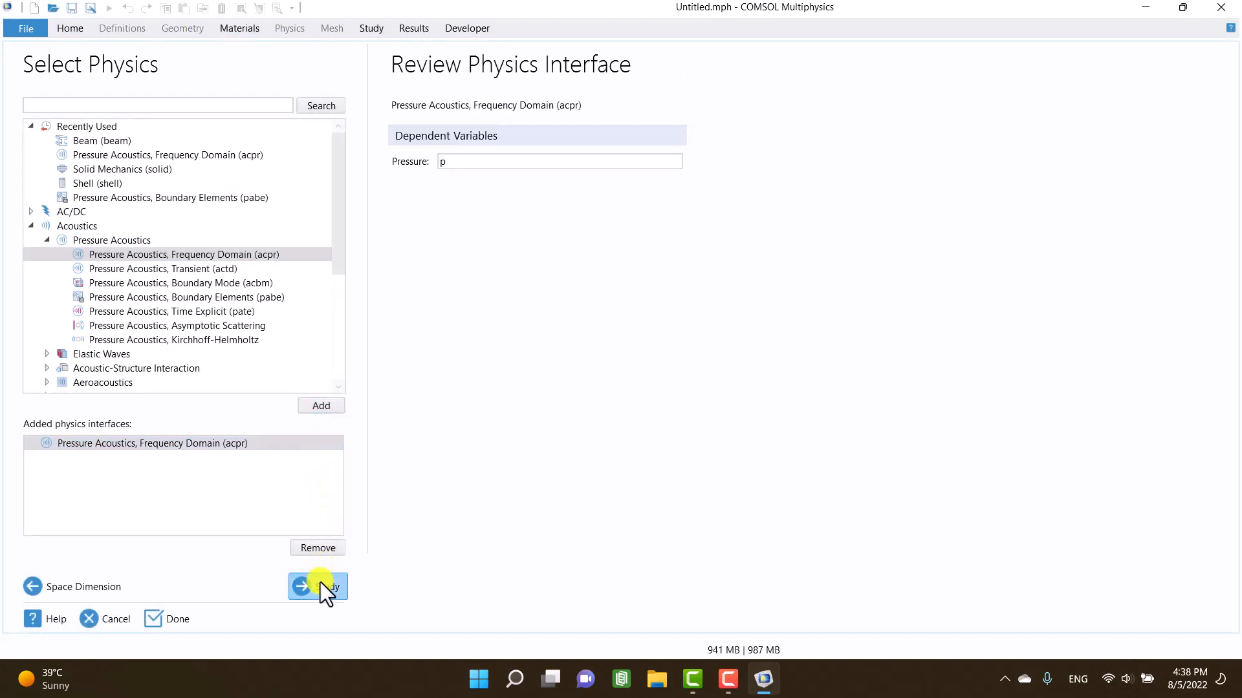
{"action": "left_click", "coordinate": [317, 586]}
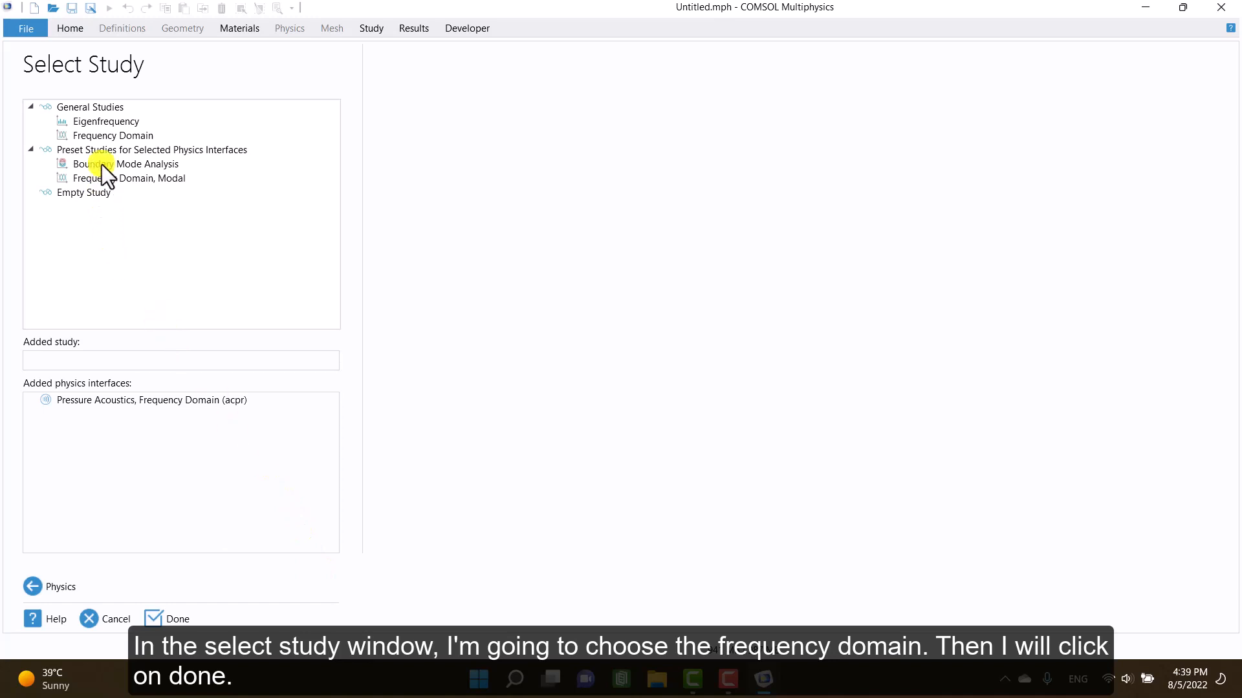
- Choose the General Studies > Frequency Domain study and finish the wizard
{"action": "left_click", "coordinate": [112, 135]}
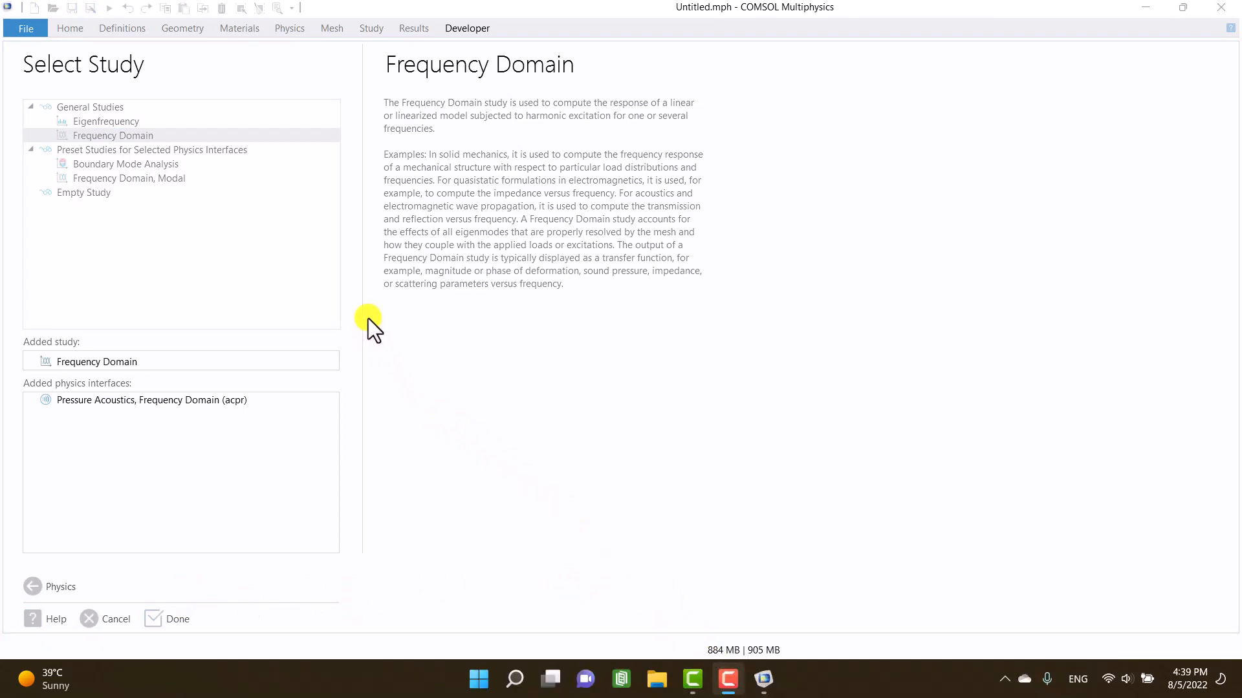
{"action": "left_click", "coordinate": [177, 619]}
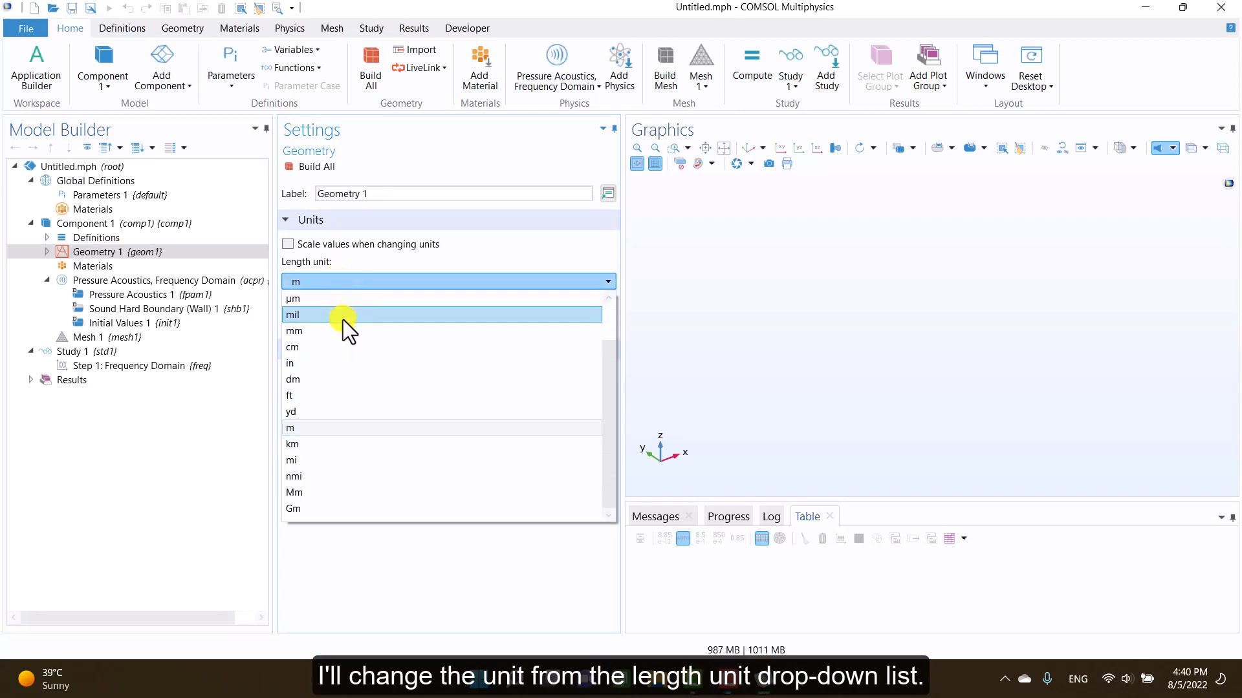
- Set the geometry length unit to mm and bring up the material library for Air
{"action": "left_click", "coordinate": [297, 331]}
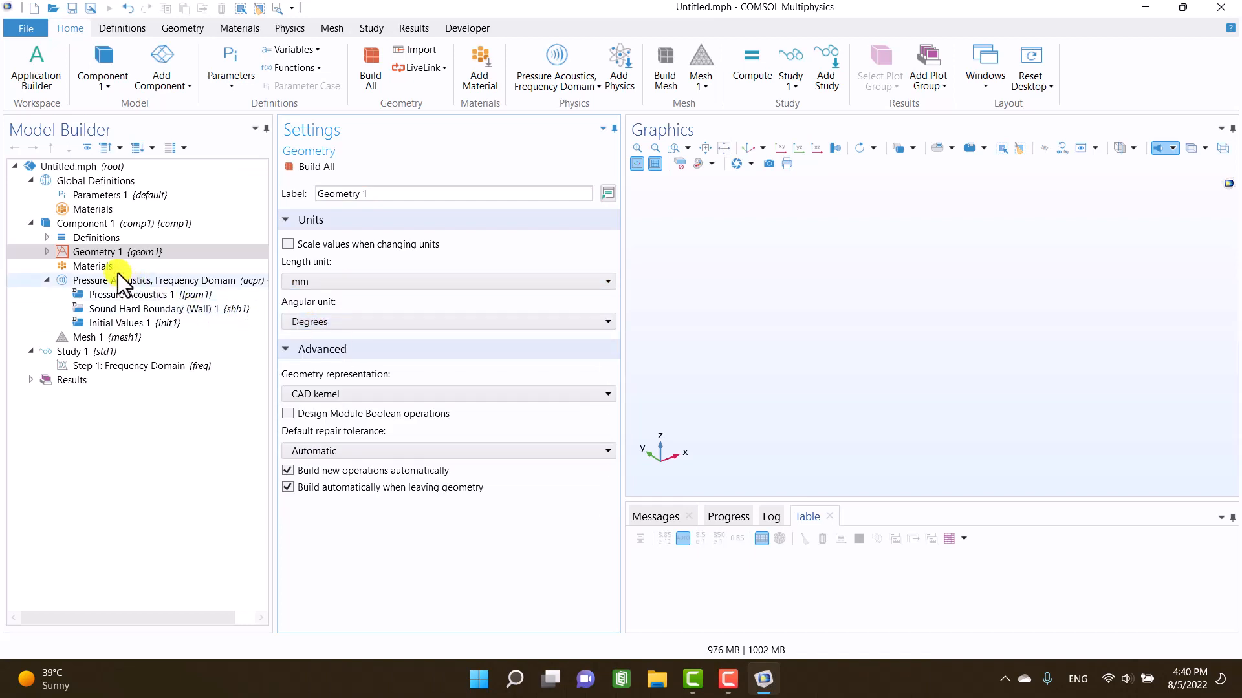
{"action": "right_click", "coordinate": [93, 265]}
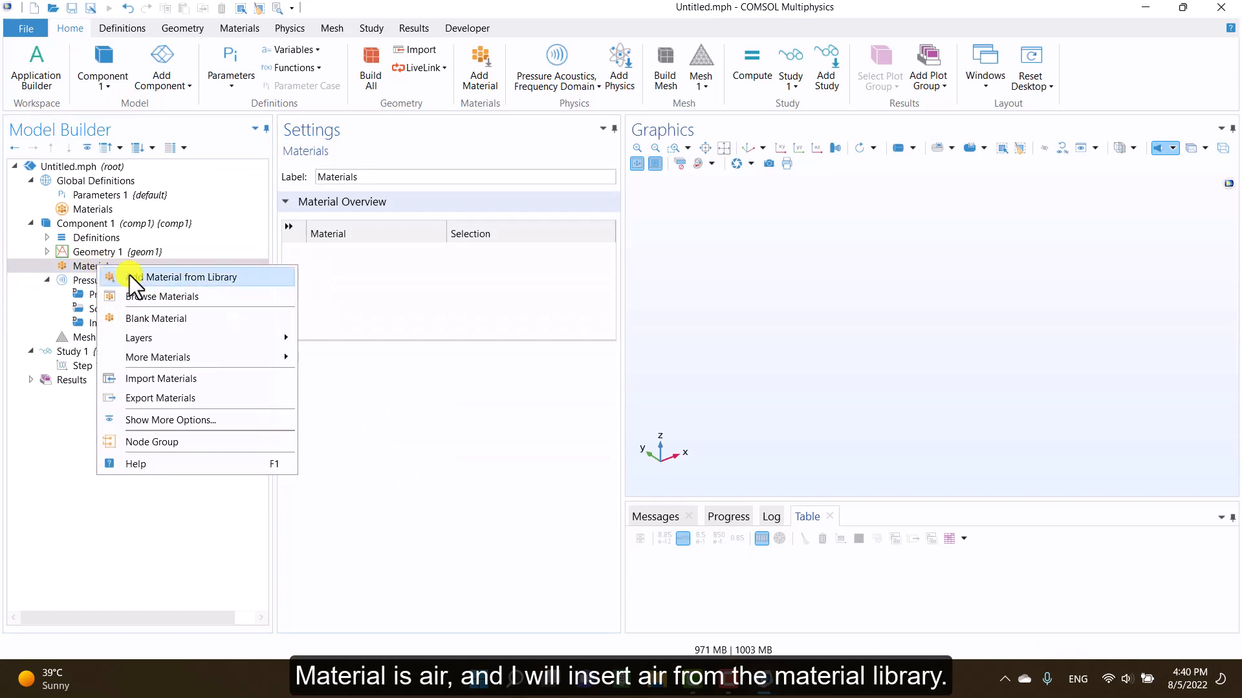
{"action": "left_click", "coordinate": [190, 277]}
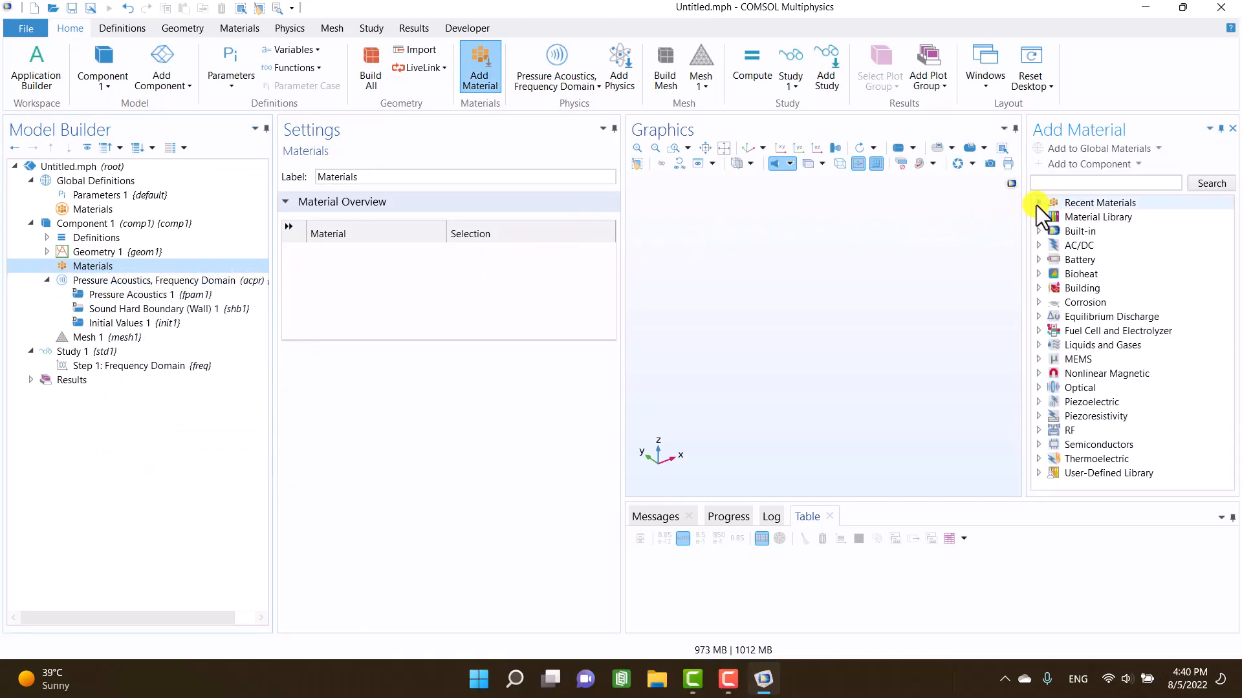
{"action": "mouse_move", "coordinate": [1079, 230]}
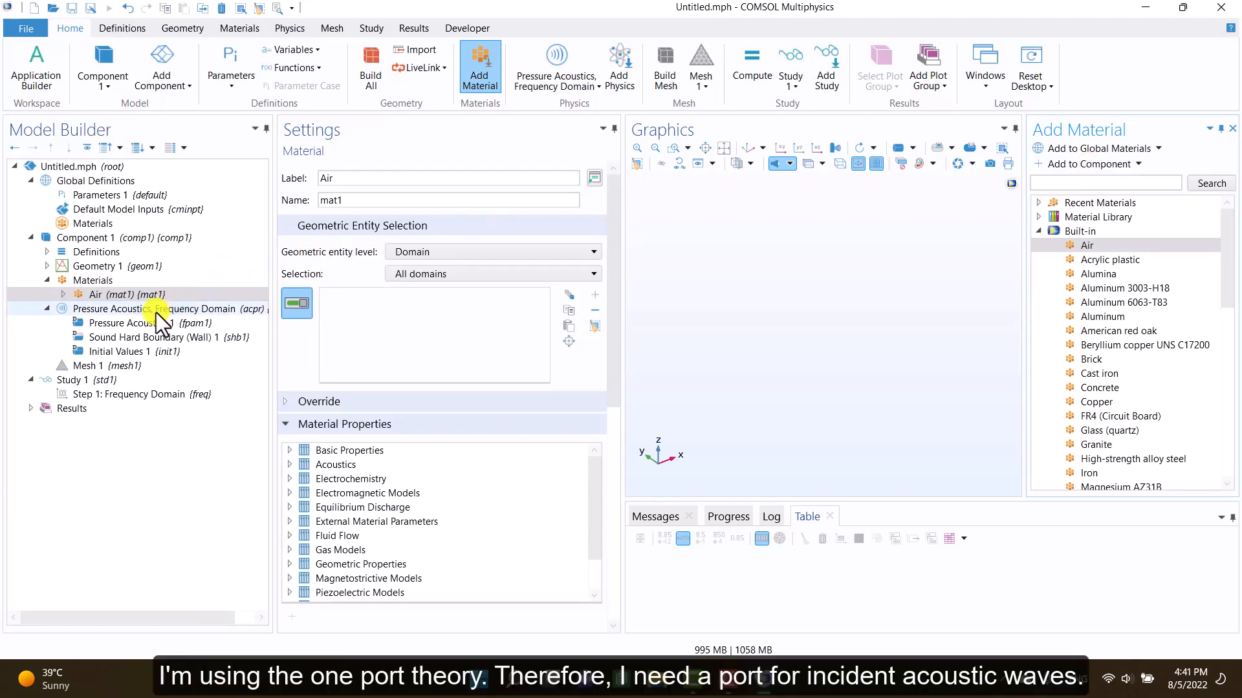
- Add a Port boundary condition to Pressure Acoustics, Frequency Domain
{"action": "right_click", "coordinate": [142, 309]}
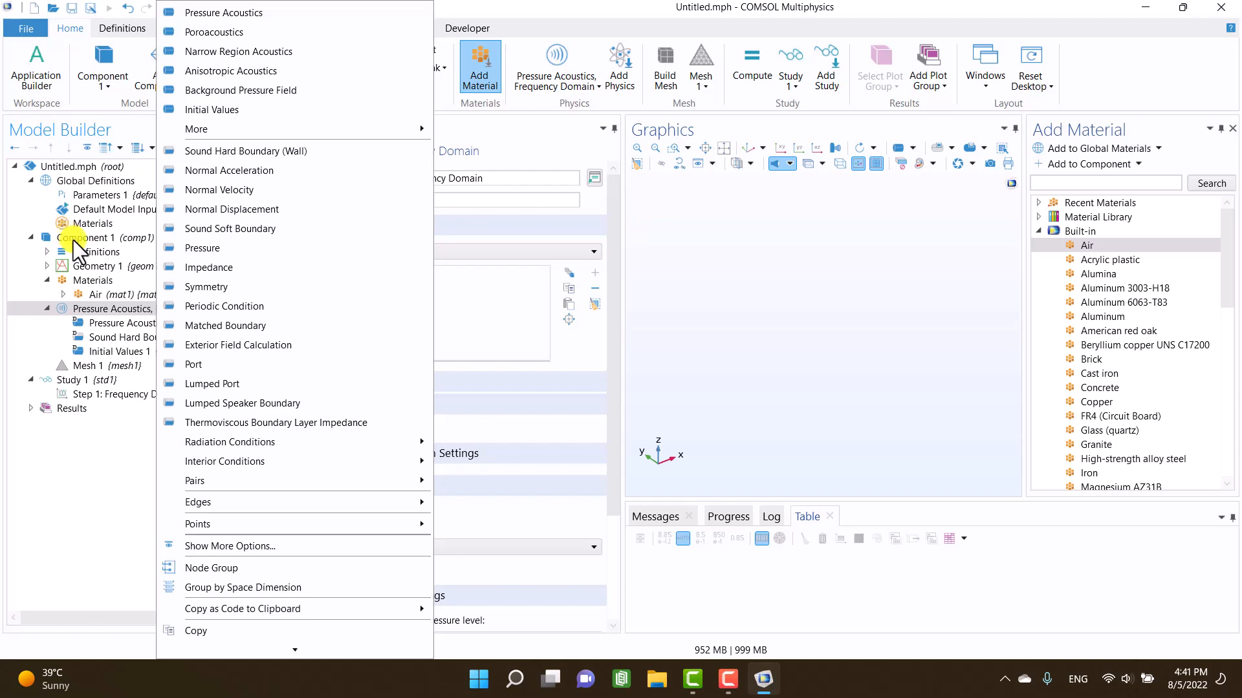
{"action": "left_click", "coordinate": [194, 365]}
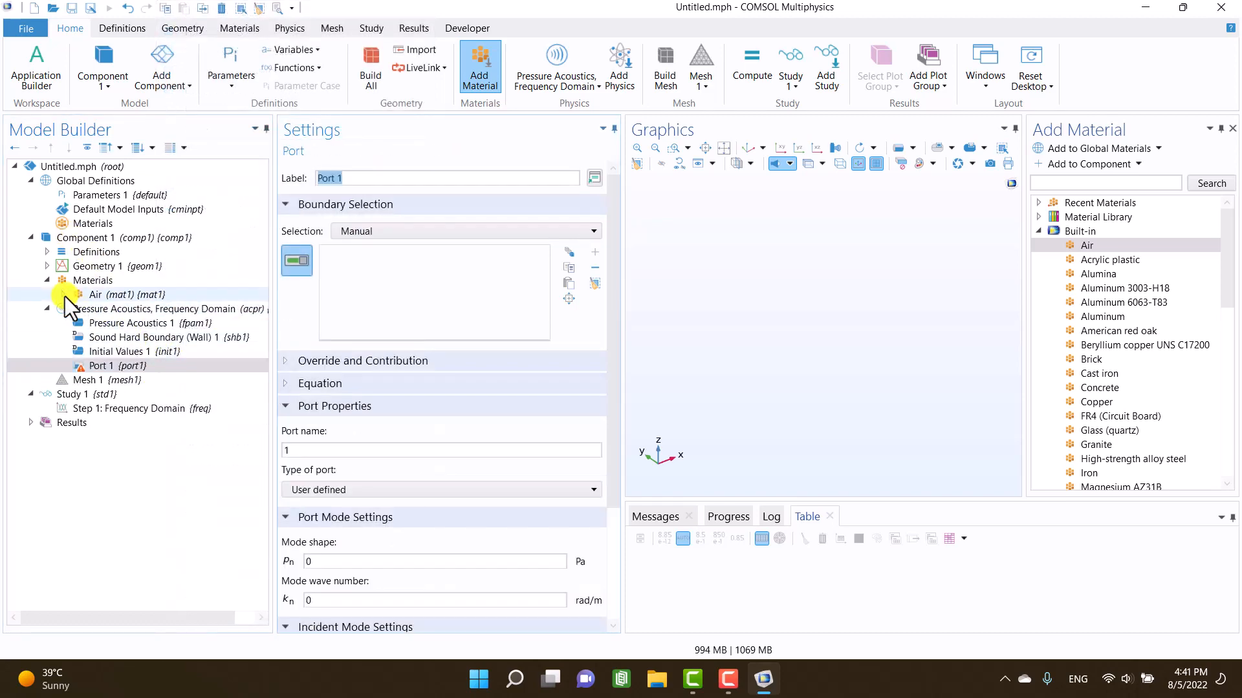
{"action": "left_click", "coordinate": [101, 266]}
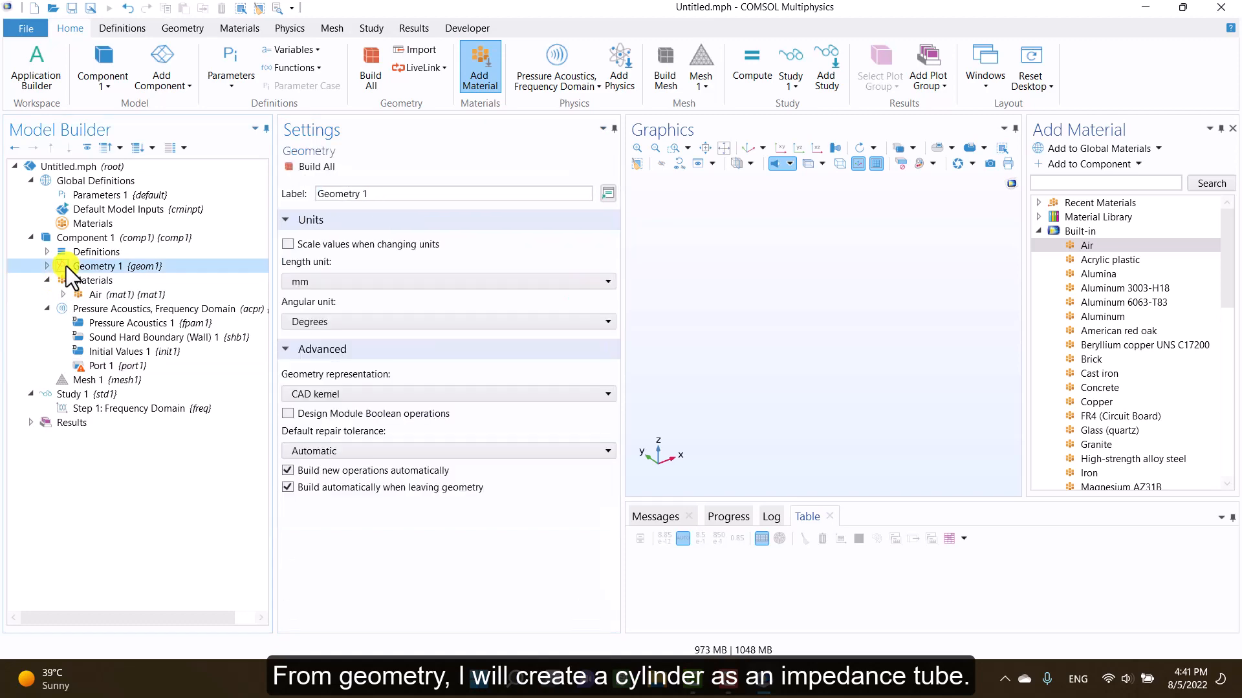
- Add a cylinder with radius 25 mm and height 200 mm along the x-axis
{"action": "right_click", "coordinate": [98, 266]}
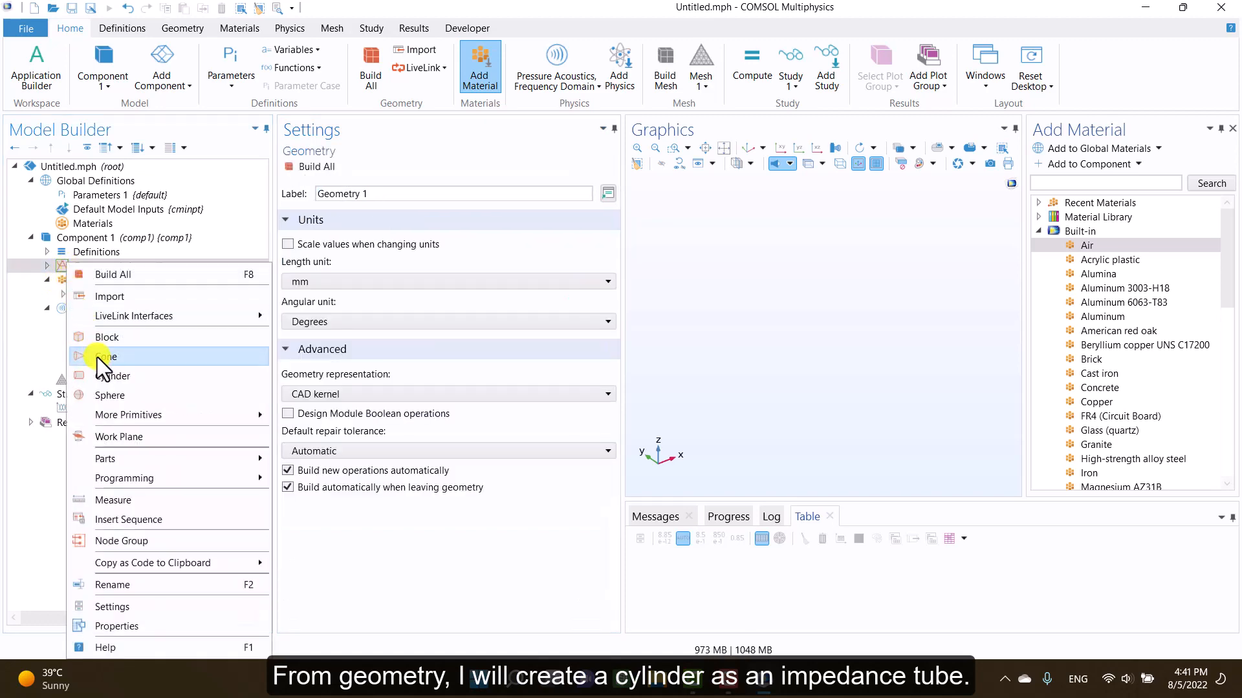
{"action": "left_click", "coordinate": [110, 356]}
{"action": "type", "text": "25"}
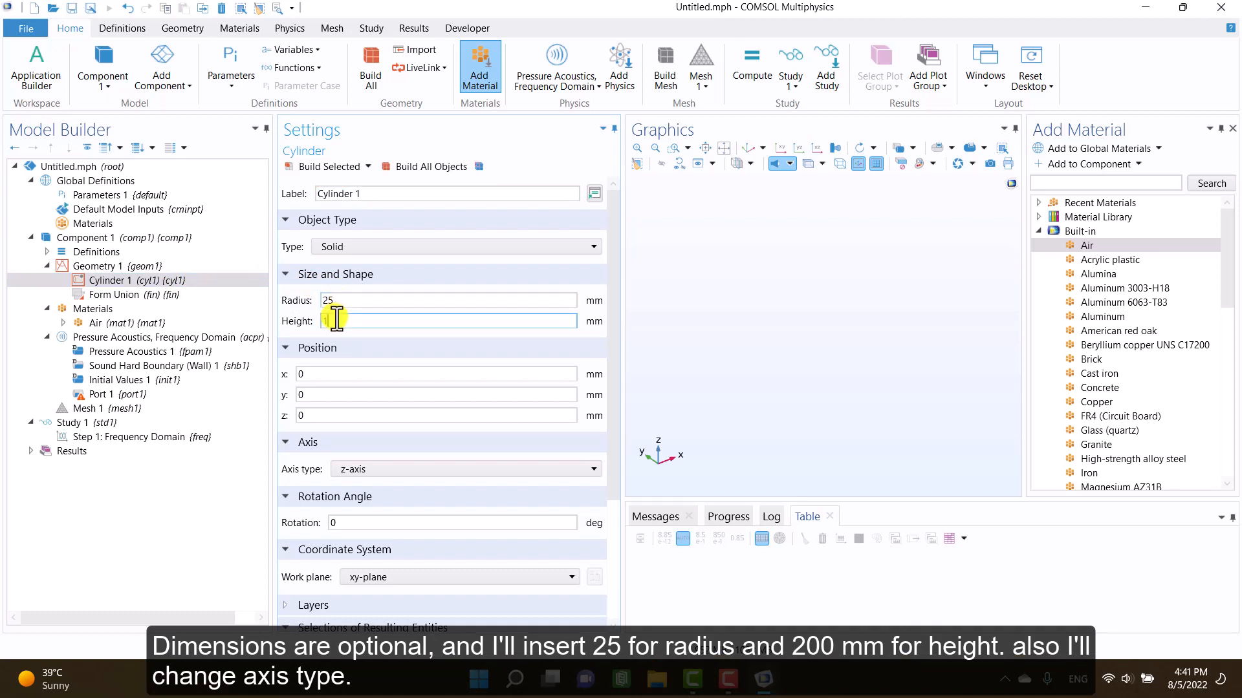
{"action": "type", "text": "200"}
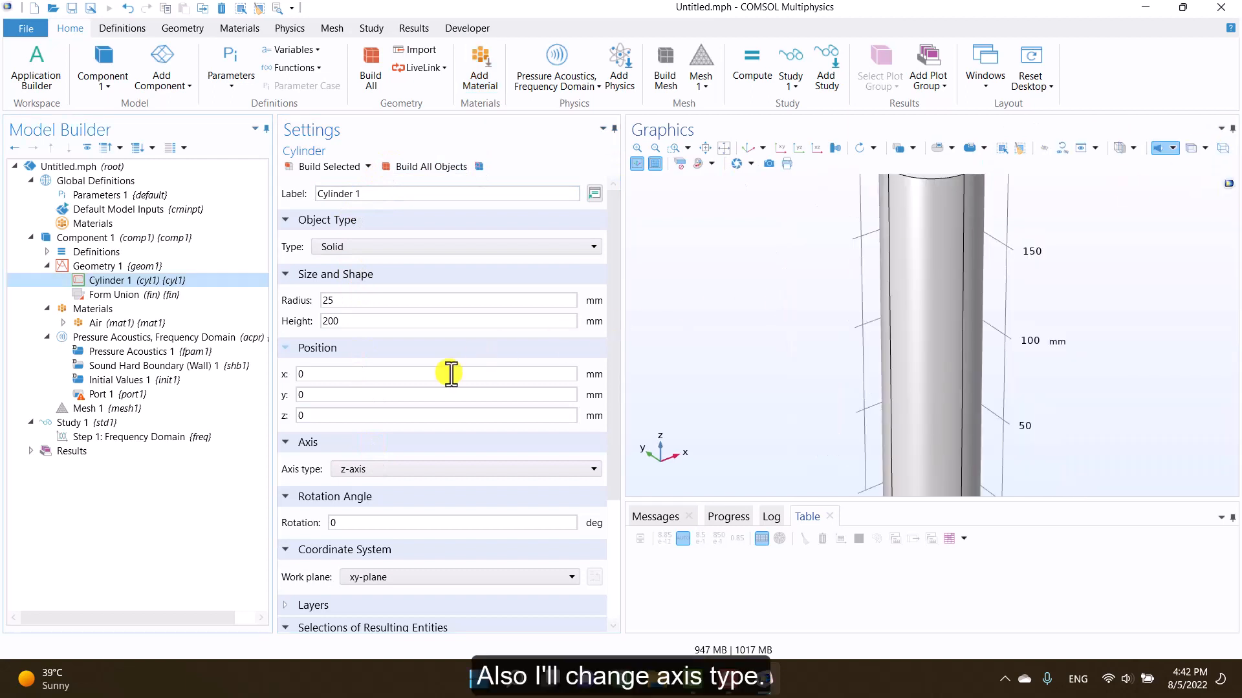
{"action": "left_click", "coordinate": [466, 469]}
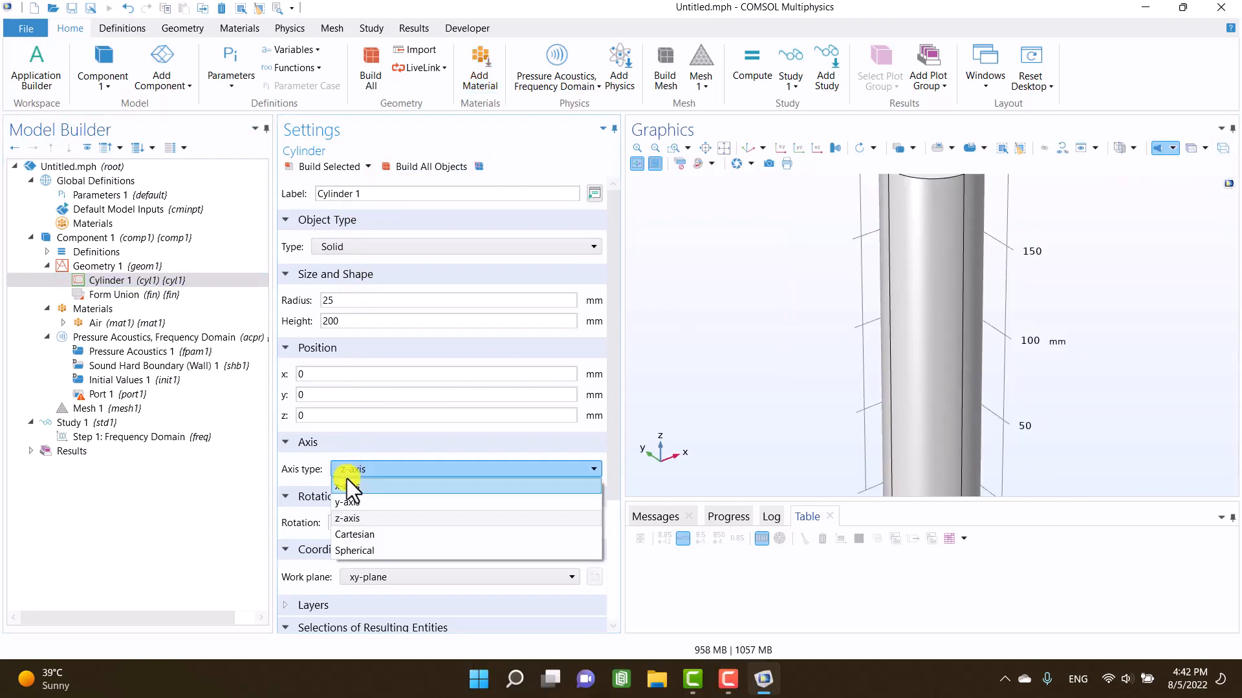
{"action": "left_click", "coordinate": [346, 484]}
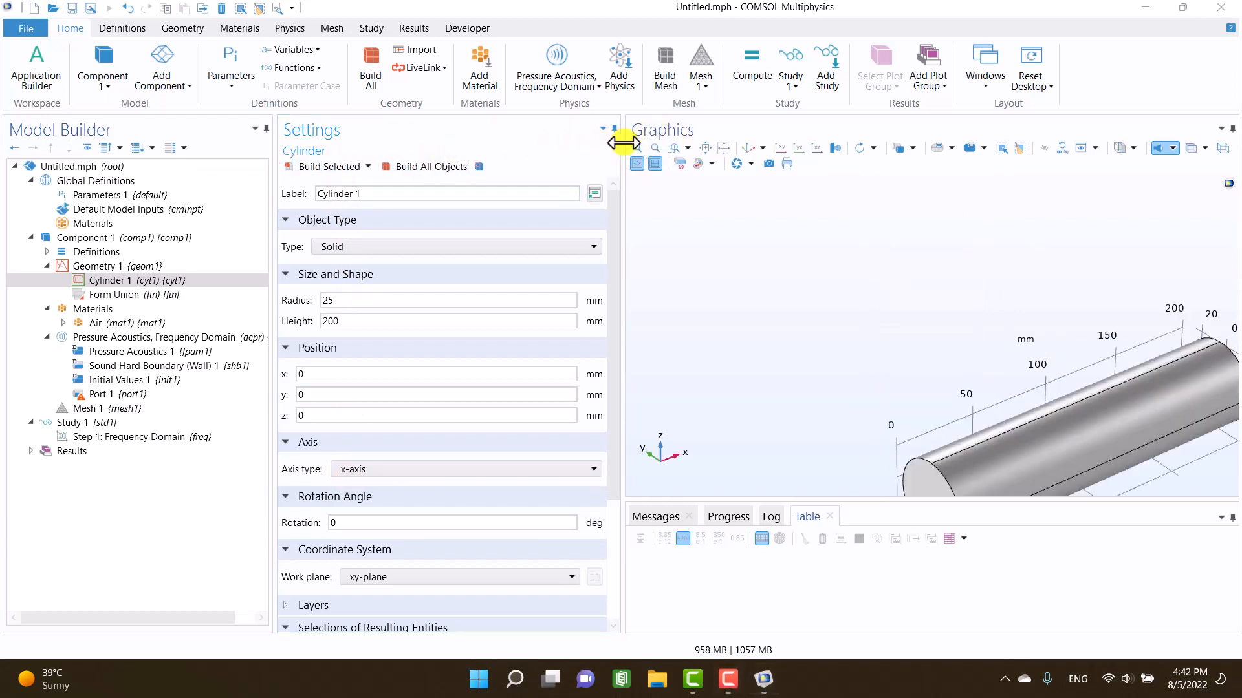
{"action": "mouse_move", "coordinate": [743, 155]}
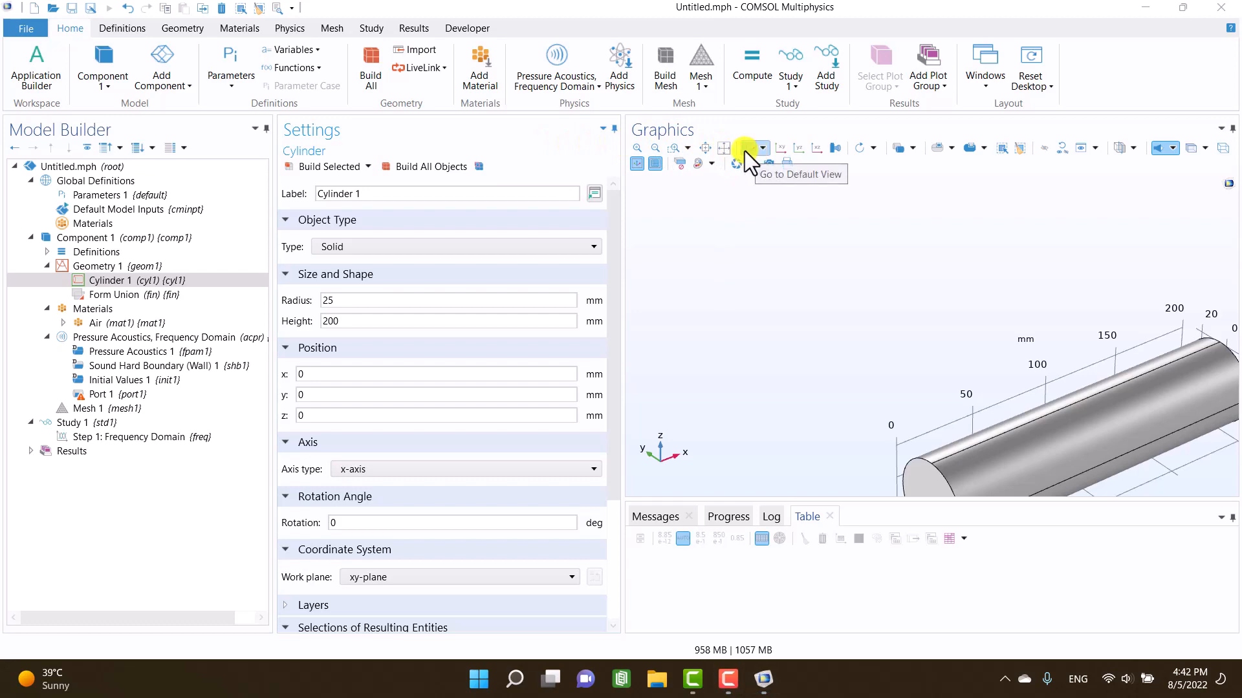
{"action": "left_click", "coordinate": [744, 148]}
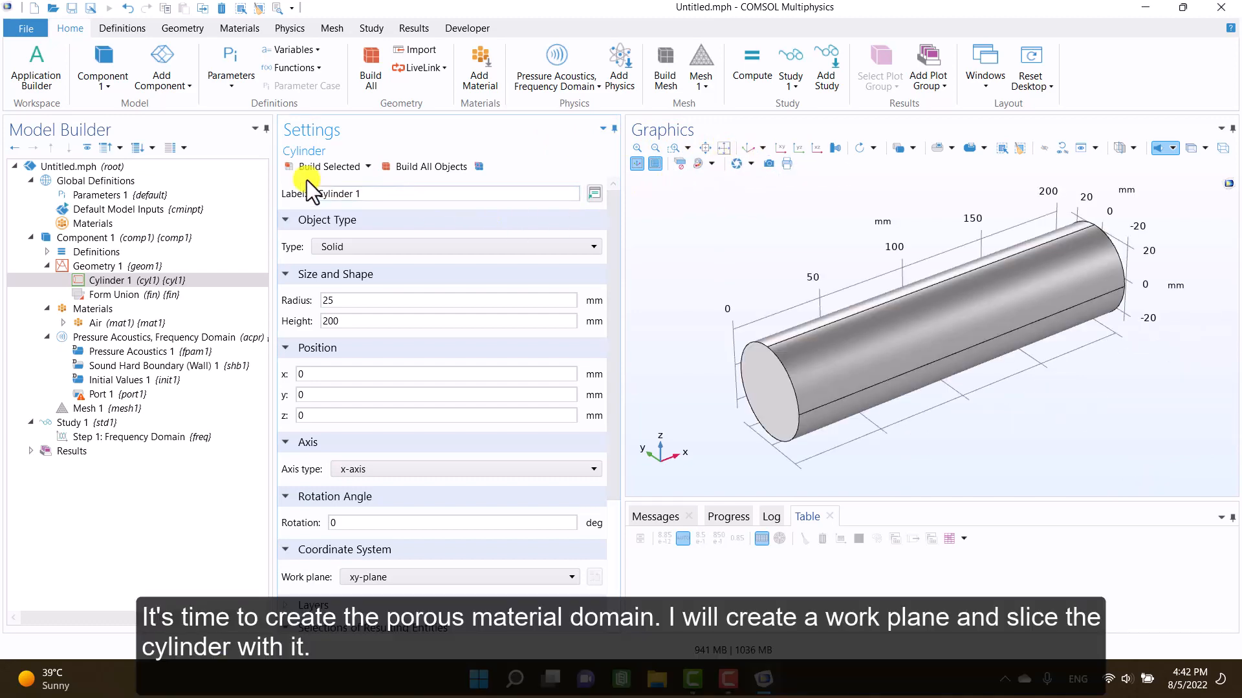
- Add a face-parallel work plane on the tube's end face, offset 30 mm with reversed normal
{"action": "right_click", "coordinate": [117, 266]}
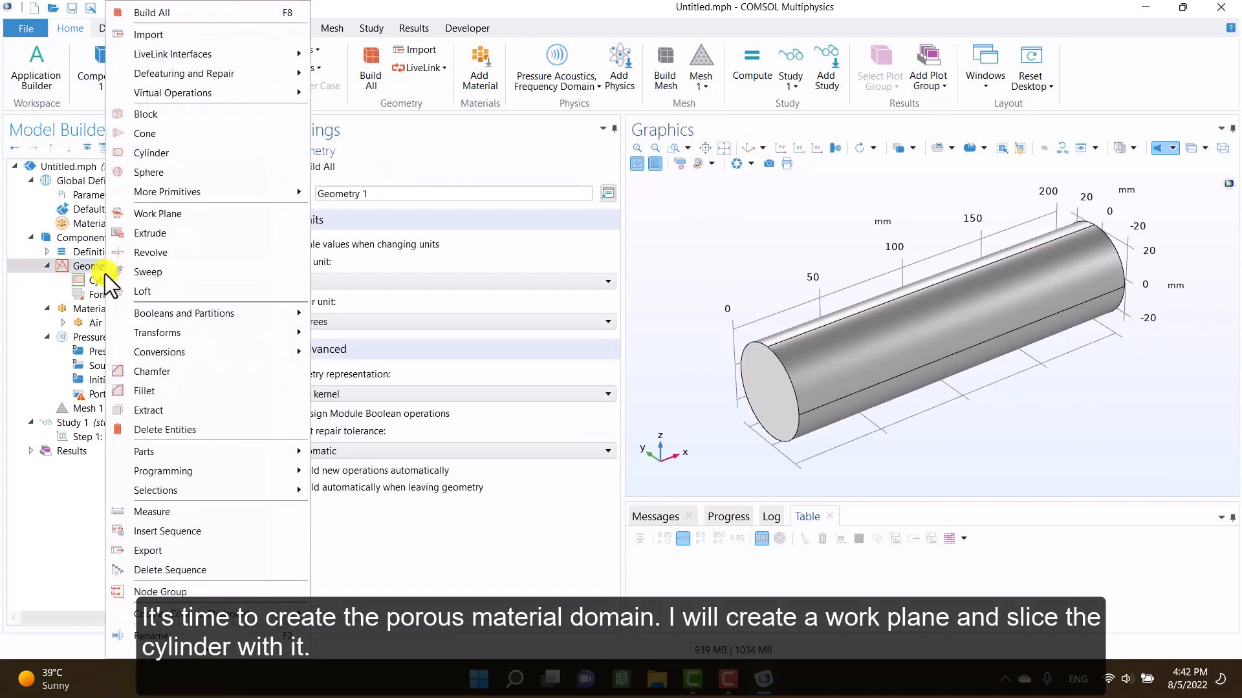
{"action": "mouse_move", "coordinate": [158, 214]}
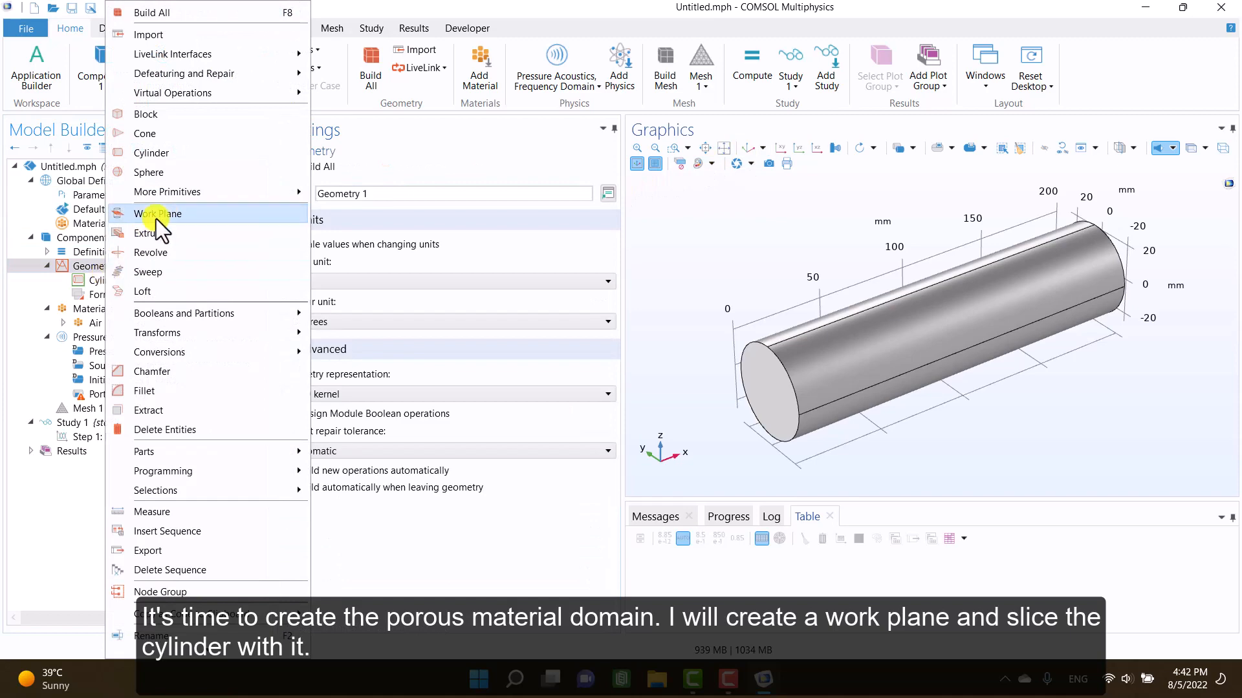
{"action": "left_click", "coordinate": [157, 213]}
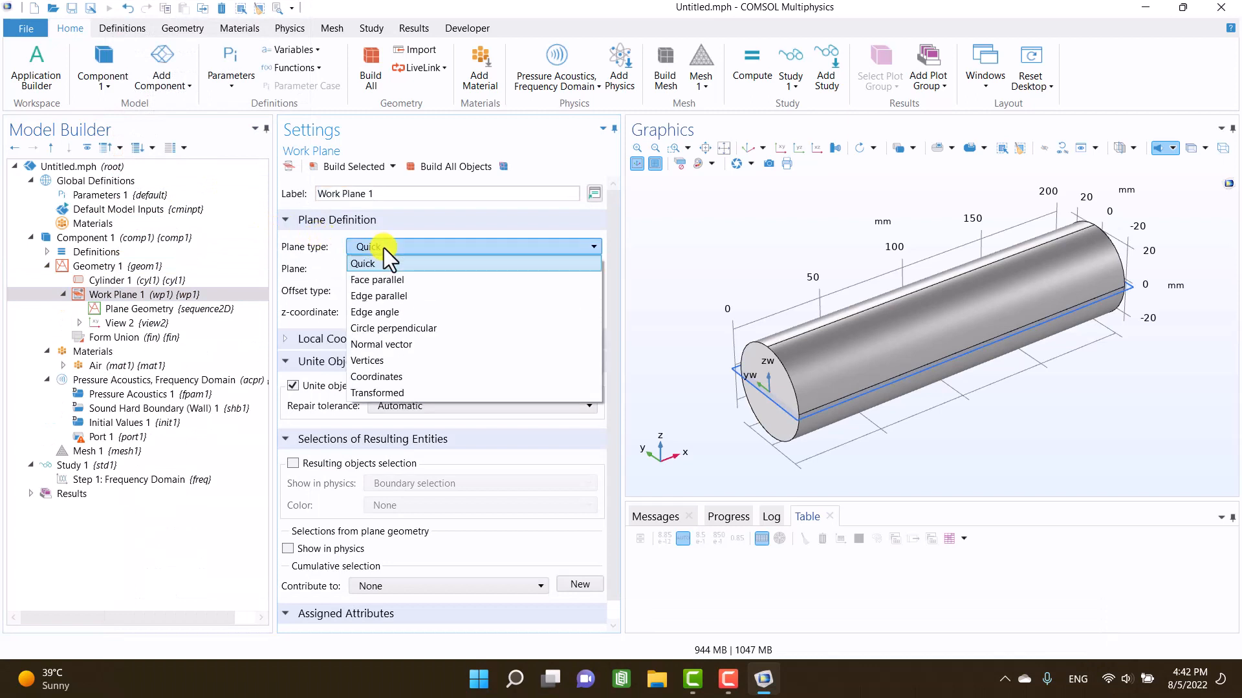
{"action": "left_click", "coordinate": [378, 279]}
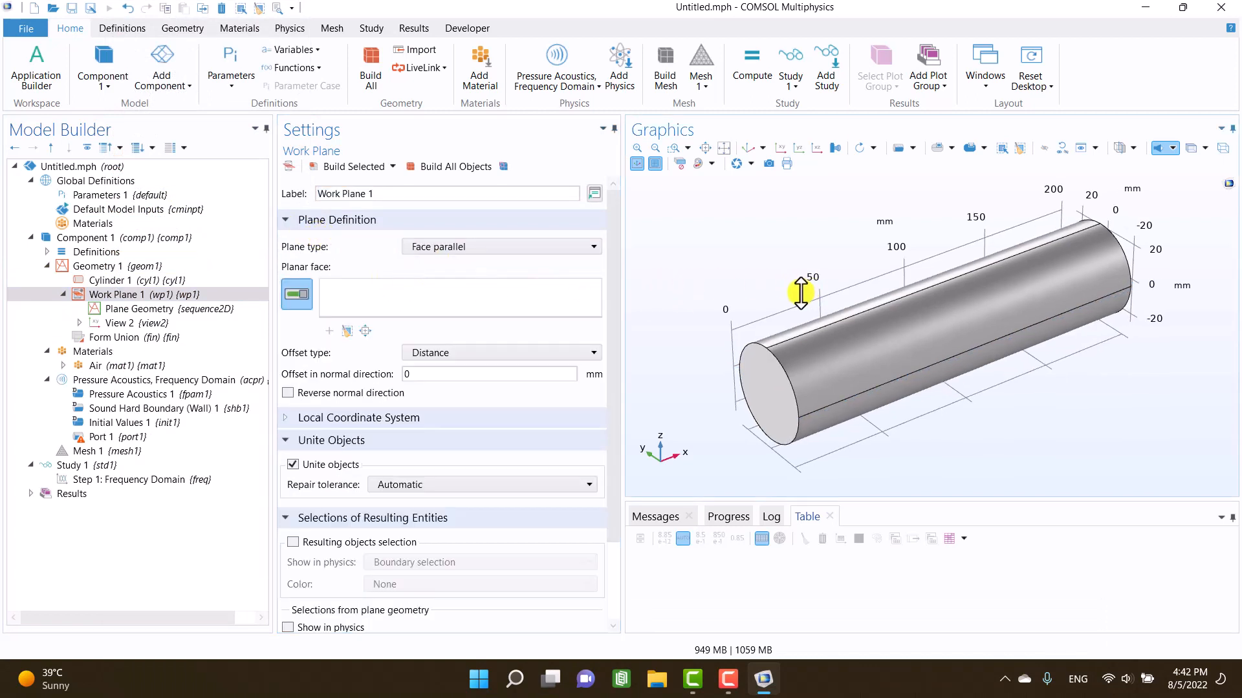
{"action": "left_click", "coordinate": [1066, 285]}
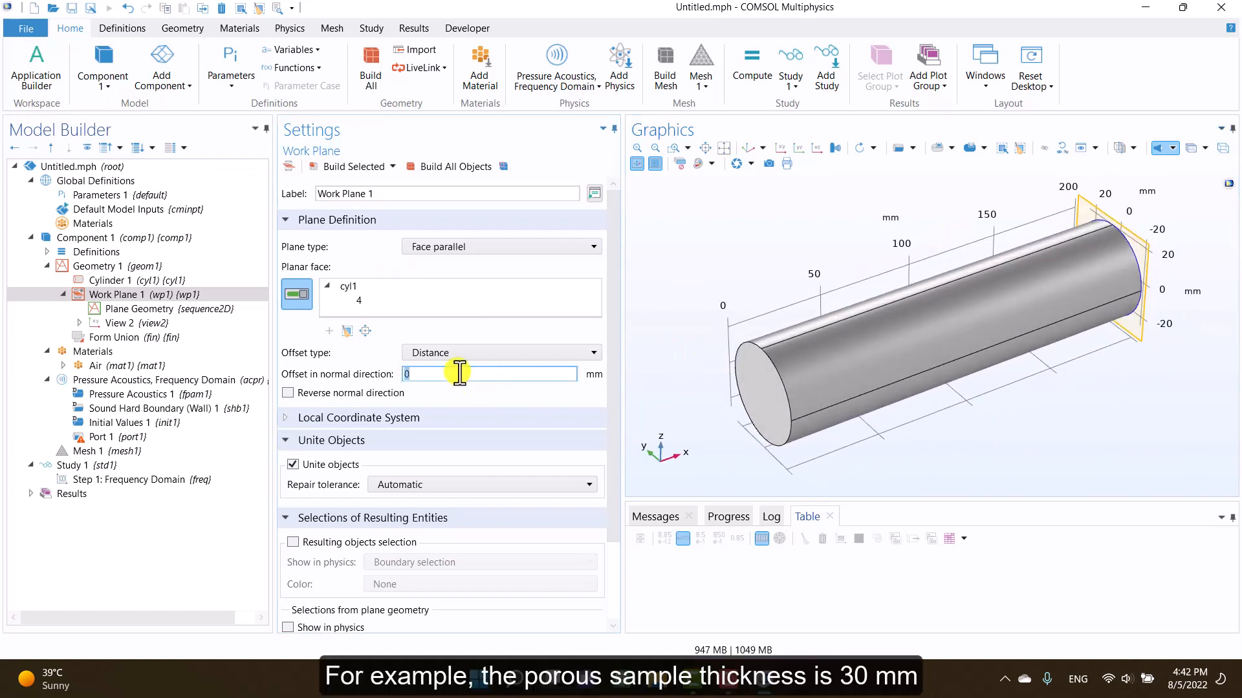
{"action": "type", "text": "30"}
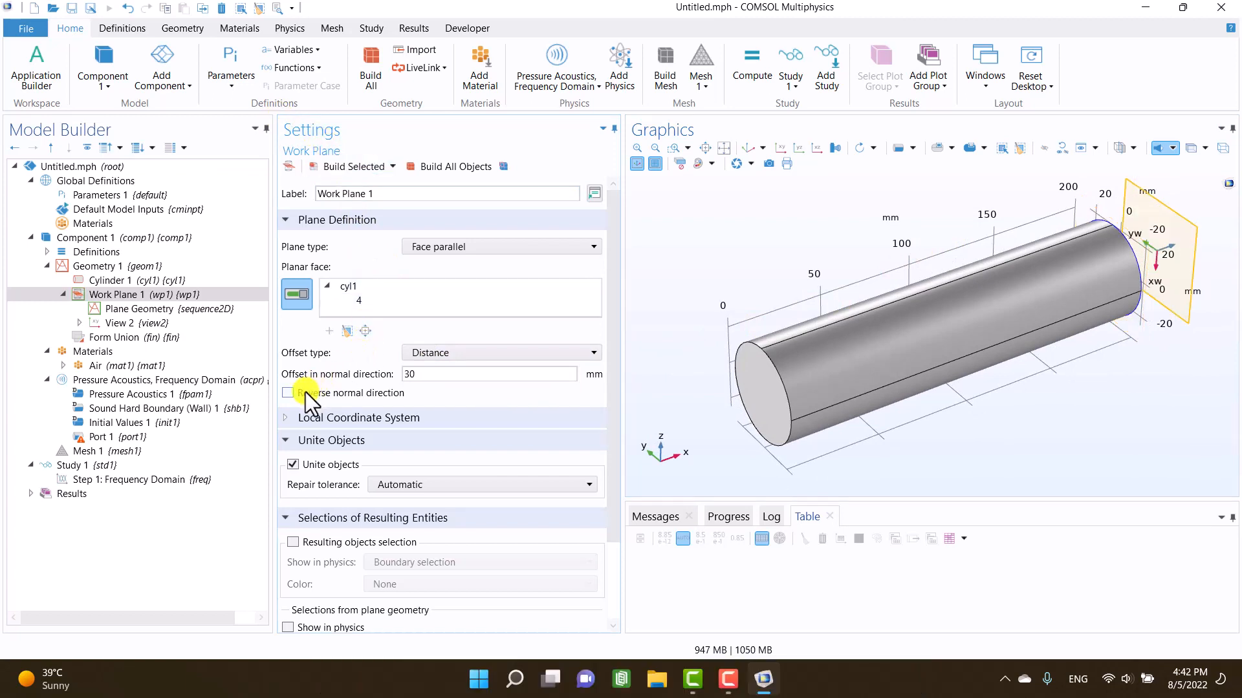
{"action": "left_click", "coordinate": [287, 393]}
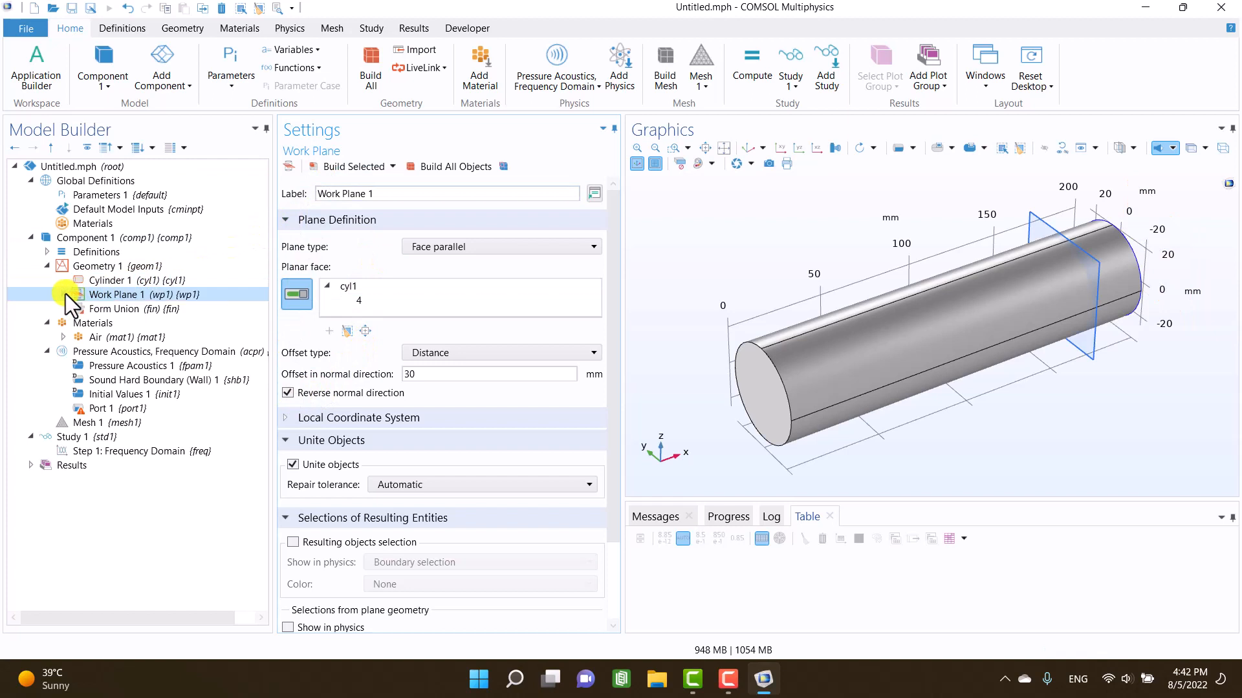
{"action": "left_click", "coordinate": [102, 409]}
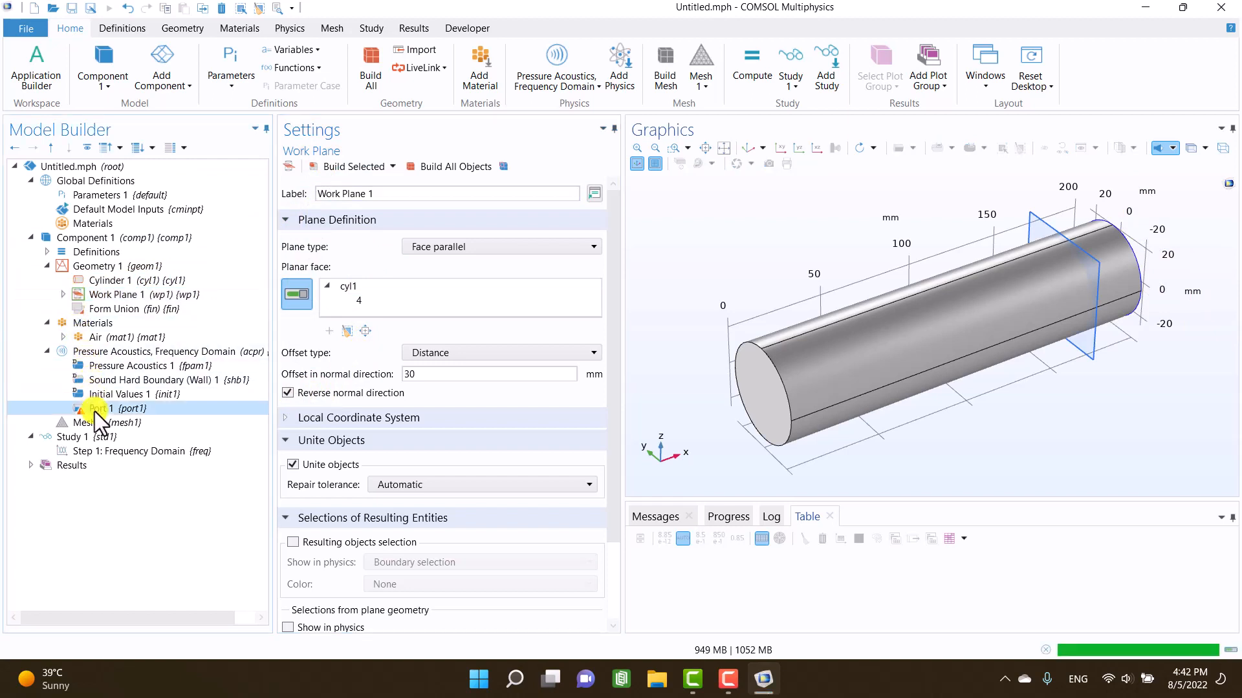
- Set Port 1's type of port to Circular
{"action": "left_click", "coordinate": [97, 408]}
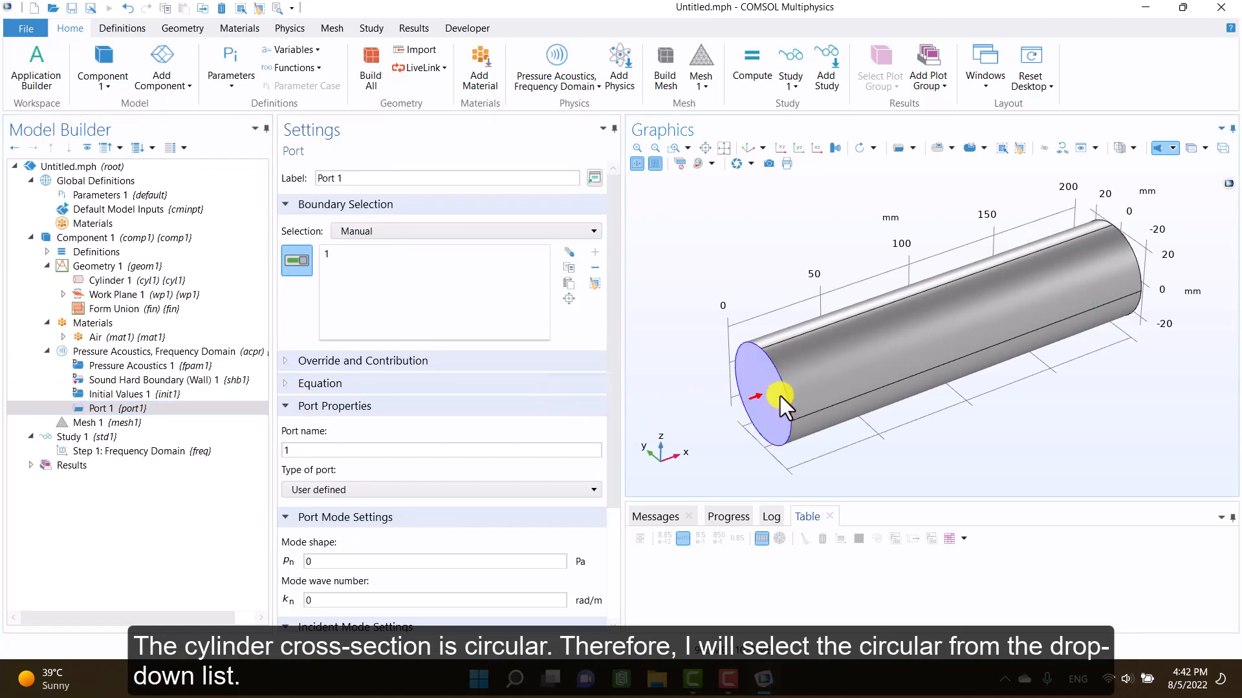
{"action": "left_click", "coordinate": [441, 489]}
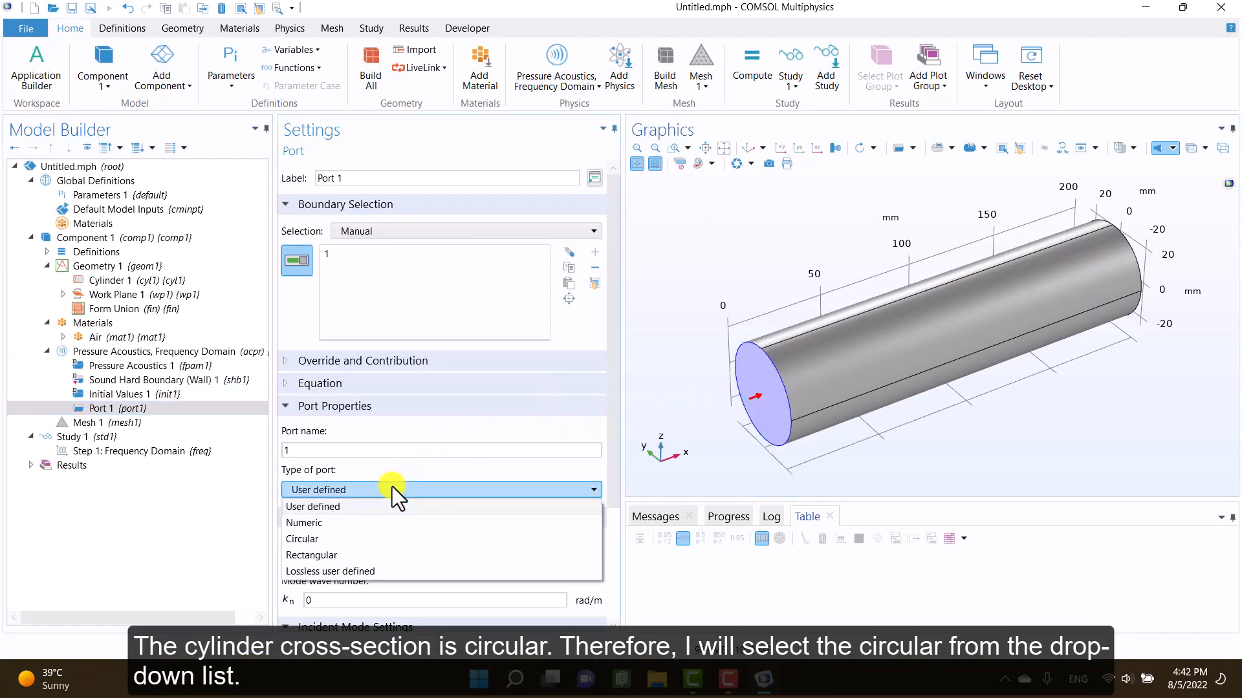
{"action": "left_click", "coordinate": [302, 540]}
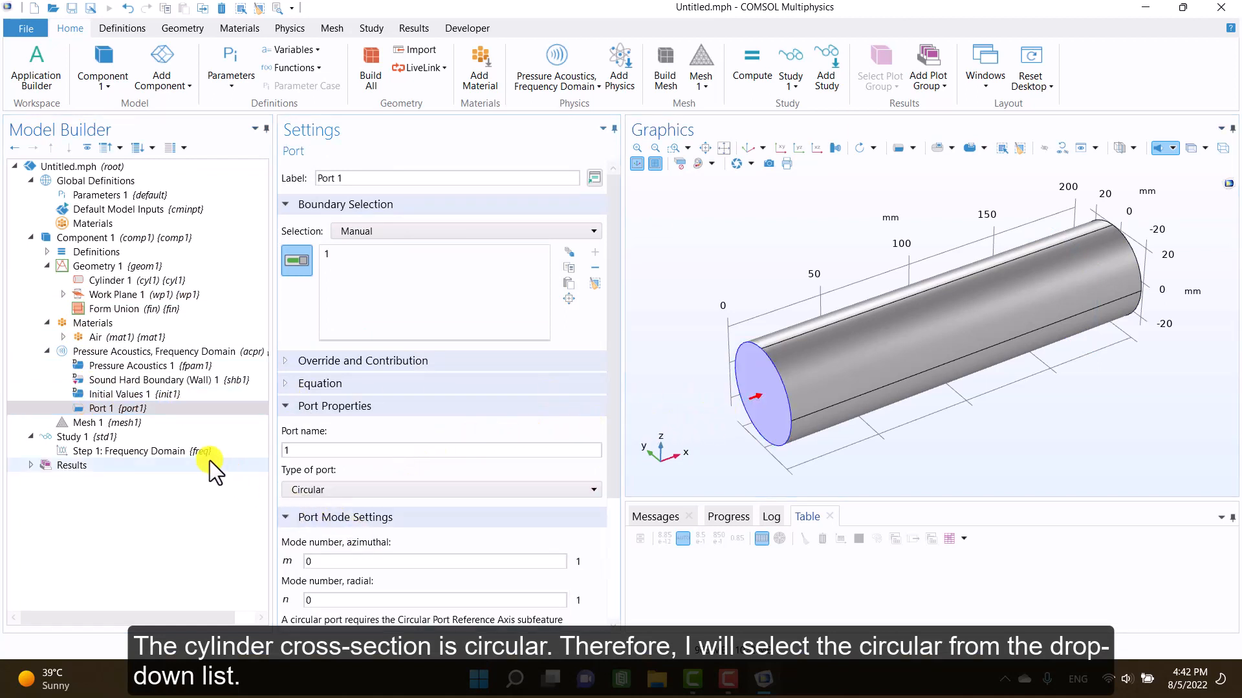
- Add a Circular Port Reference Axis to Port 1 using points on the inlet circle's edge
{"action": "right_click", "coordinate": [101, 409]}
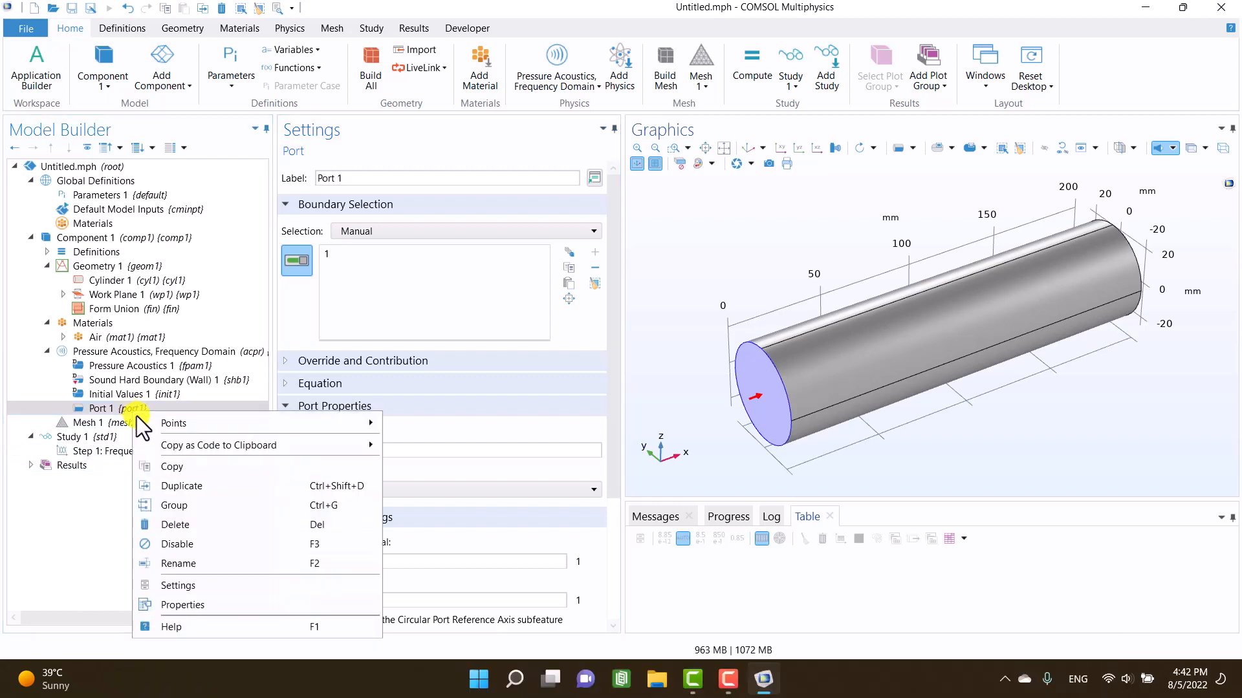
{"action": "left_click", "coordinate": [172, 423]}
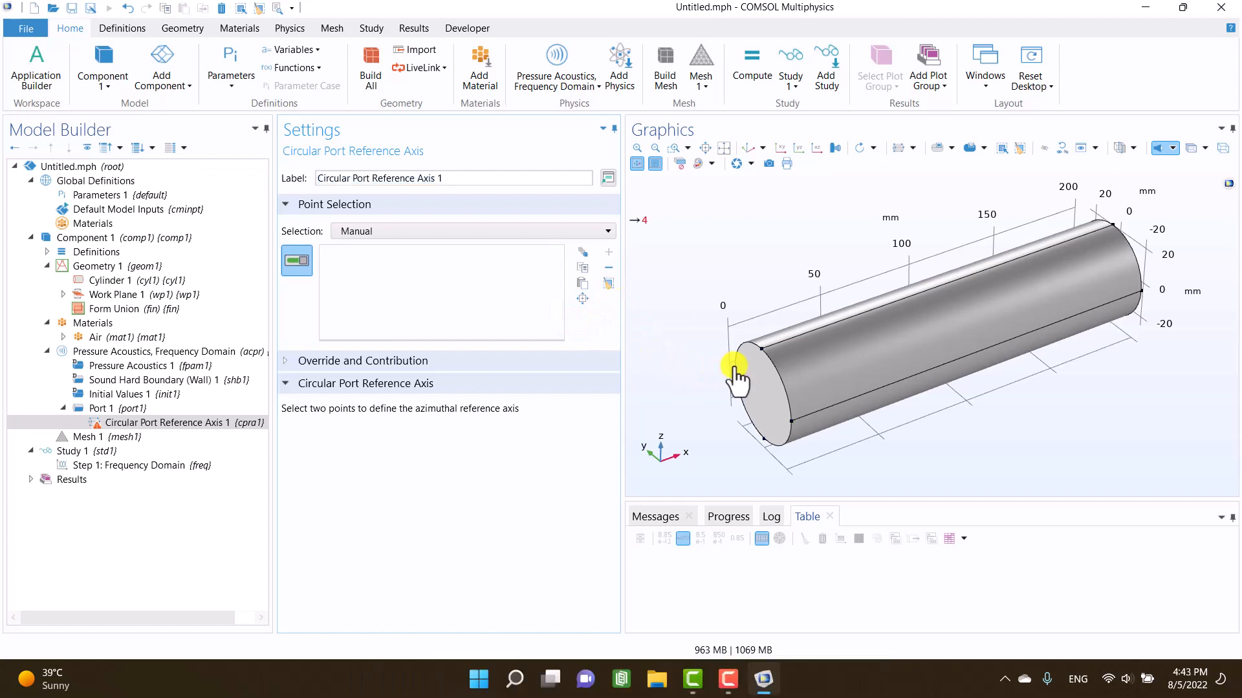
{"action": "left_click", "coordinate": [791, 420]}
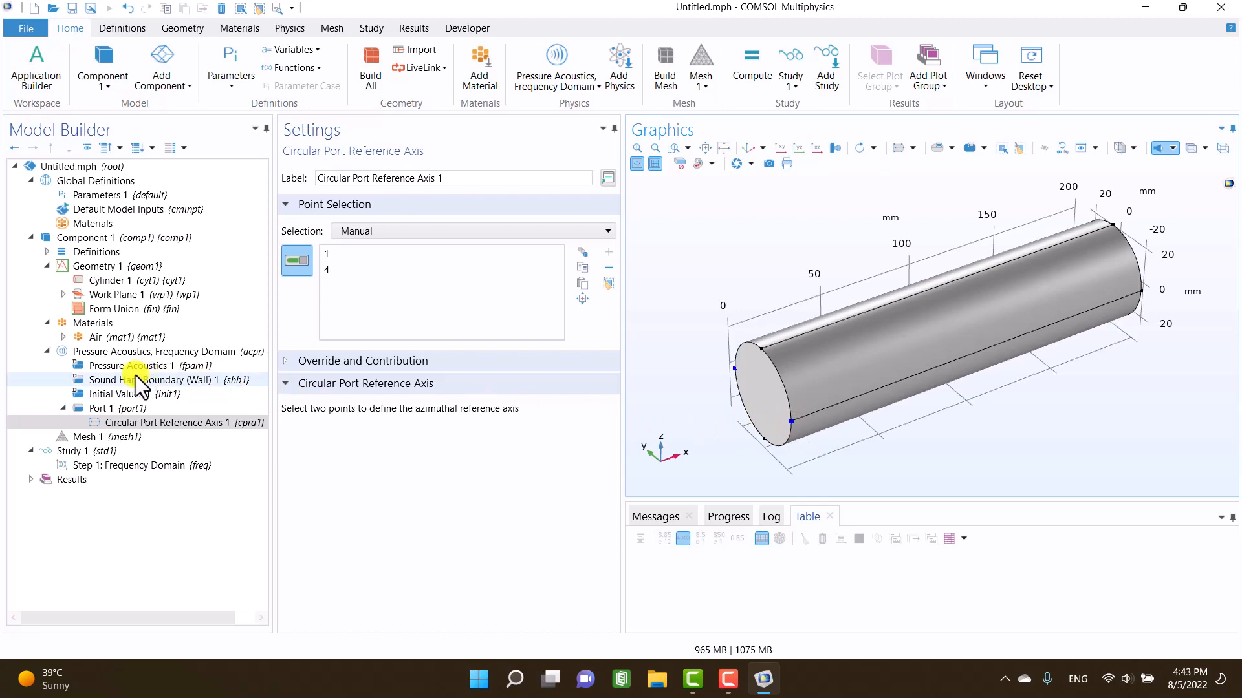
{"action": "left_click", "coordinate": [158, 350]}
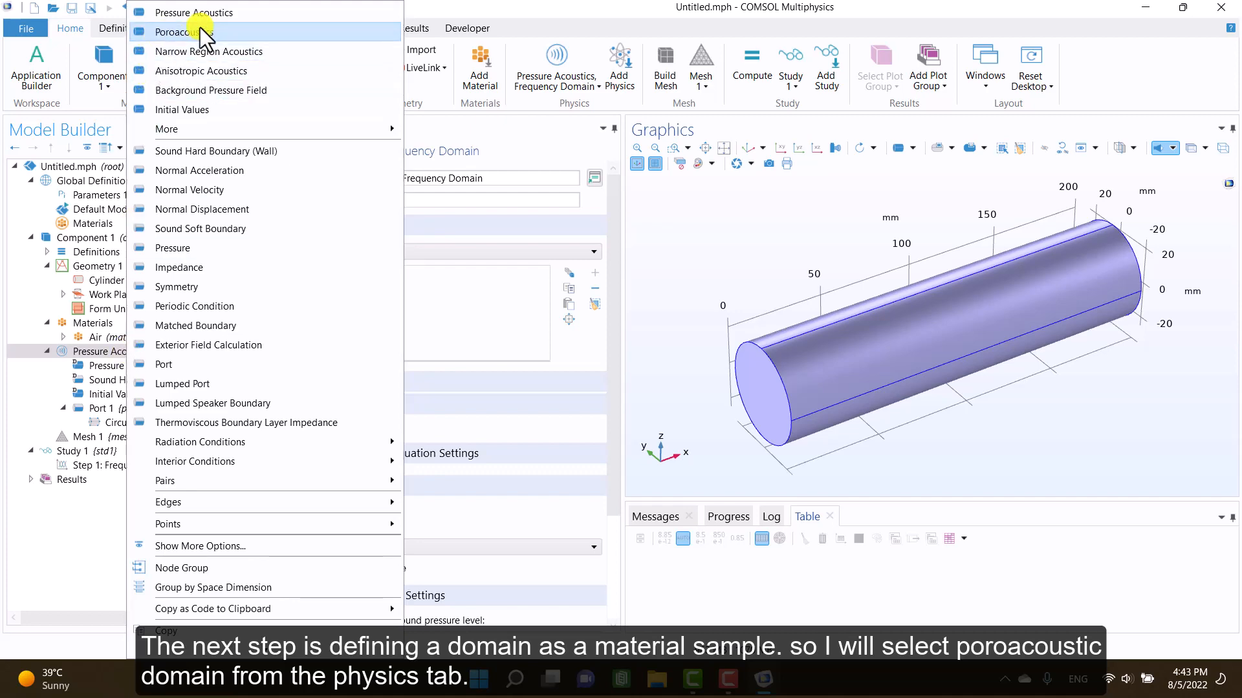
- Add a Poroacoustics domain feature from the Physics ribbon's Domains menu
{"action": "left_click", "coordinate": [181, 32]}
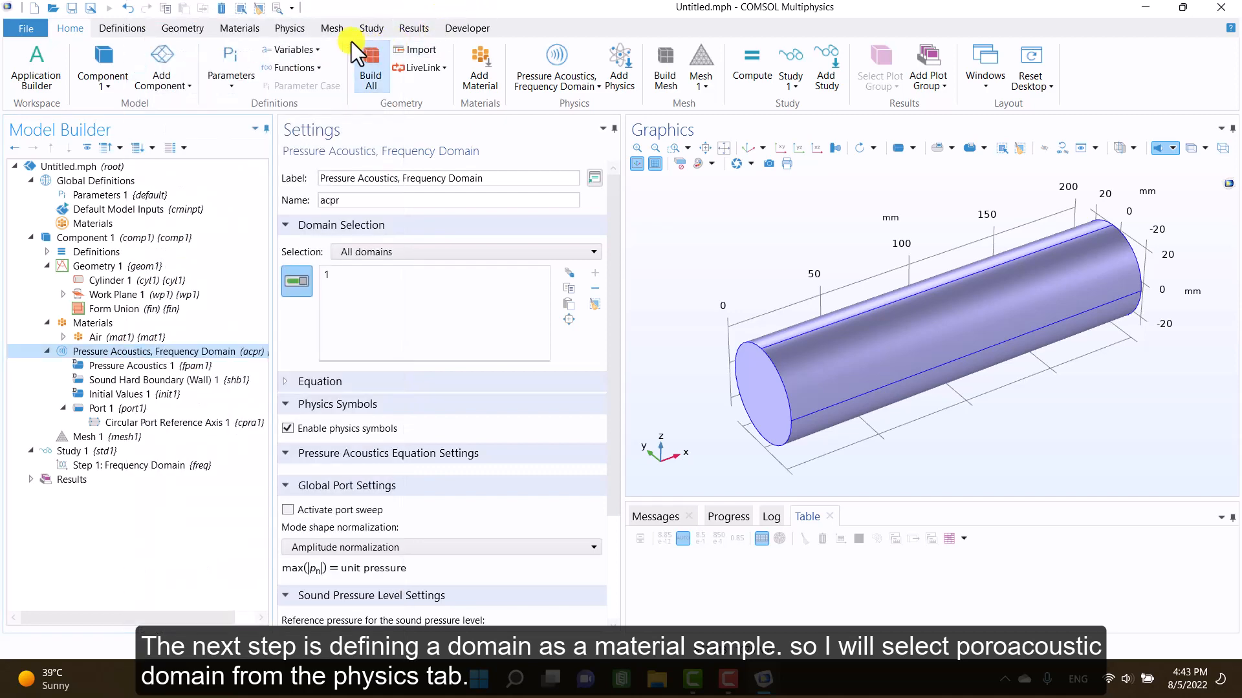
{"action": "left_click", "coordinate": [260, 64]}
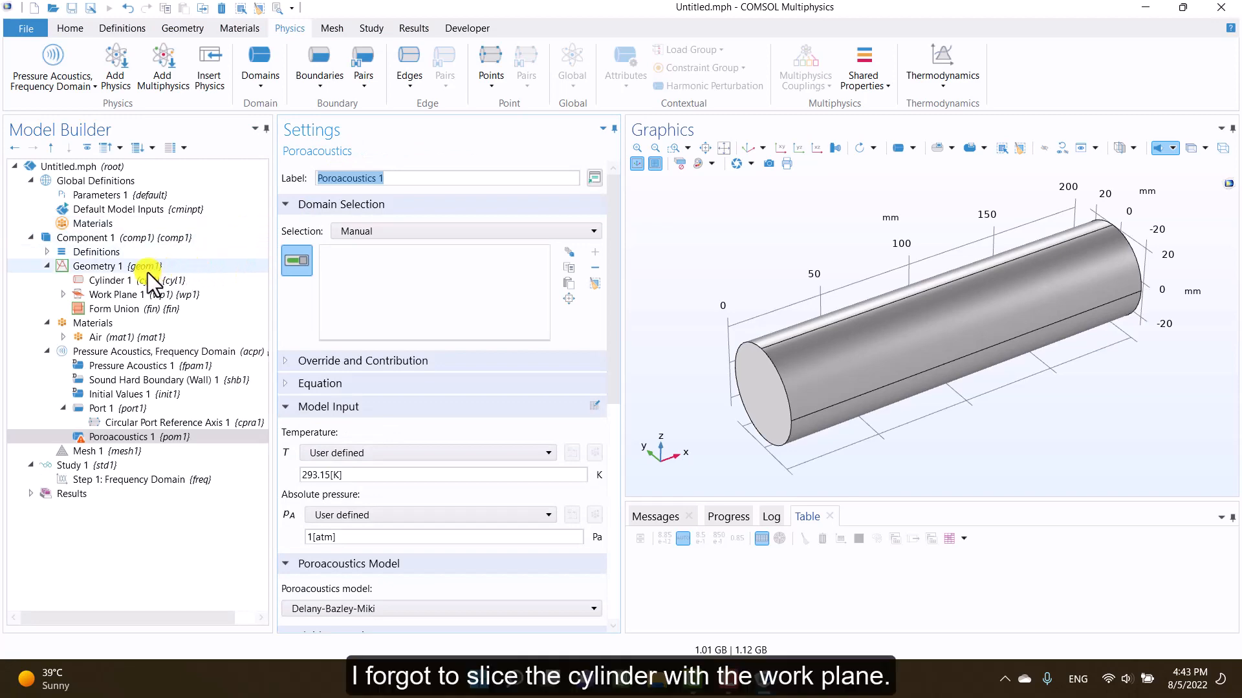
- Partition the cylinder domain with Work Plane 1 and build all objects
{"action": "left_click", "coordinate": [99, 265]}
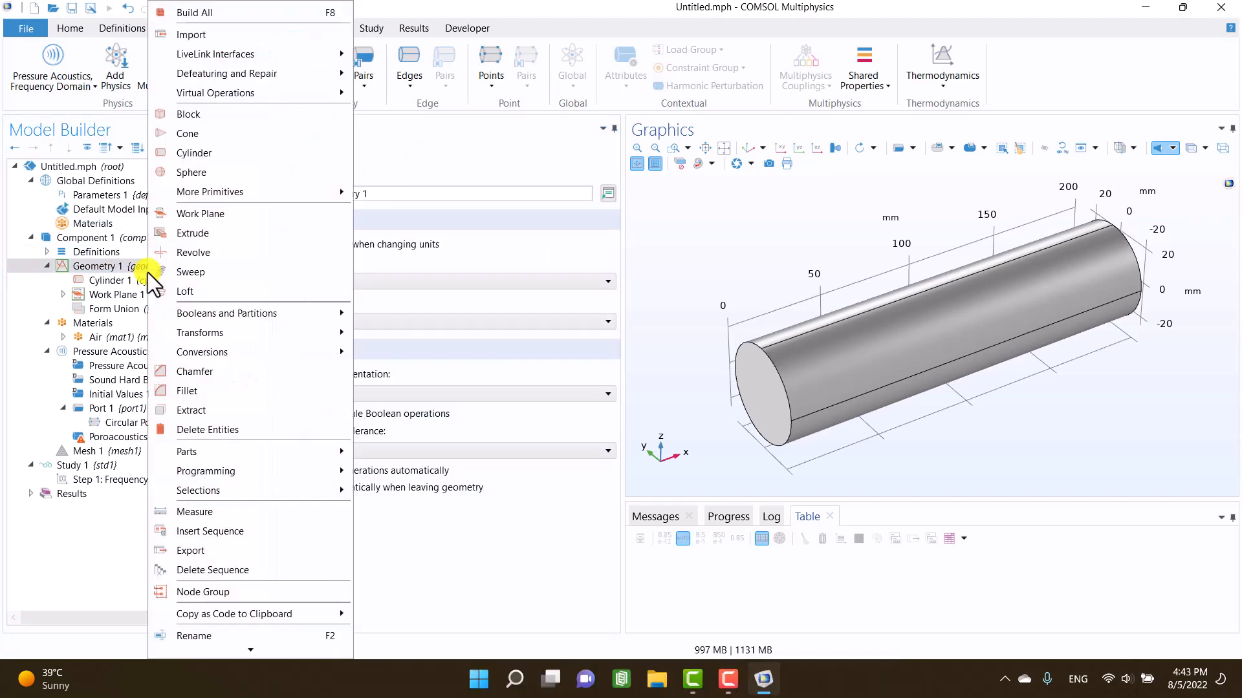
{"action": "mouse_move", "coordinate": [209, 191]}
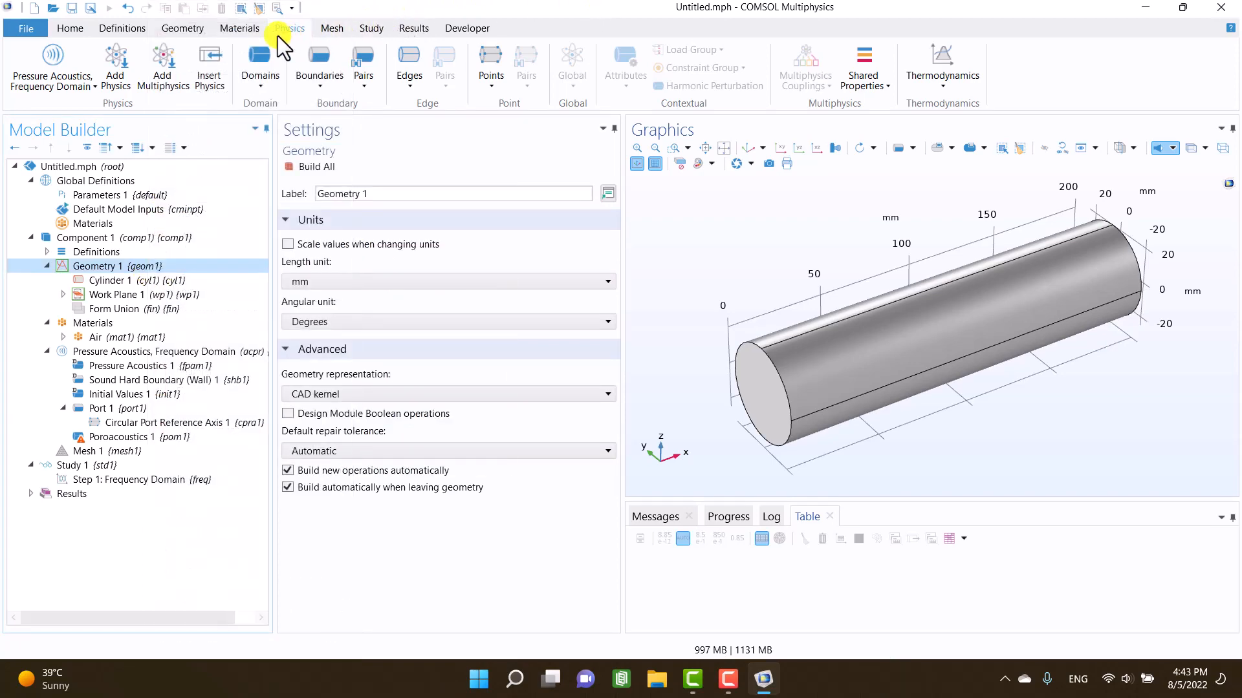
{"action": "left_click", "coordinate": [181, 28]}
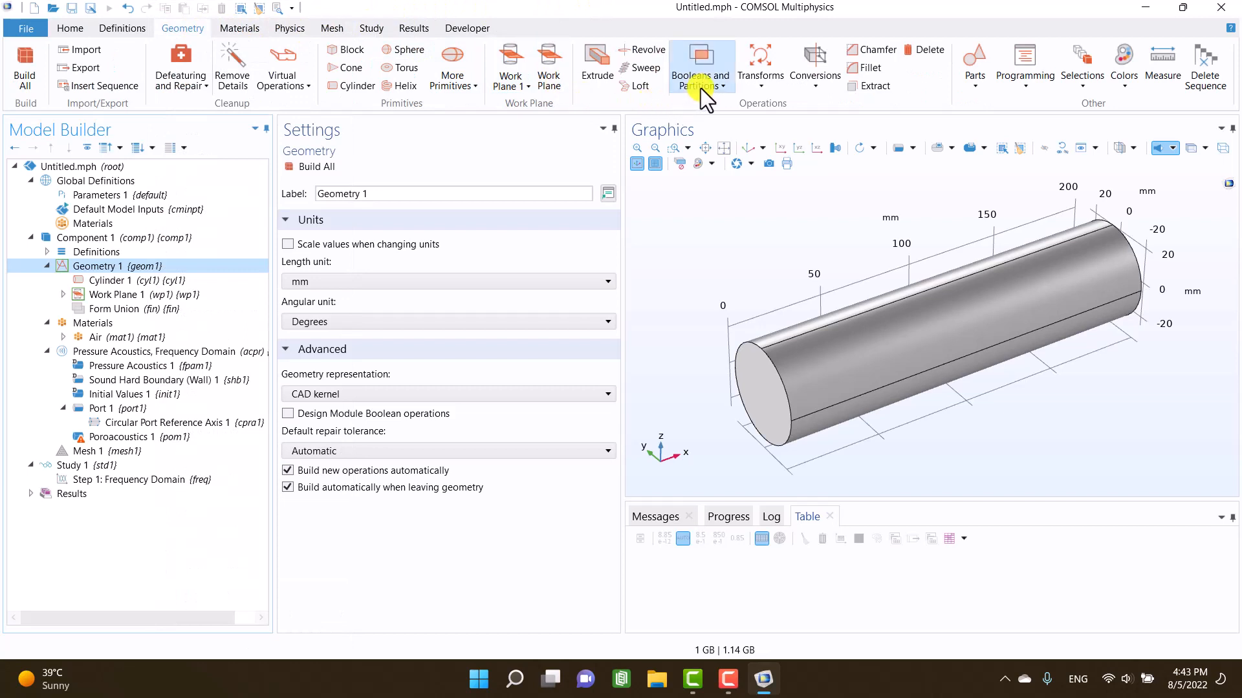
{"action": "left_click", "coordinate": [700, 65]}
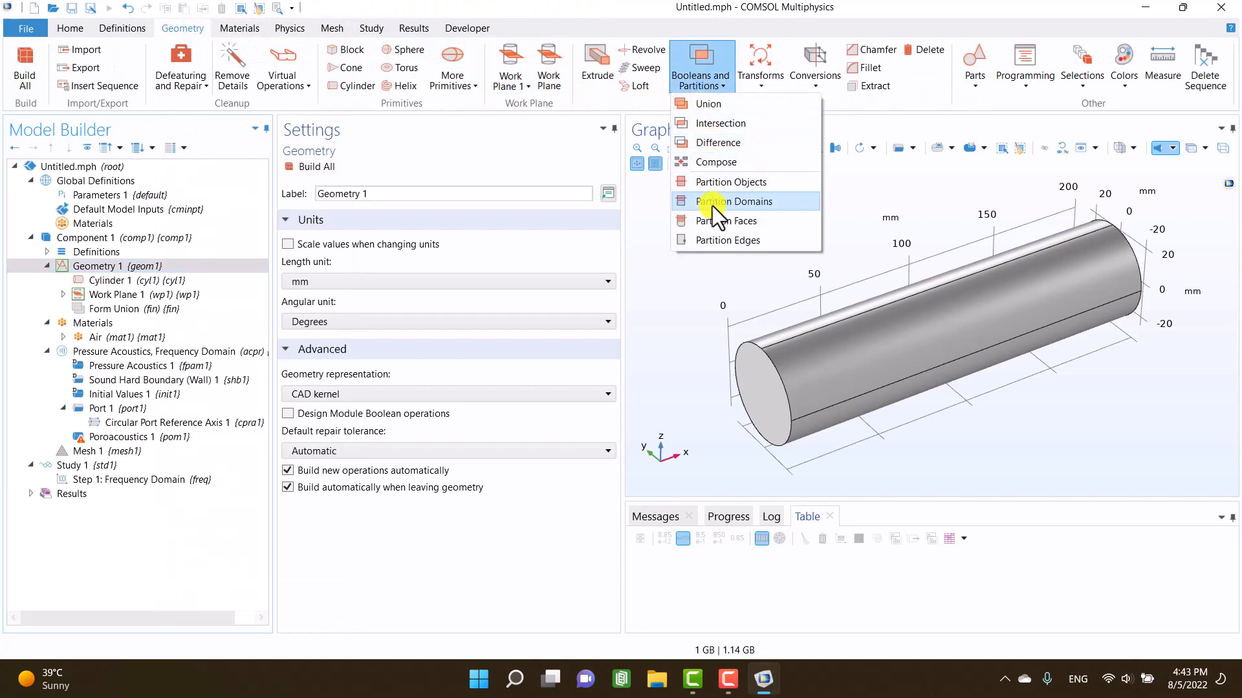
{"action": "left_click", "coordinate": [736, 202]}
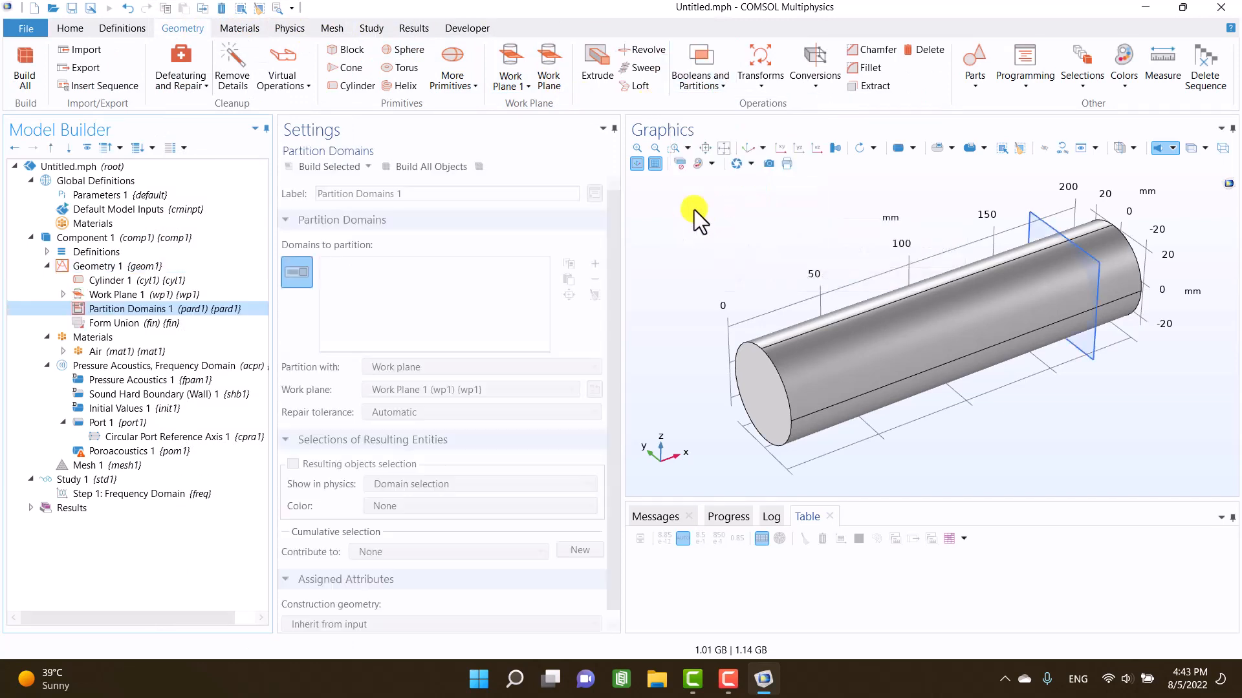
{"action": "left_click", "coordinate": [837, 346]}
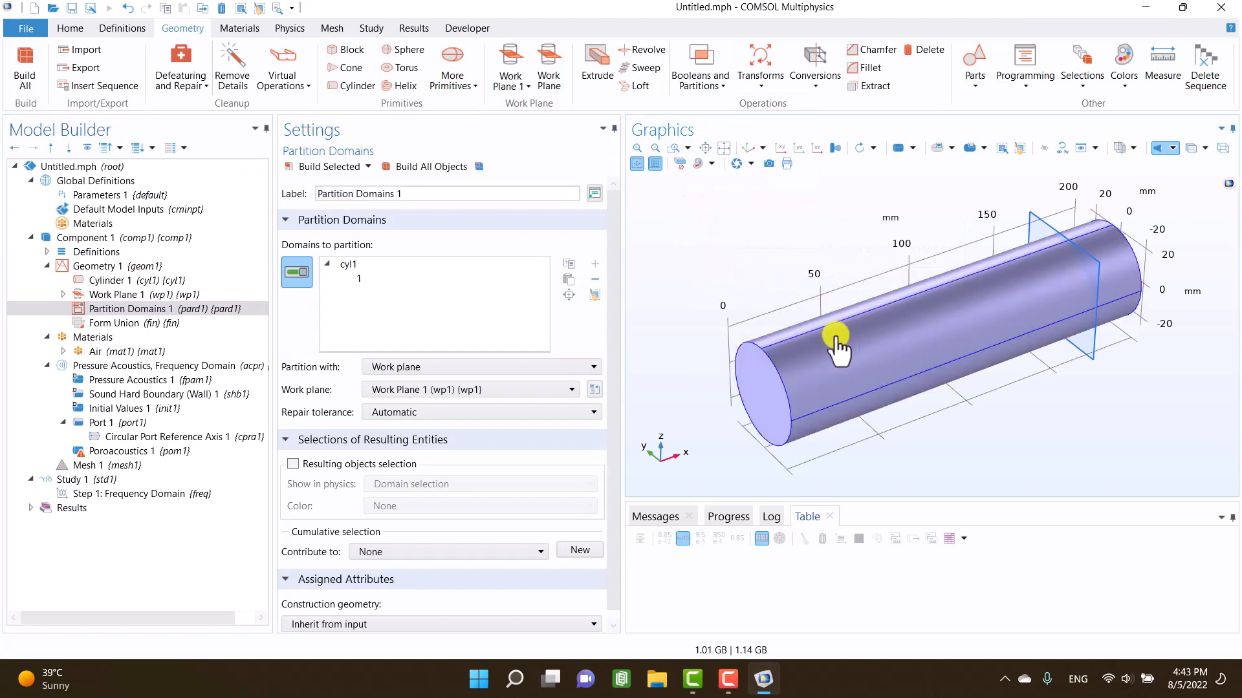
{"action": "left_click", "coordinate": [430, 166]}
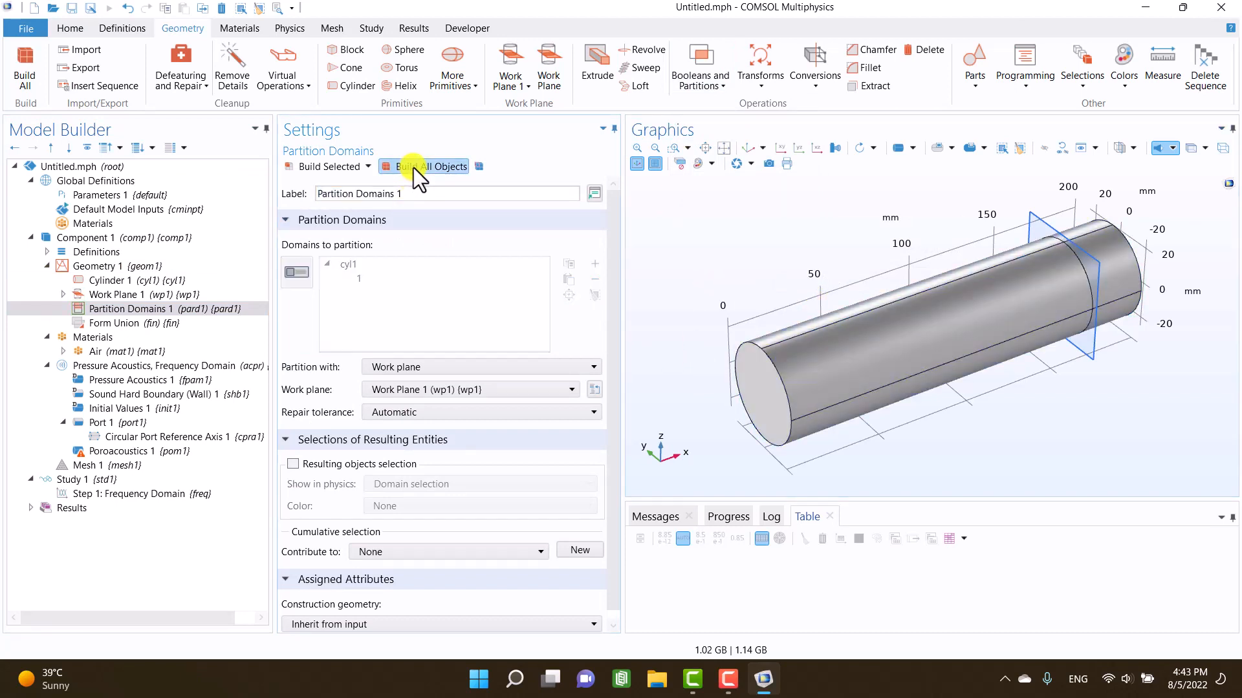
{"action": "left_click", "coordinate": [122, 452]}
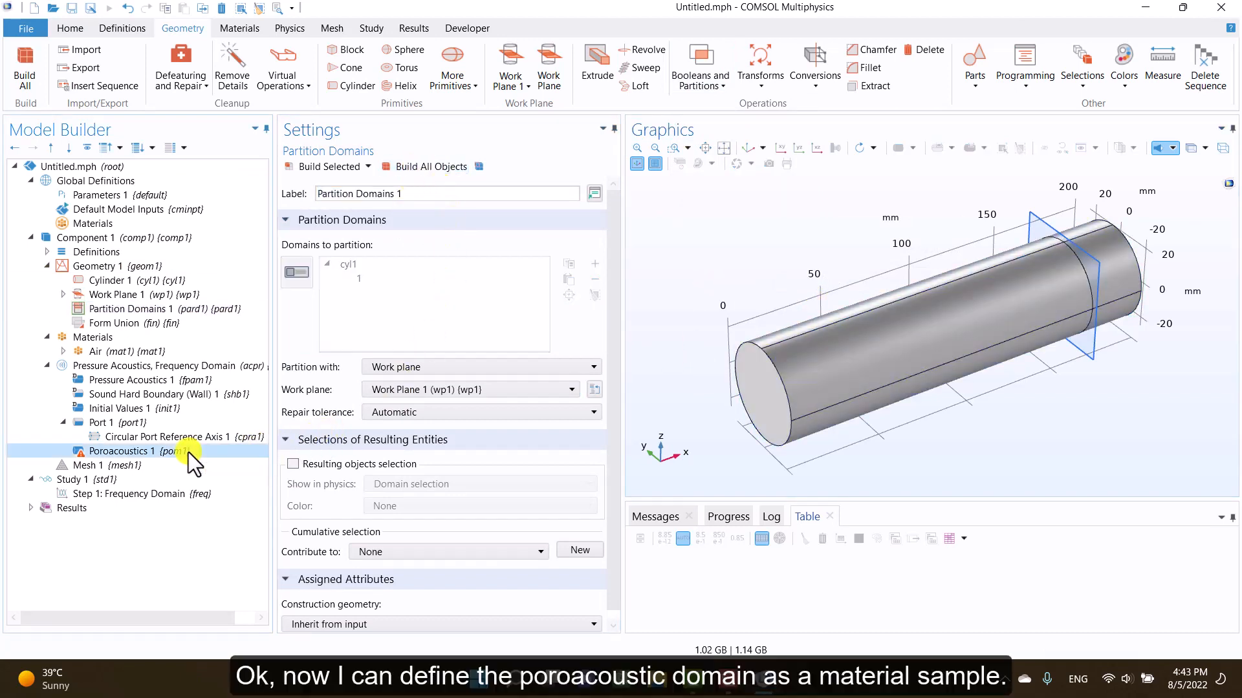
- Assign domain 2 to Poroacoustics 1 with a user-defined flow resistivity of 9000 Pa·s/m²
{"action": "left_click", "coordinate": [120, 451]}
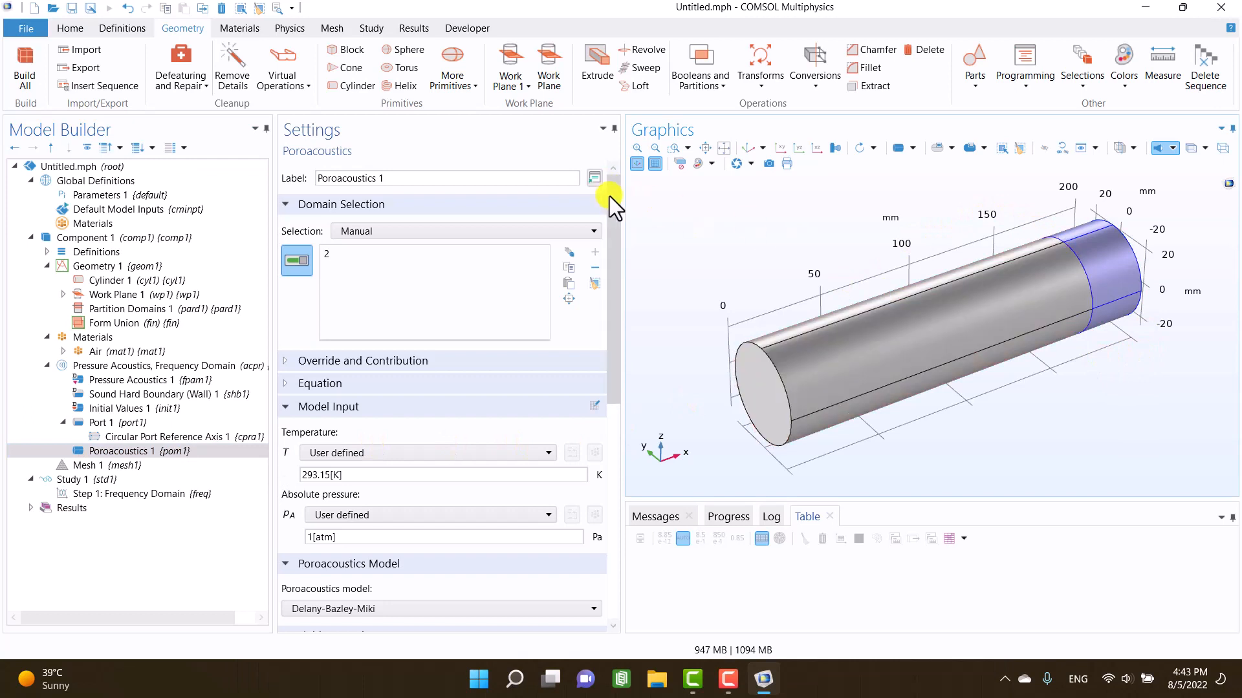
{"action": "scroll", "scroll_direction": "down", "scroll_amount": 3}
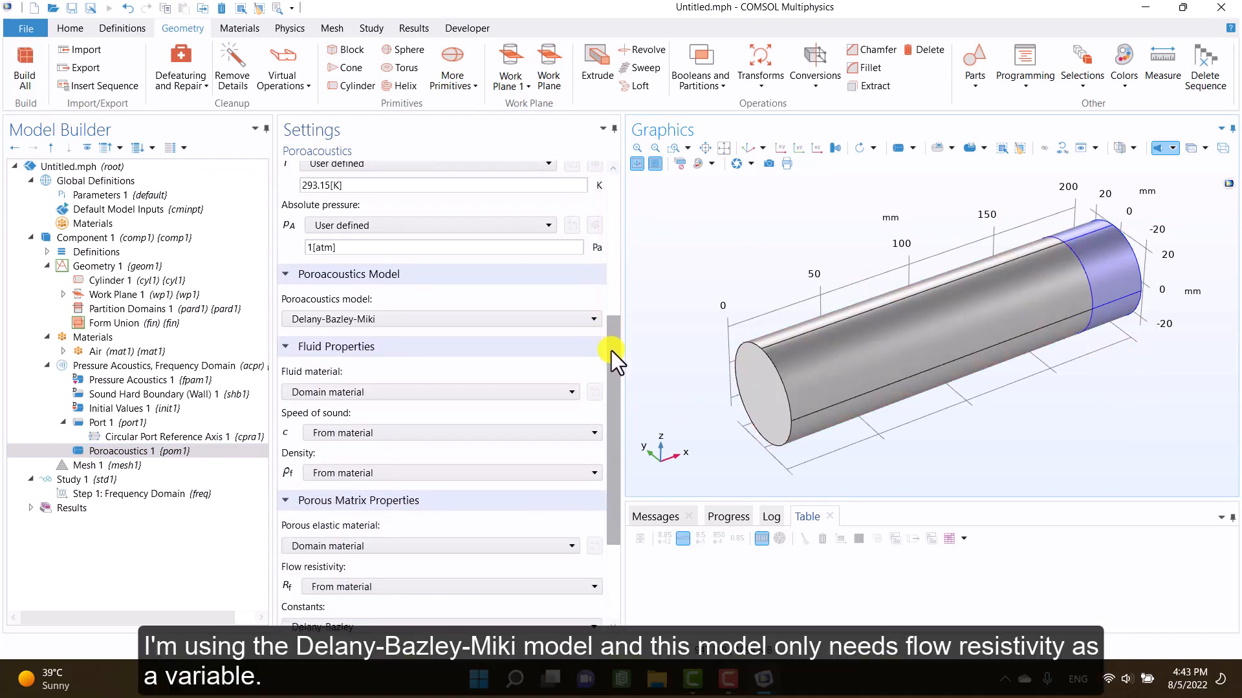
{"action": "scroll", "scroll_direction": "down", "scroll_amount": 3}
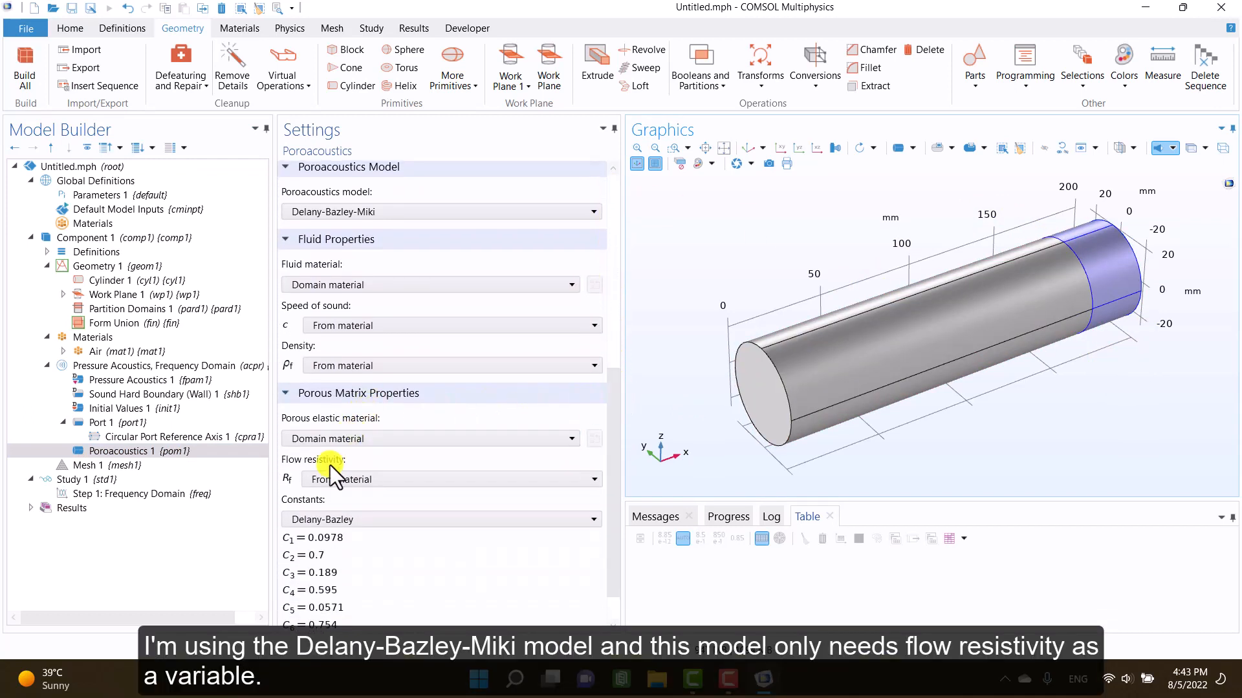
{"action": "left_click", "coordinate": [449, 479]}
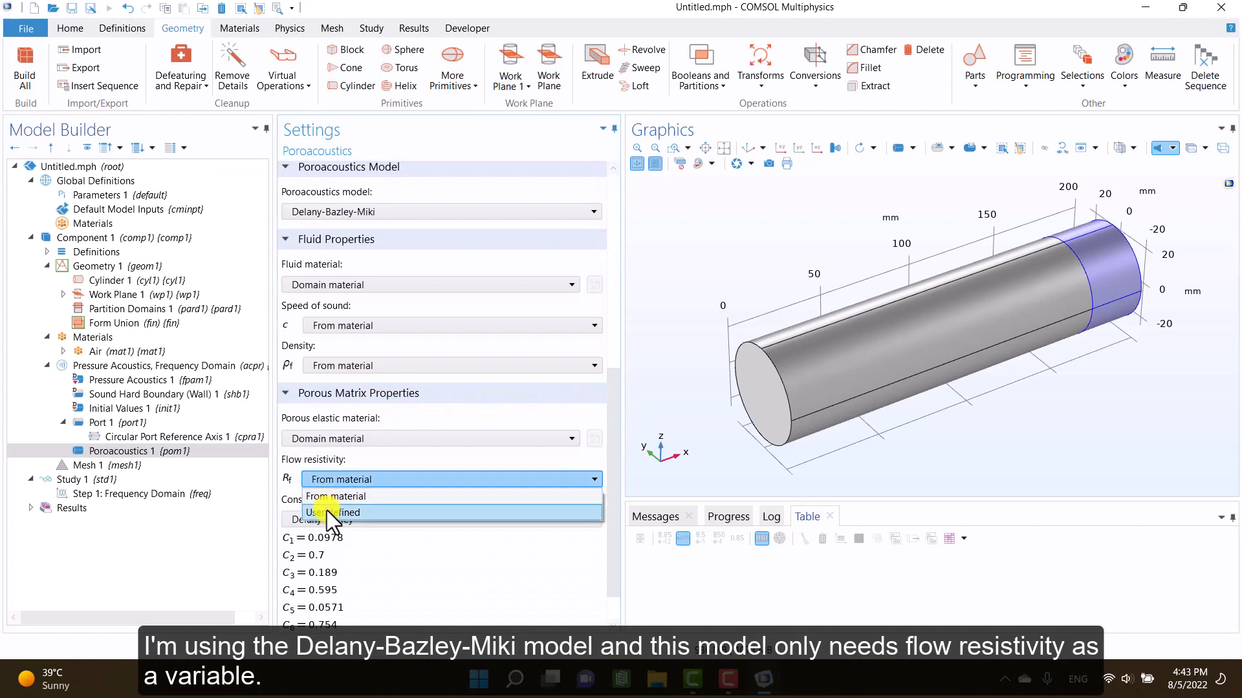
{"action": "left_click", "coordinate": [336, 512]}
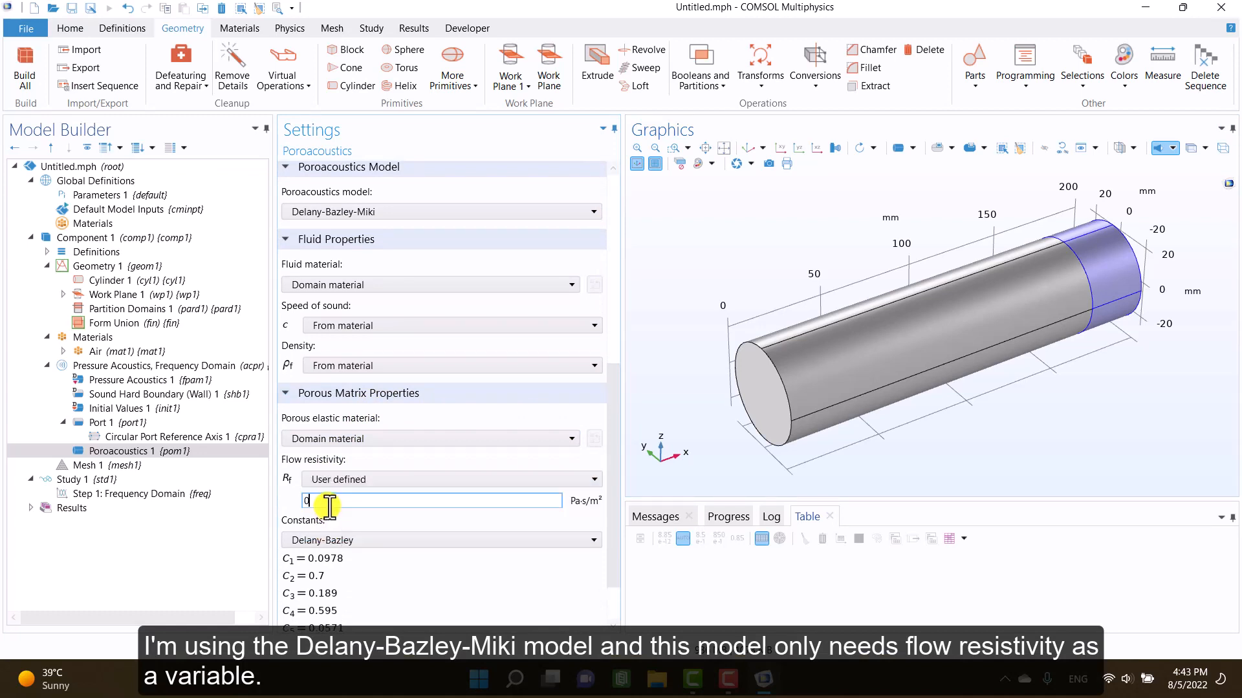
{"action": "type", "text": "1"}
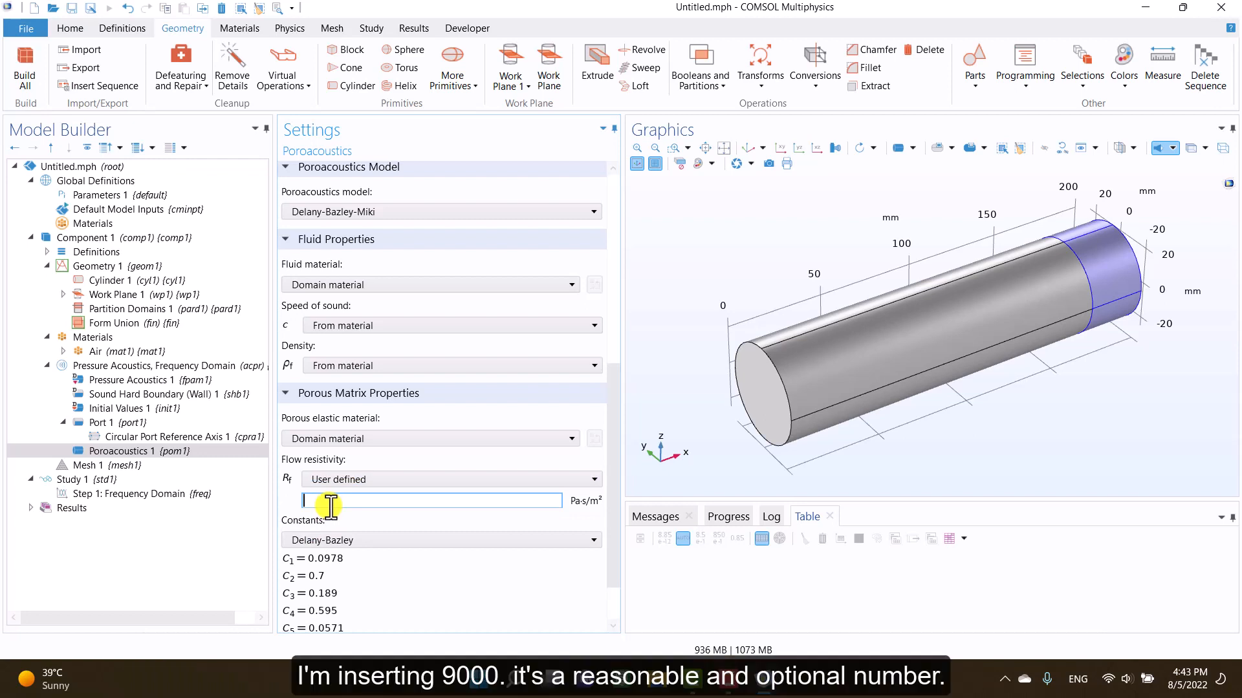
{"action": "type", "text": "9000"}
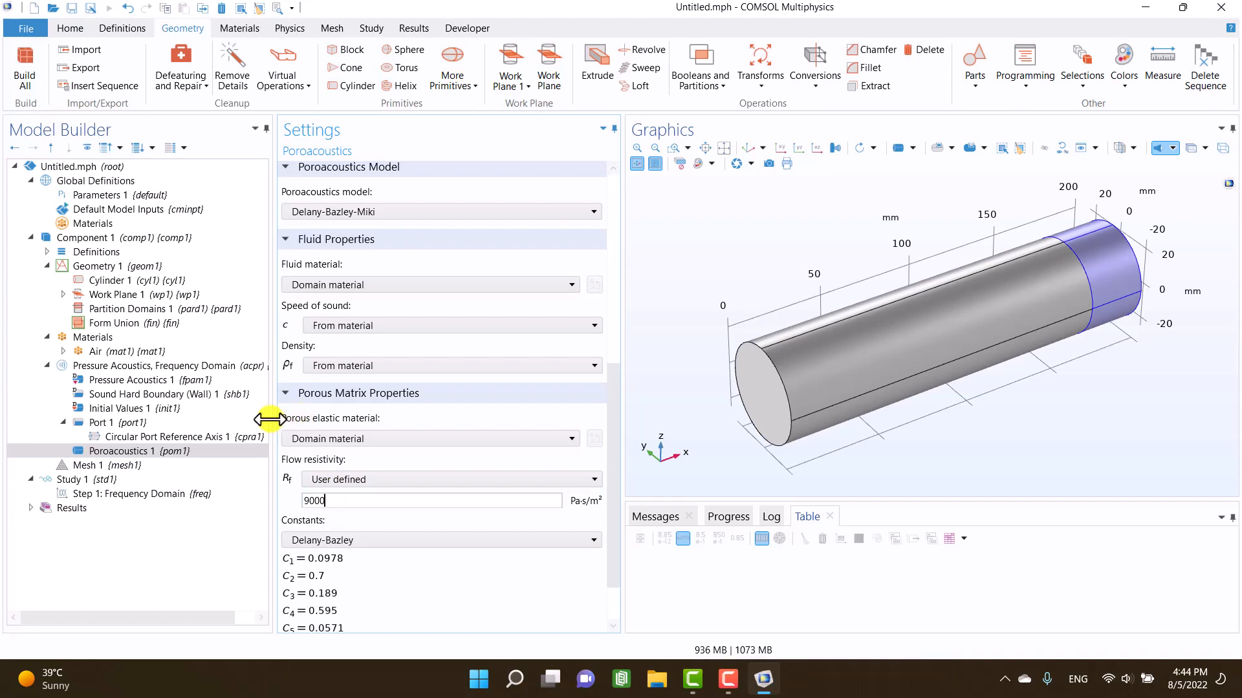
{"action": "left_click", "coordinate": [134, 494]}
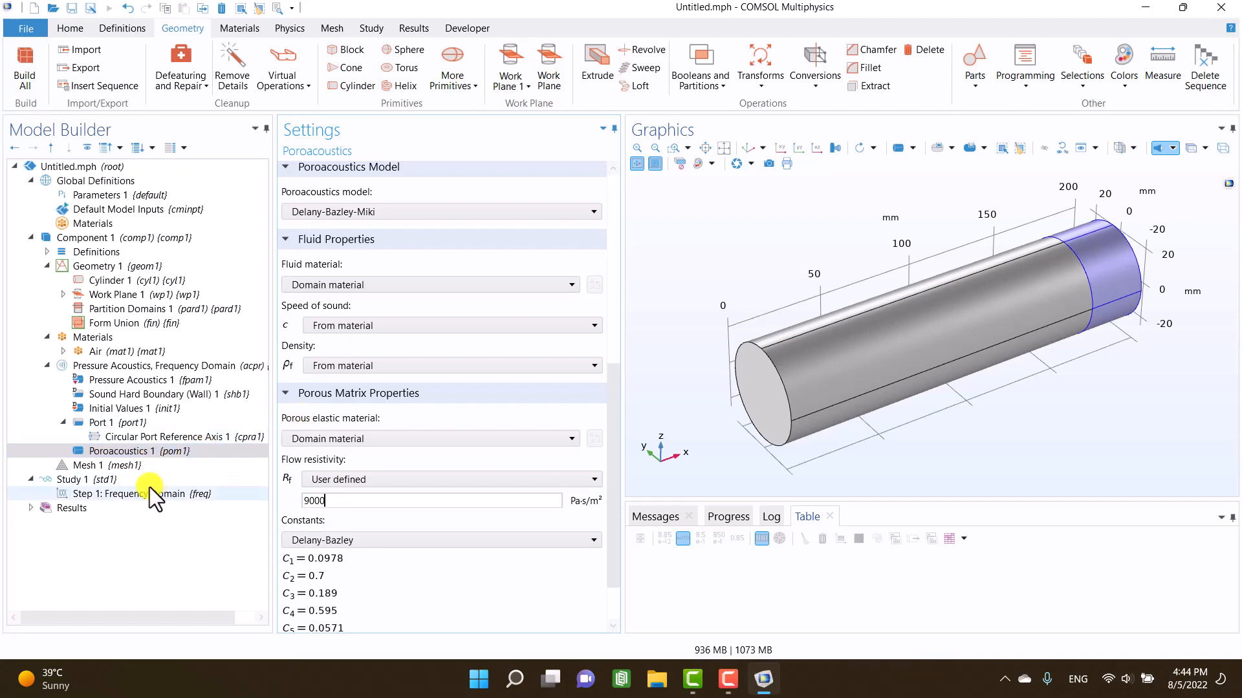
{"action": "left_click", "coordinate": [158, 364]}
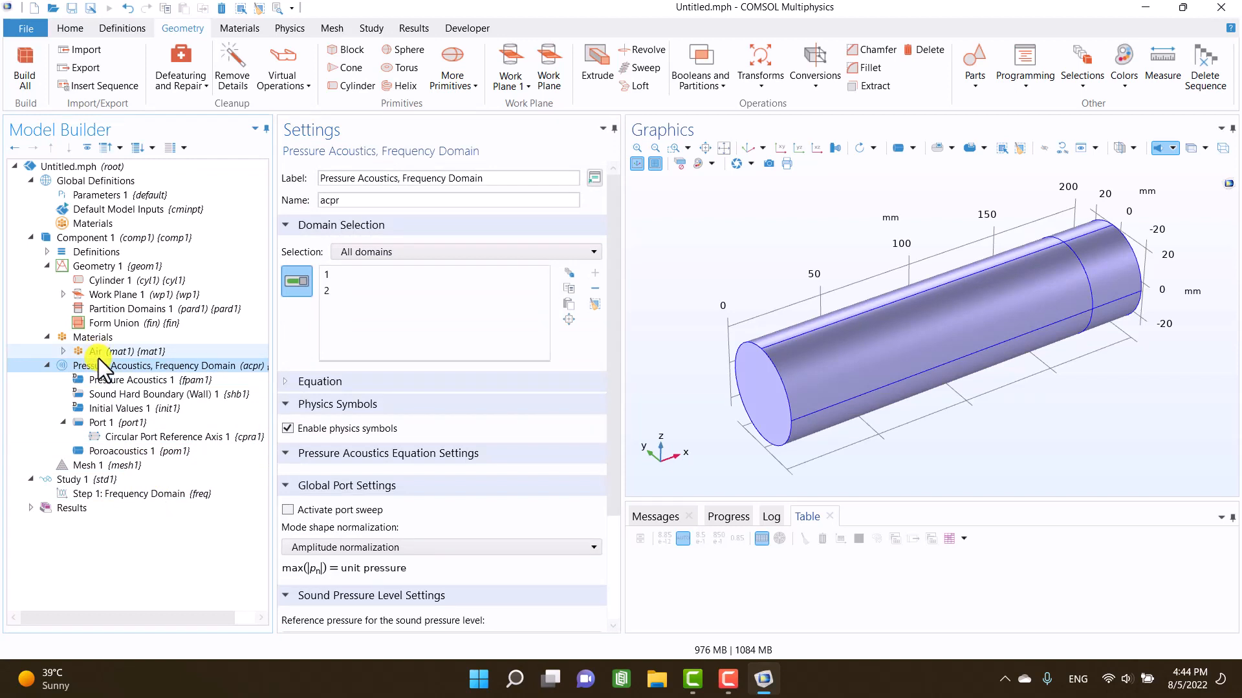
- Set the Frequency Domain step range to 100–3000 Hz in 5 Hz steps
{"action": "left_click", "coordinate": [131, 380]}
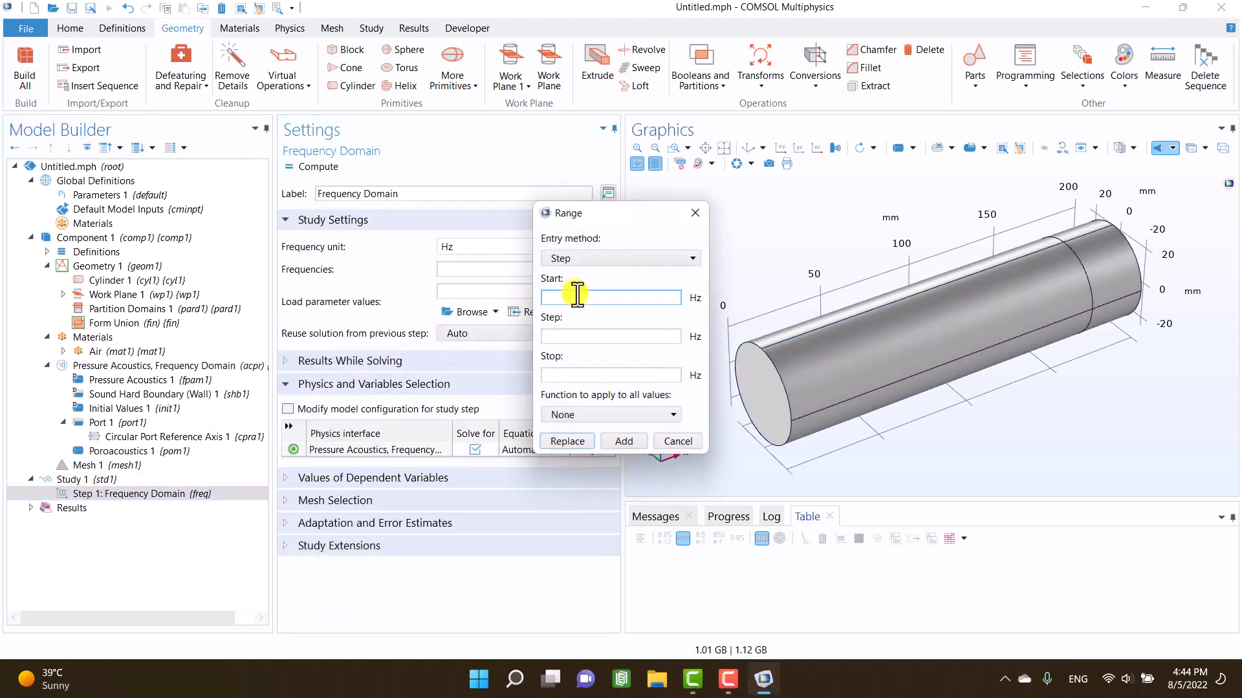
{"action": "type", "text": "100"}
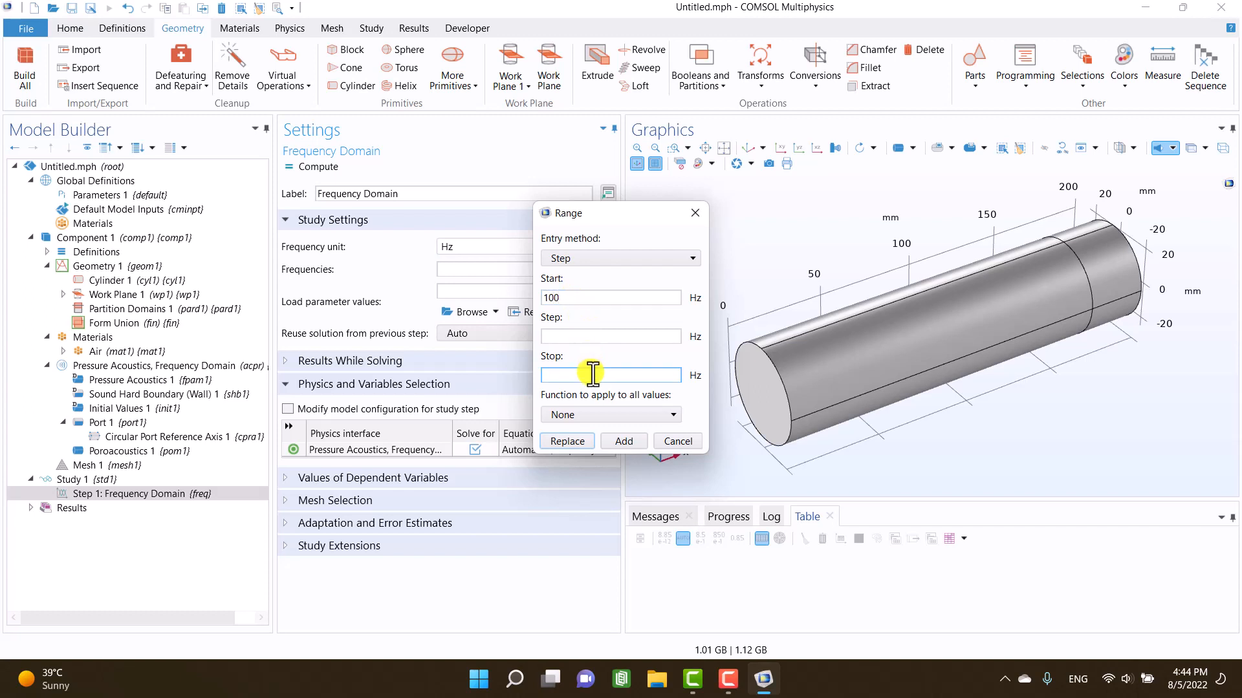
{"action": "type", "text": "3000"}
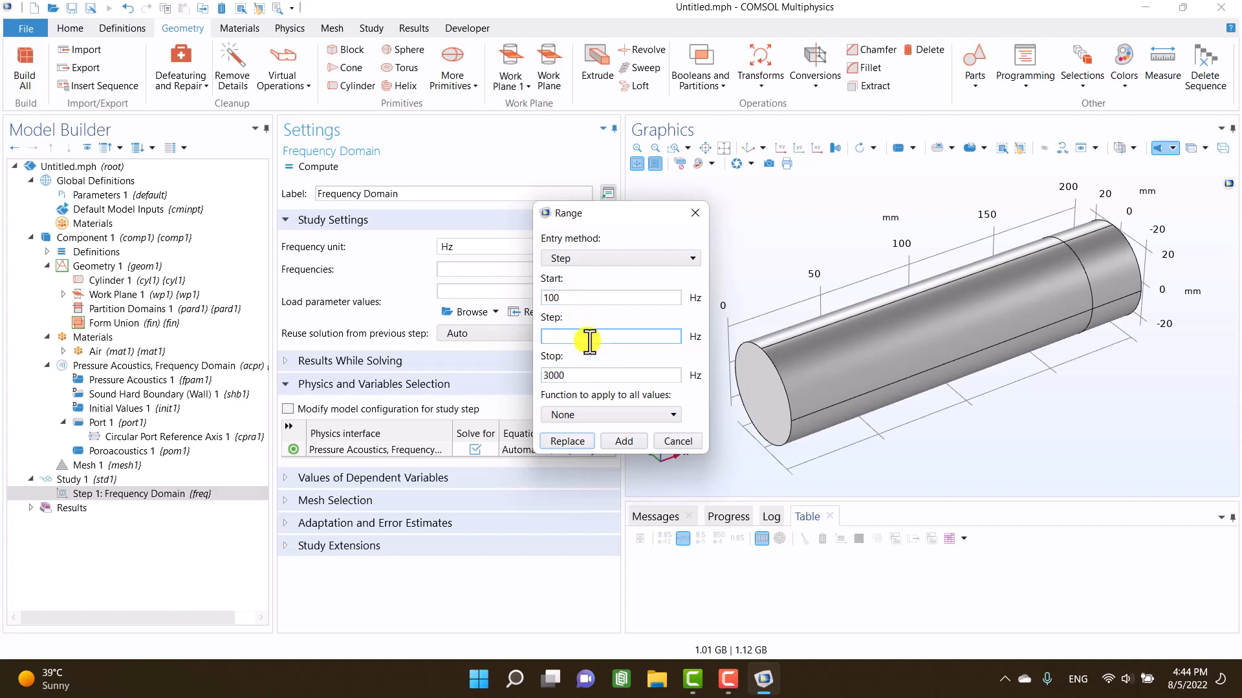
{"action": "left_click", "coordinate": [566, 442]}
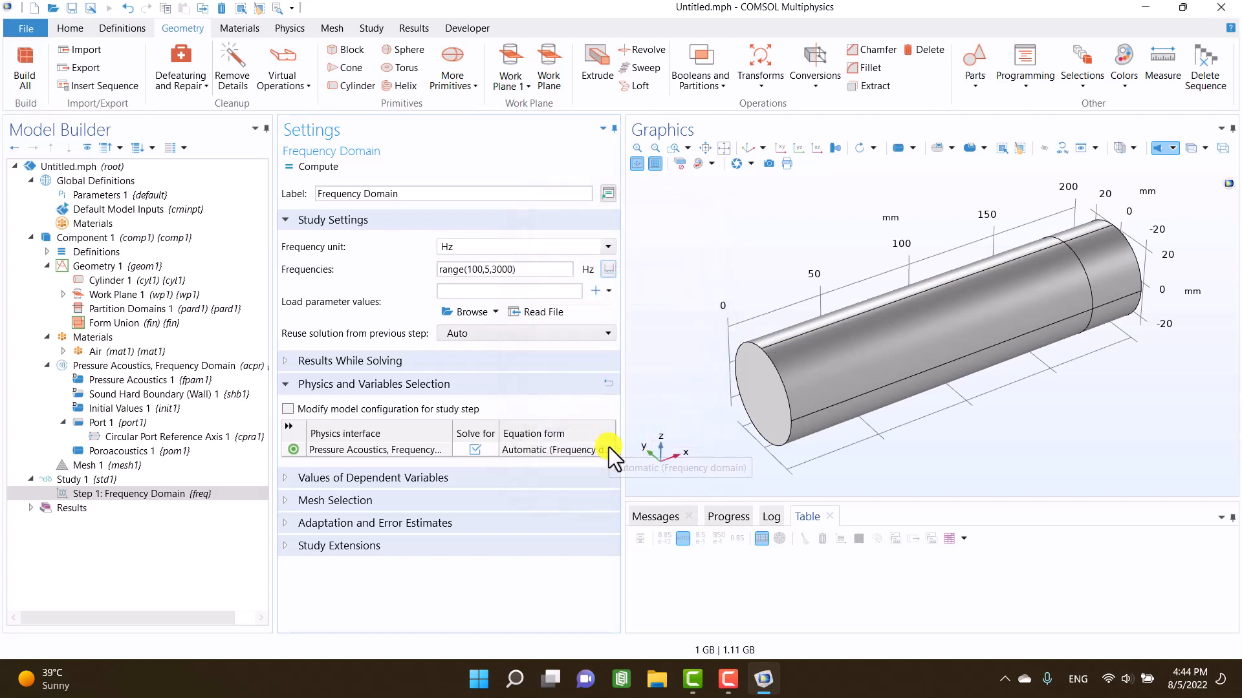
{"action": "left_click", "coordinate": [85, 479]}
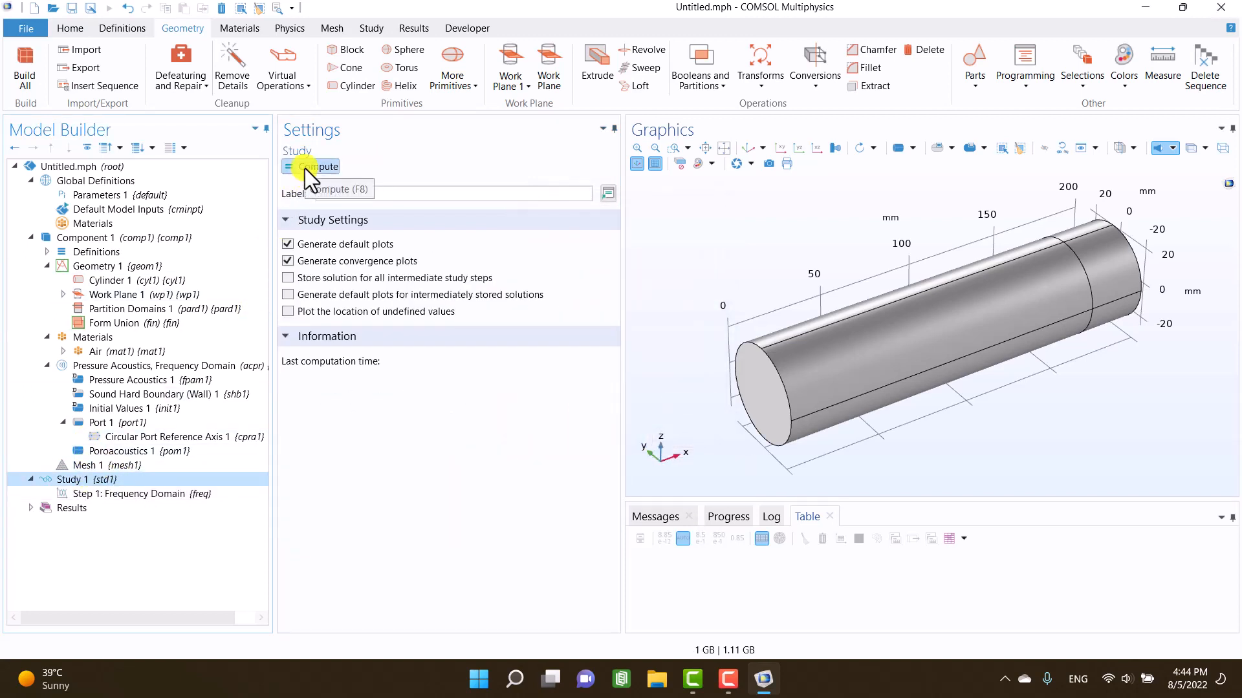
- Build Mesh 1 on the tube with Fine physics-controlled element size
{"action": "left_click", "coordinate": [87, 466]}
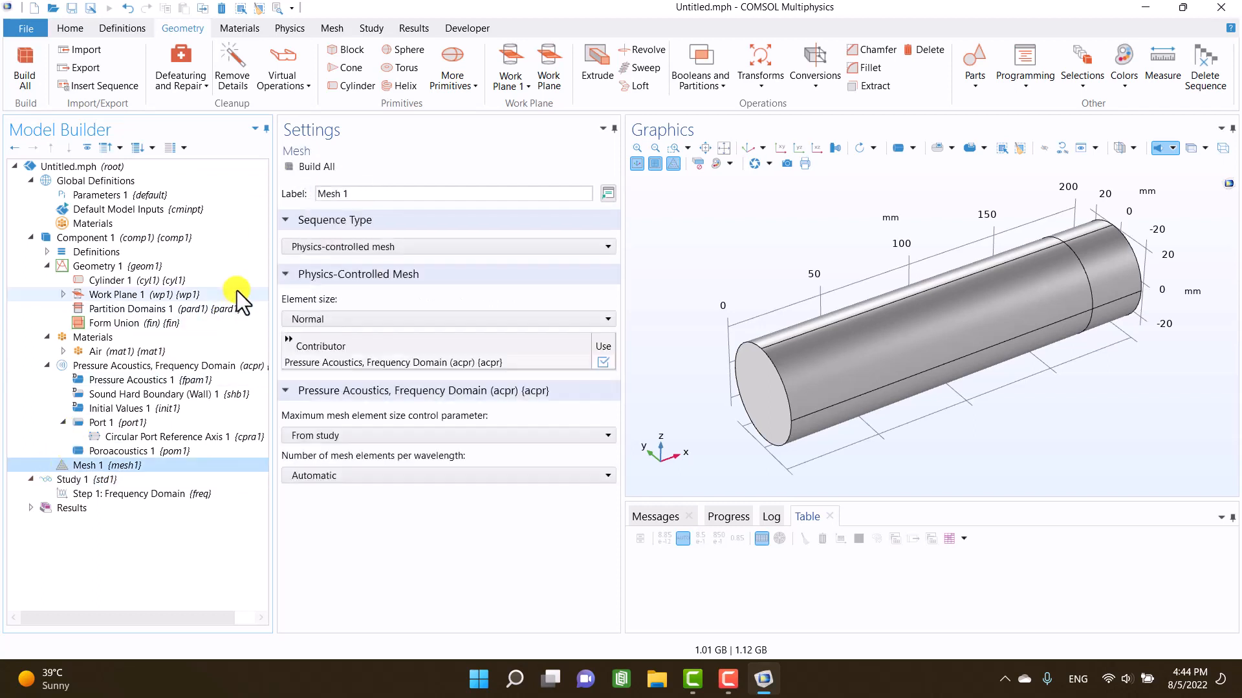
{"action": "left_click", "coordinate": [447, 319]}
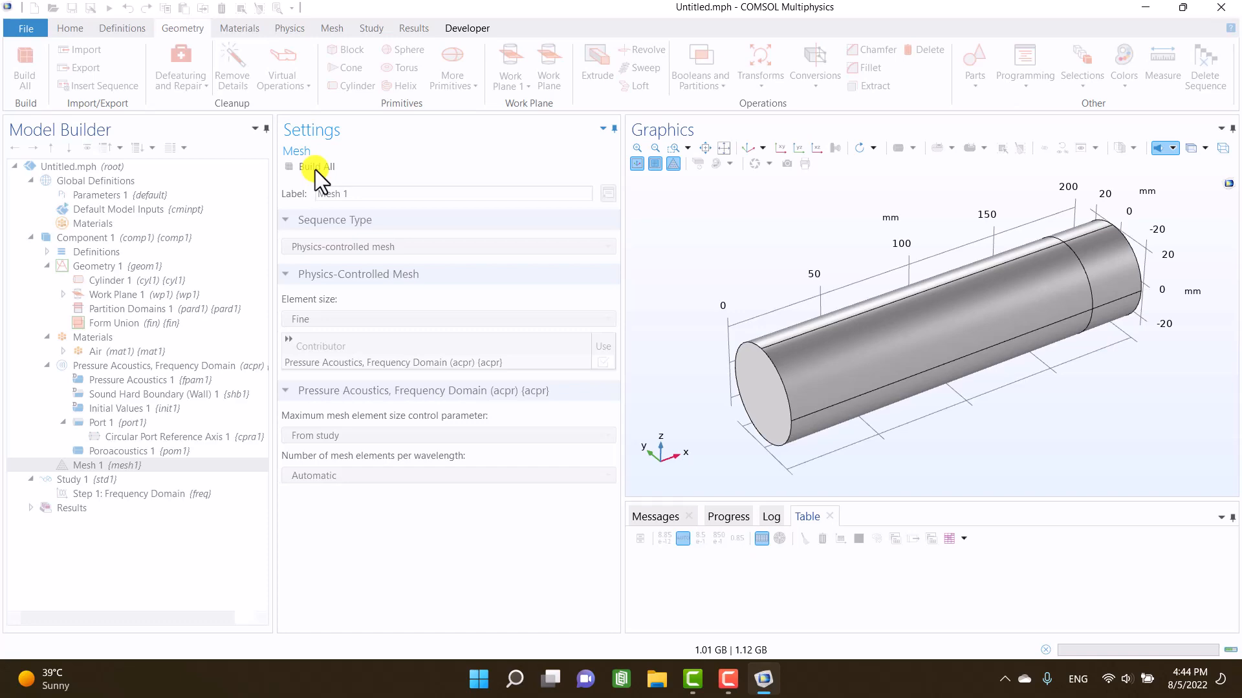
{"action": "left_click", "coordinate": [310, 167]}
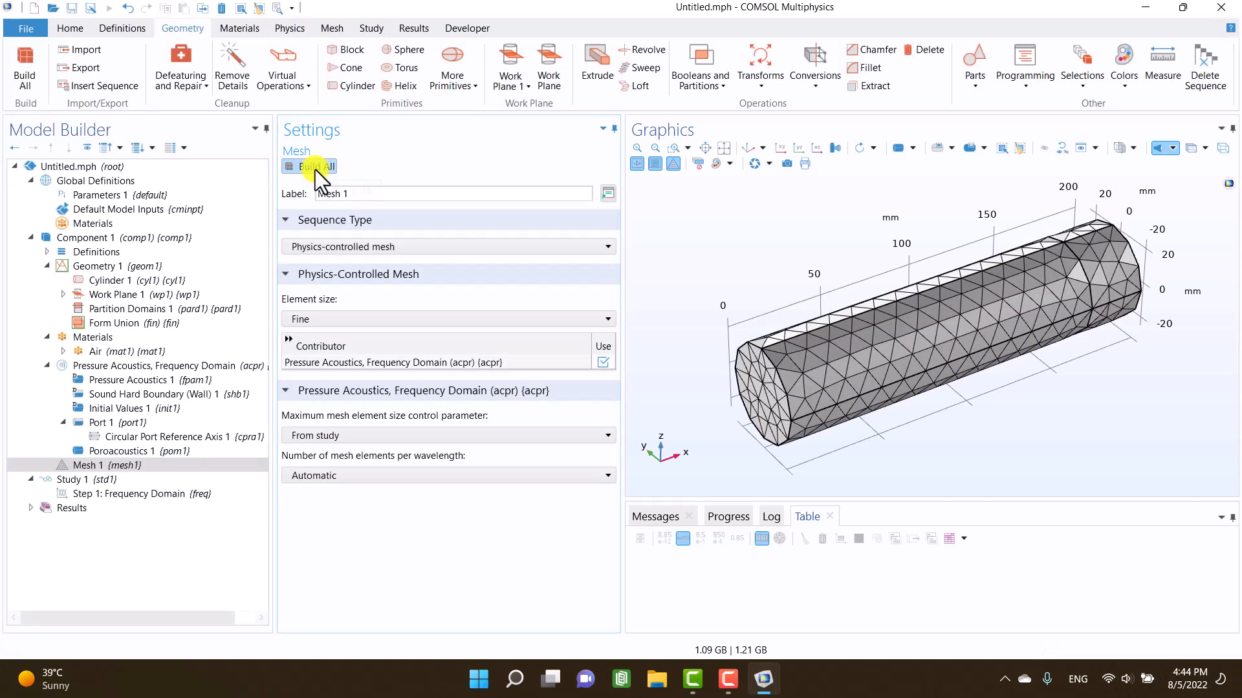
{"action": "left_click", "coordinate": [71, 479]}
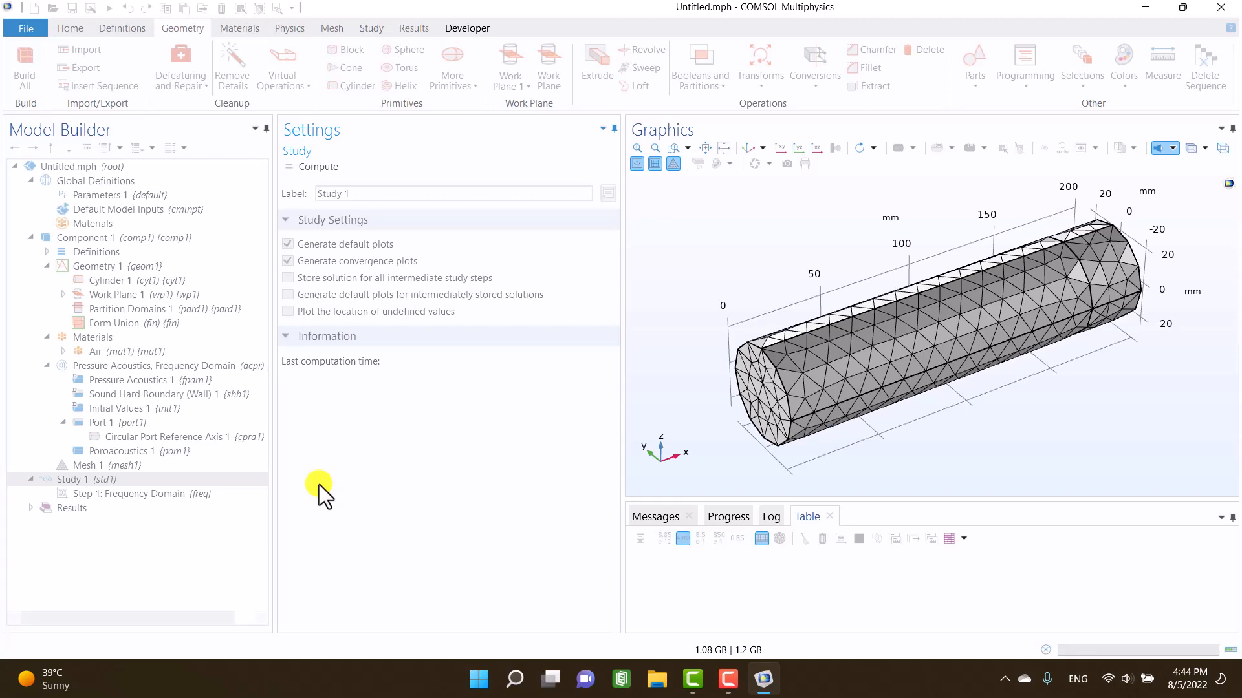
- Compute the study and set Port 1's incident wave amplitude A_in to 1 Pa
{"action": "left_click", "coordinate": [318, 166]}
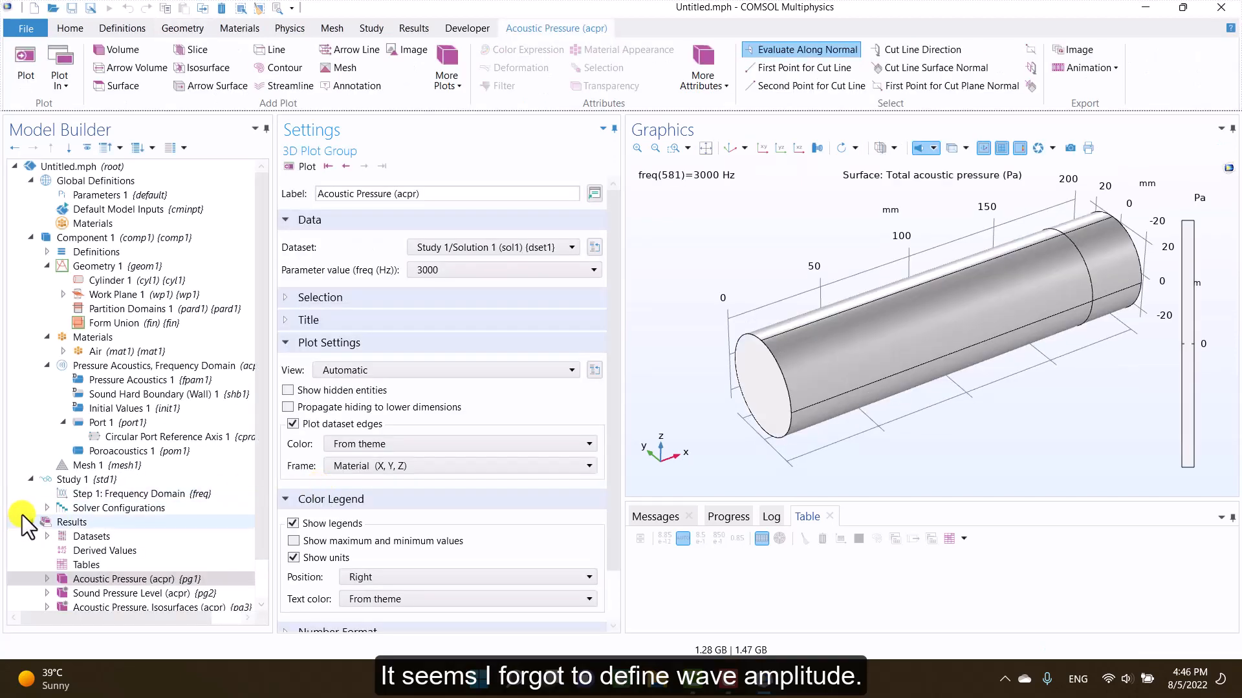
{"action": "left_click", "coordinate": [102, 423]}
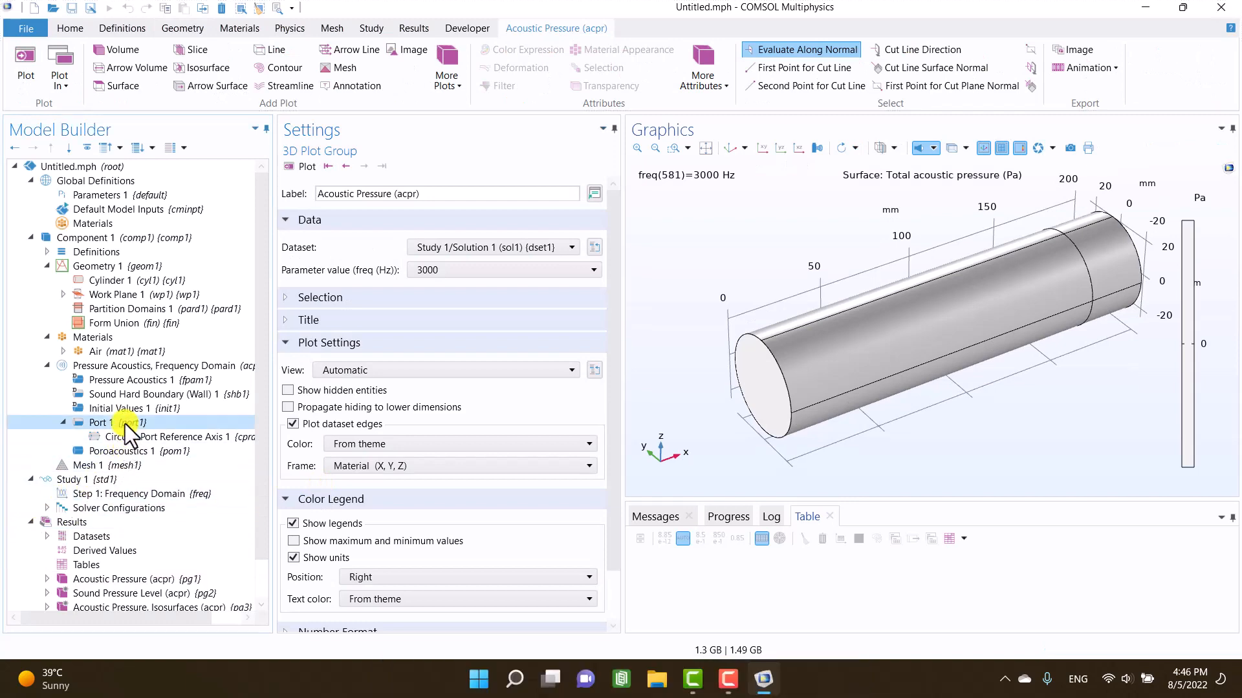
{"action": "left_click", "coordinate": [102, 422]}
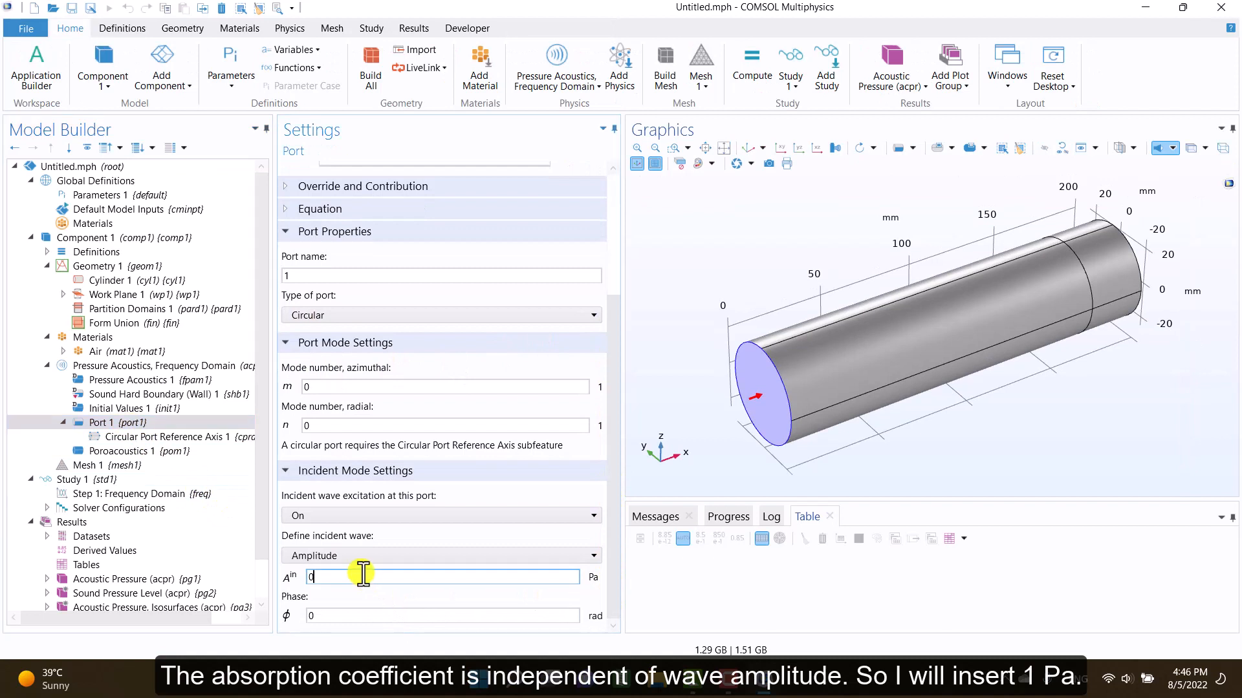
{"action": "type", "text": "1"}
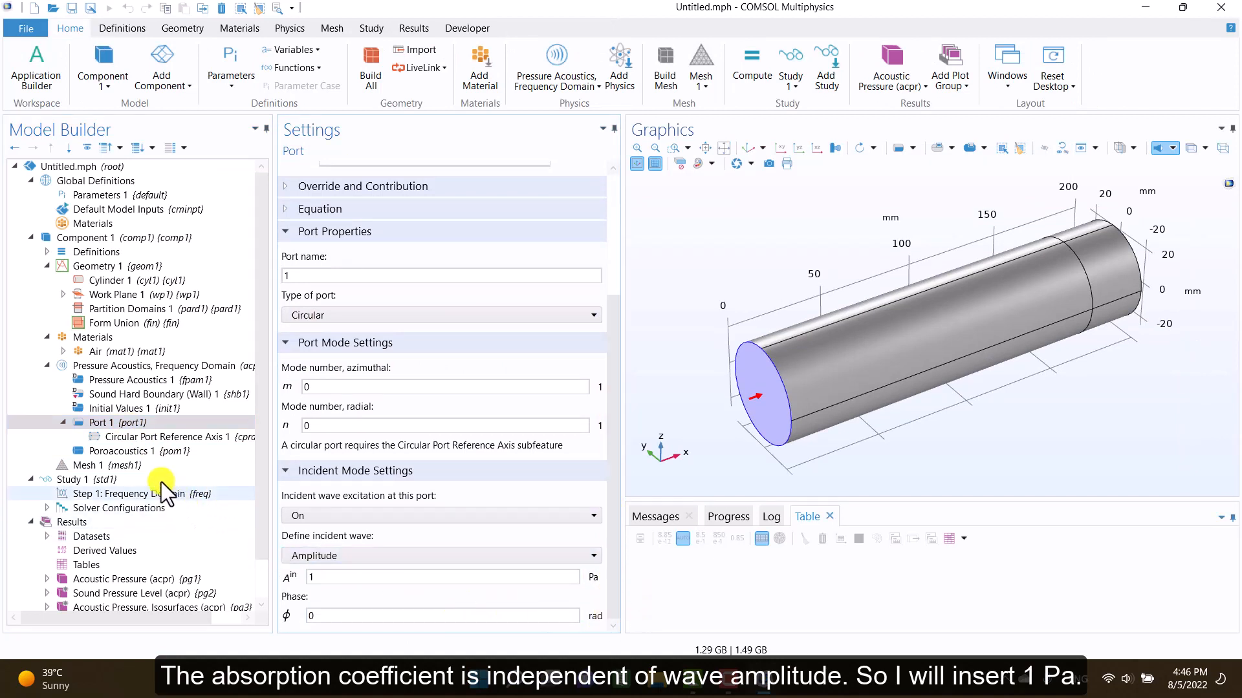
{"action": "left_click", "coordinate": [76, 480]}
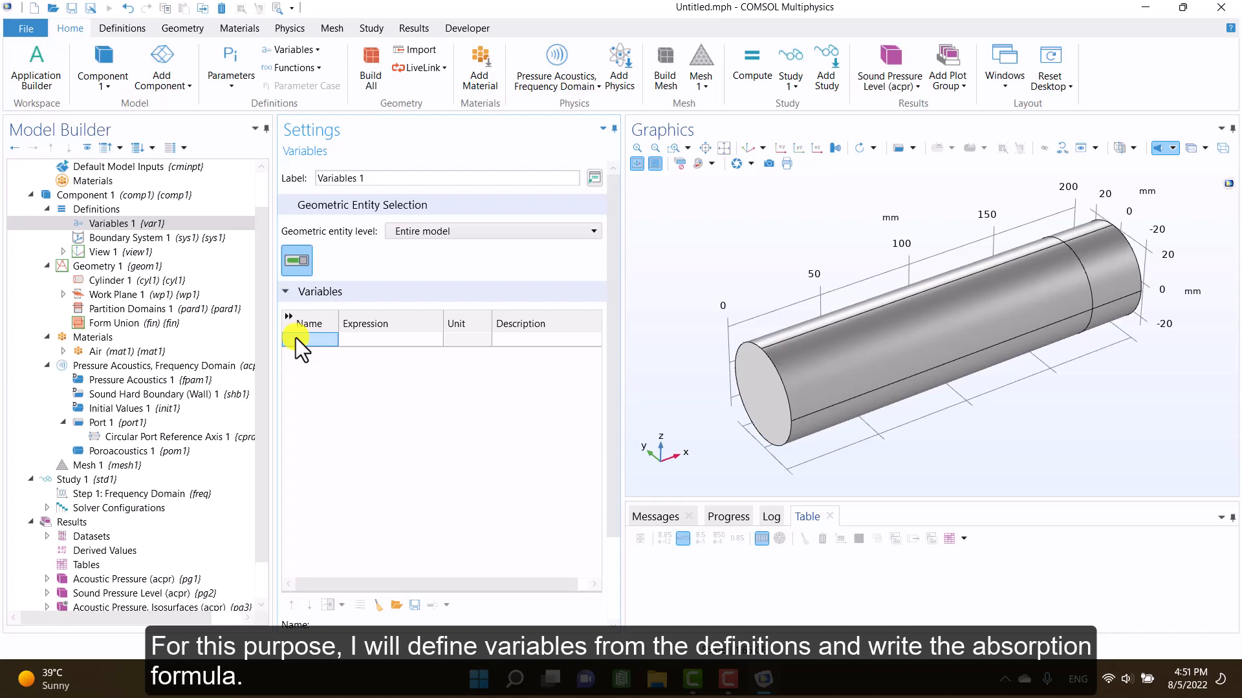
- Define variable R, the reflection coefficient, as a ratio of port 1 power quantities
{"action": "type", "text": "R"}
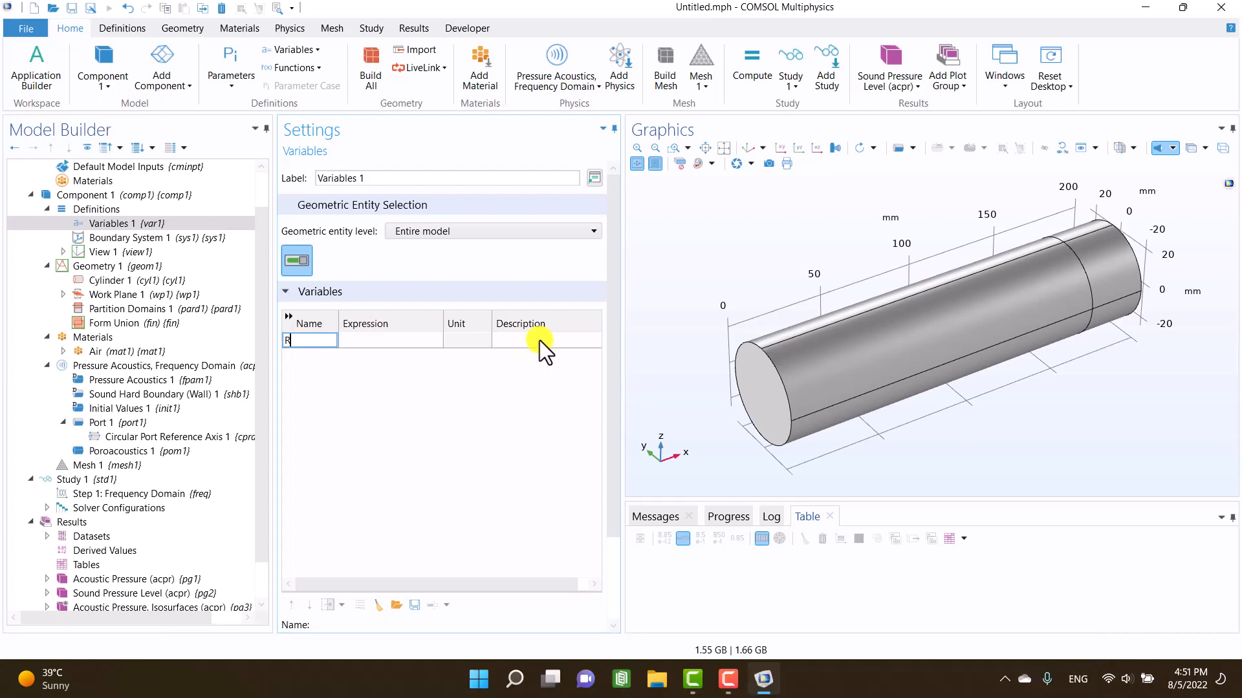
{"action": "type", "text": "reflection coefficient"}
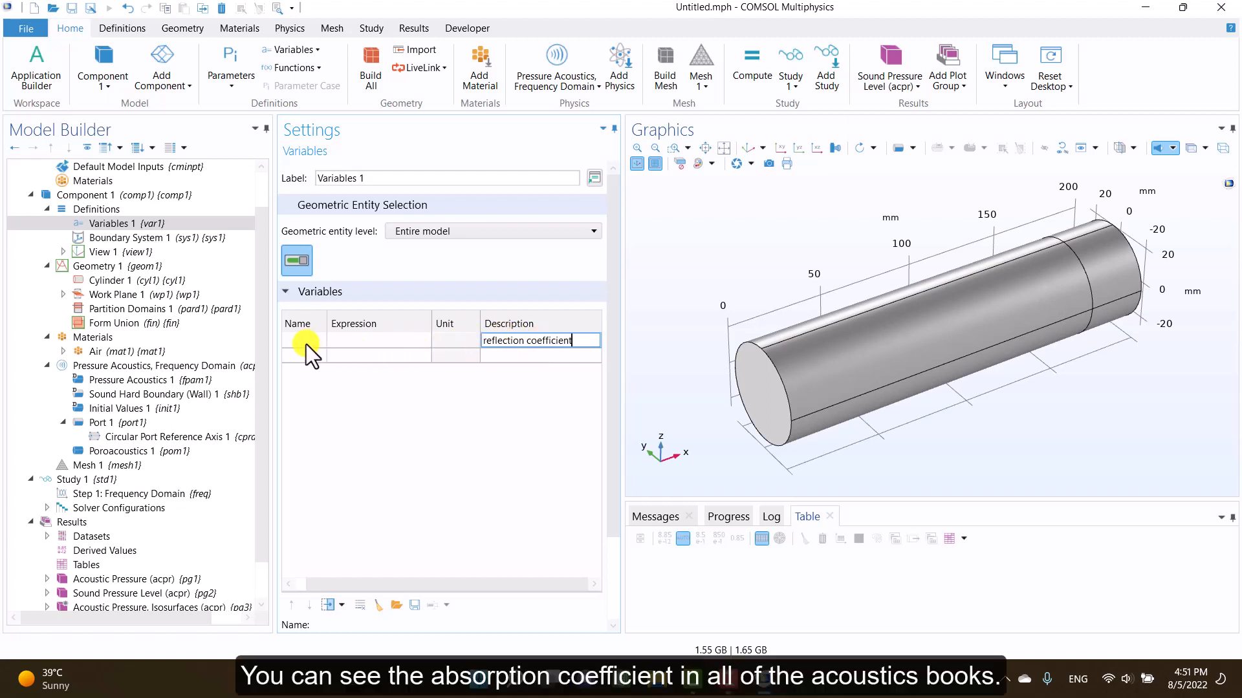
{"action": "type", "text": "R"}
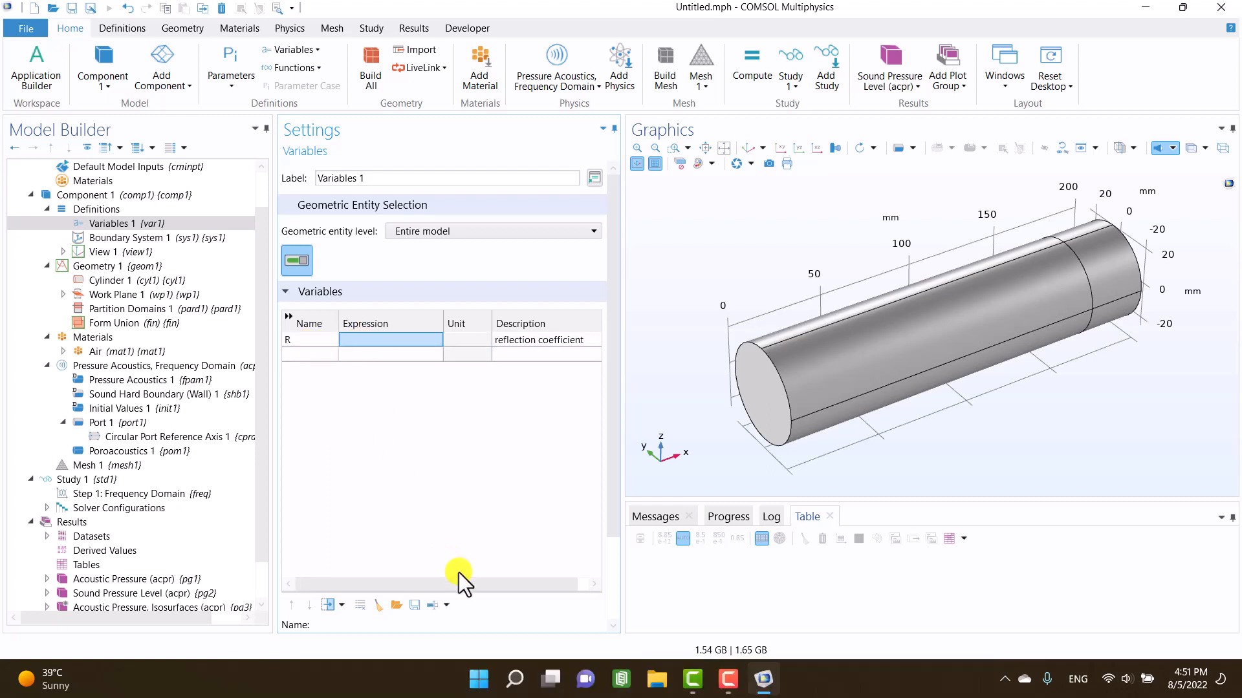
{"action": "left_click", "coordinate": [446, 604]}
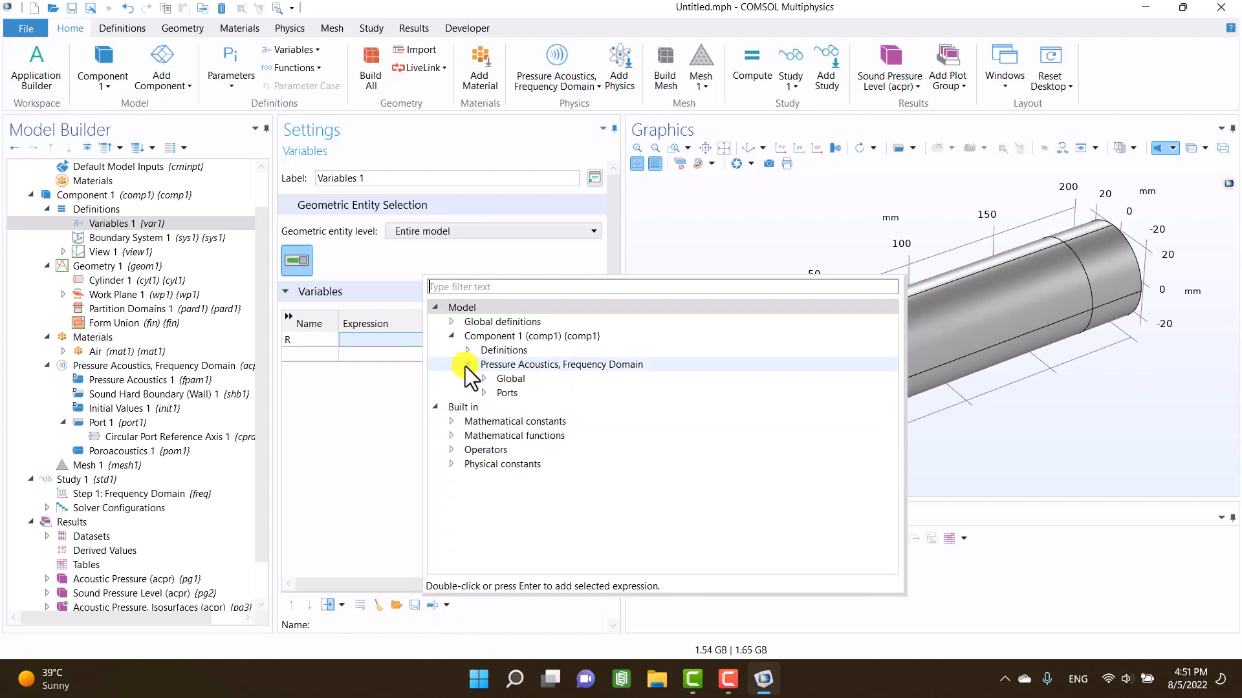
{"action": "left_click", "coordinate": [483, 393]}
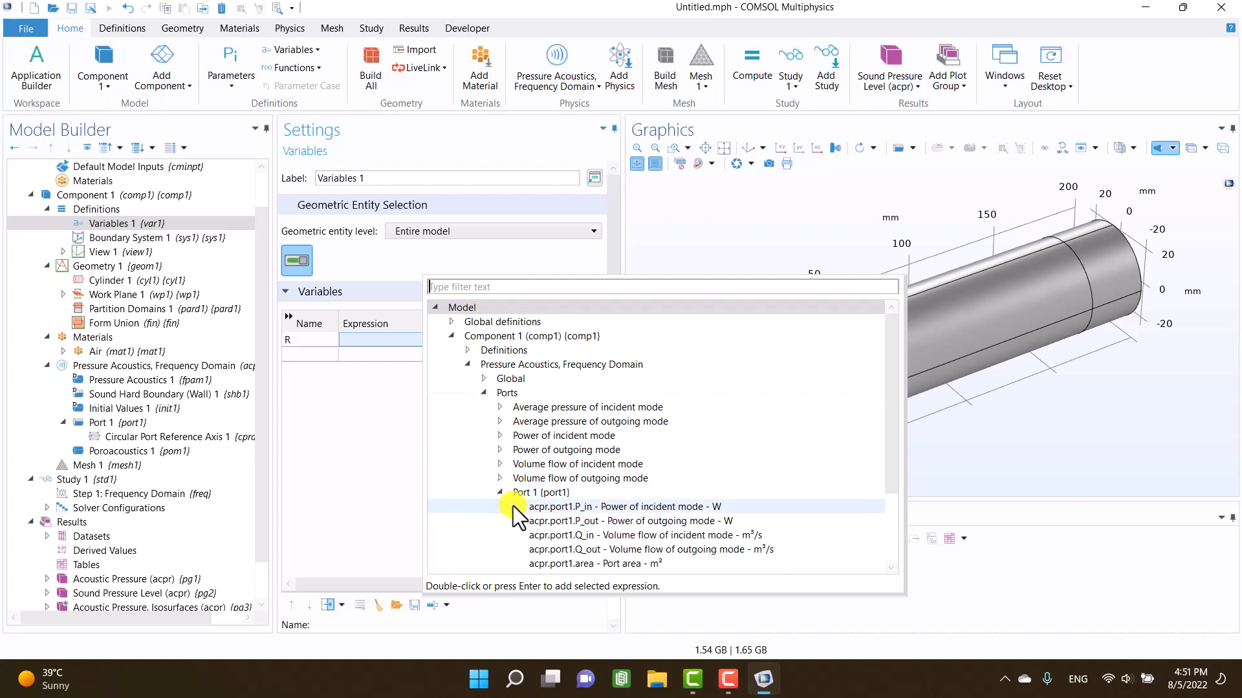
{"action": "left_click", "coordinate": [626, 522]}
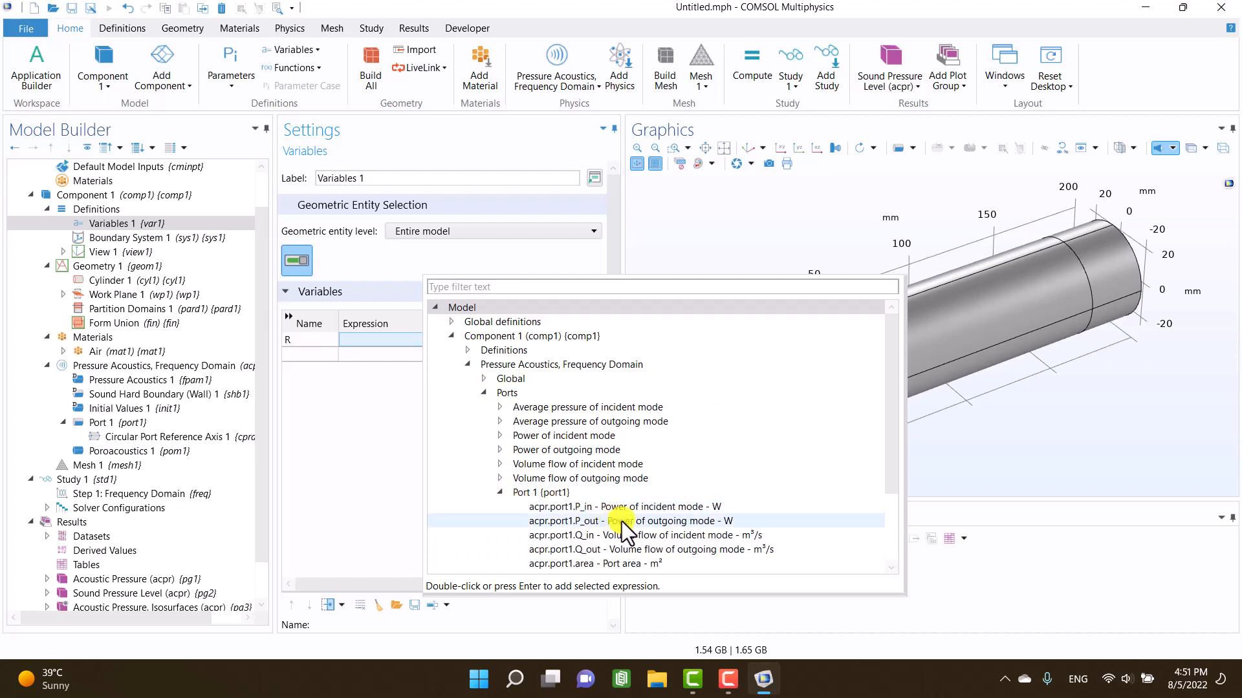
{"action": "double_click", "coordinate": [624, 521]}
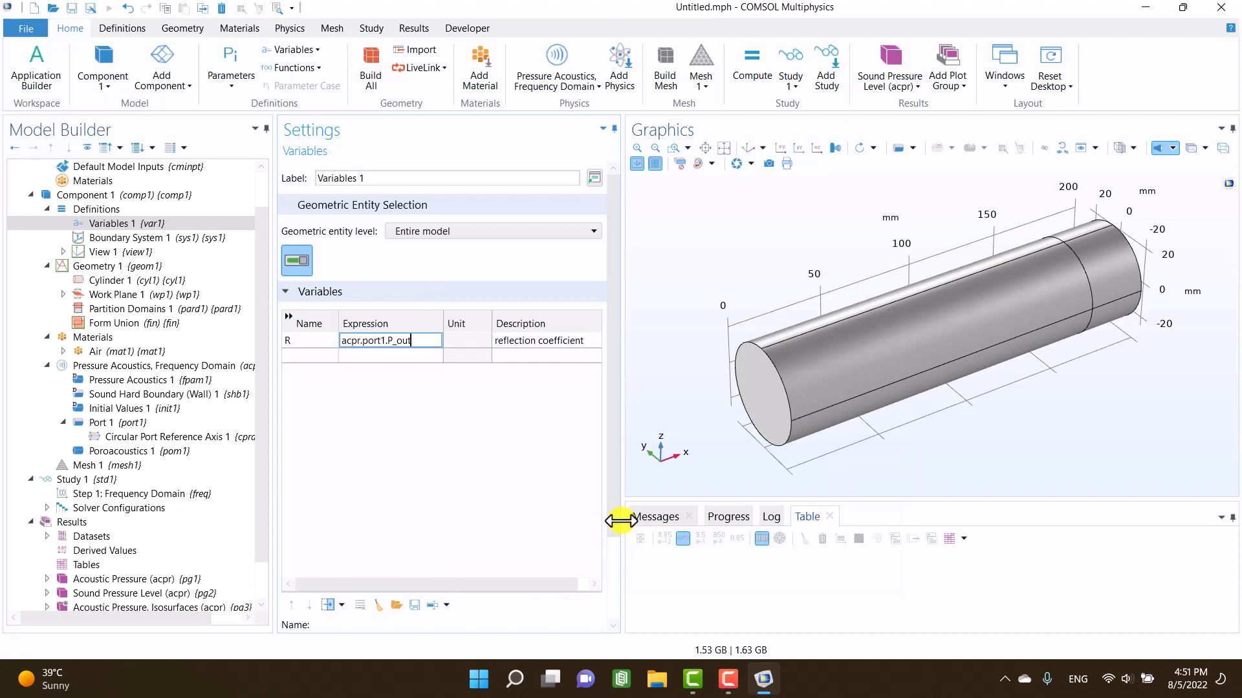
{"action": "type", "text": "/acpr..."}
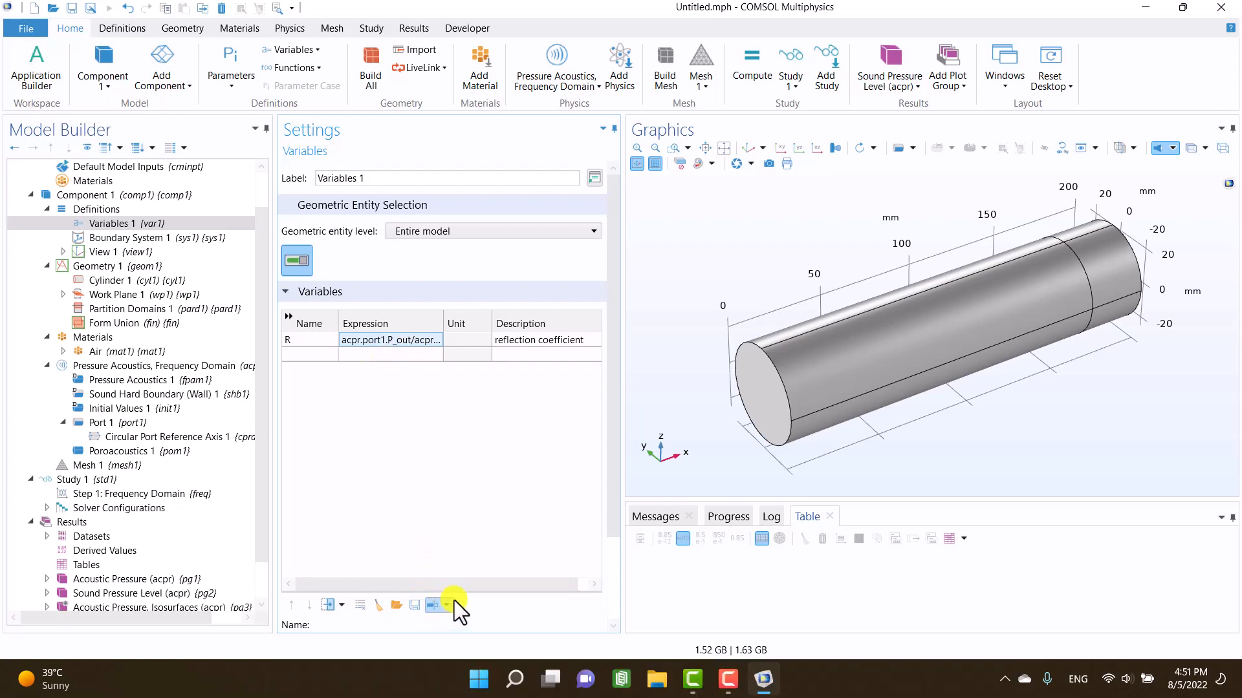
{"action": "left_click", "coordinate": [433, 604]}
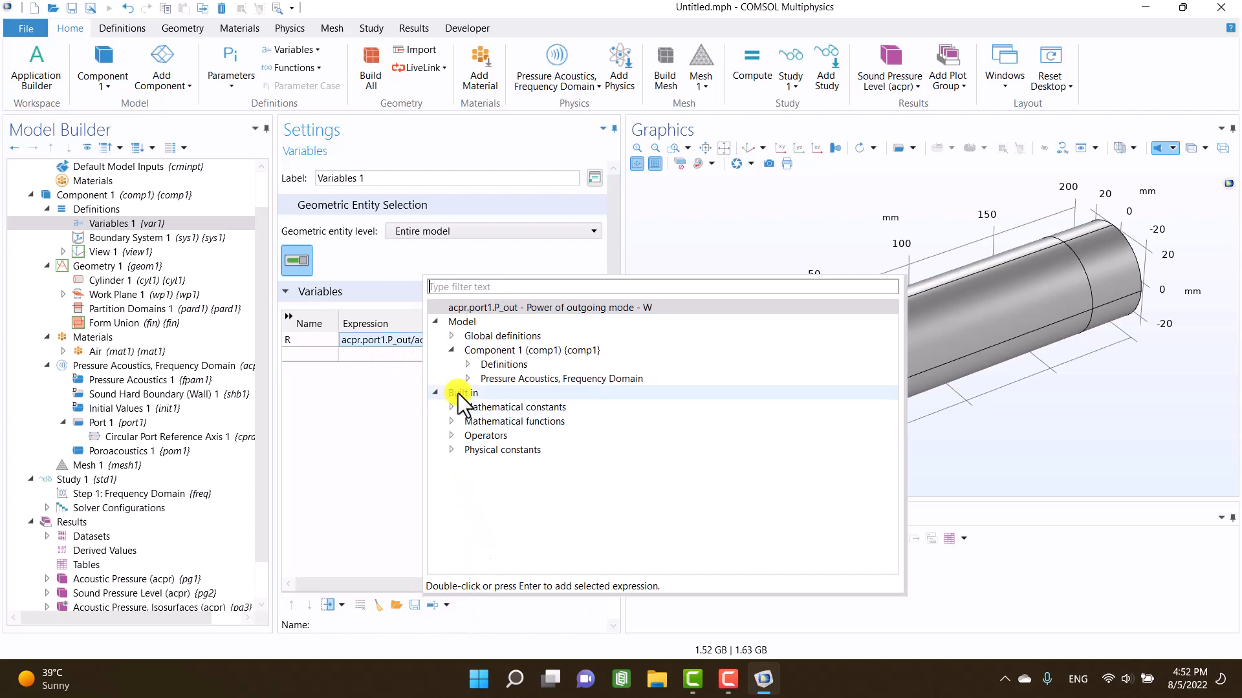
{"action": "left_click", "coordinate": [467, 379]}
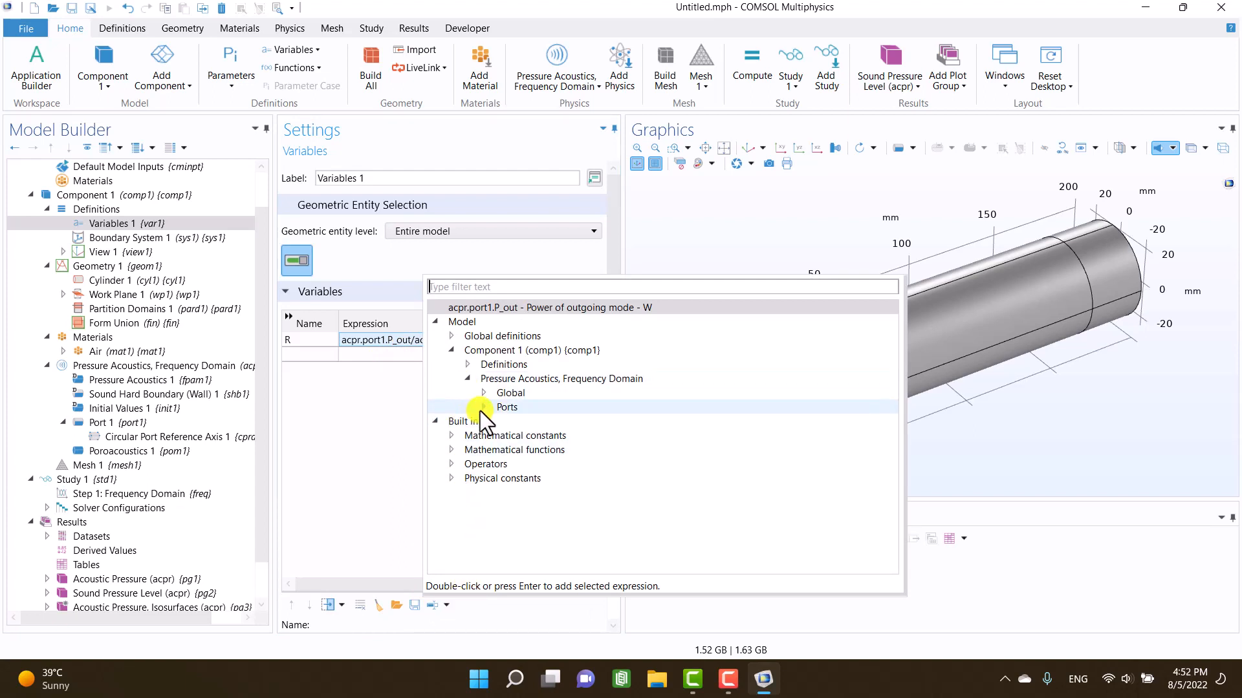
{"action": "left_click", "coordinate": [483, 407]}
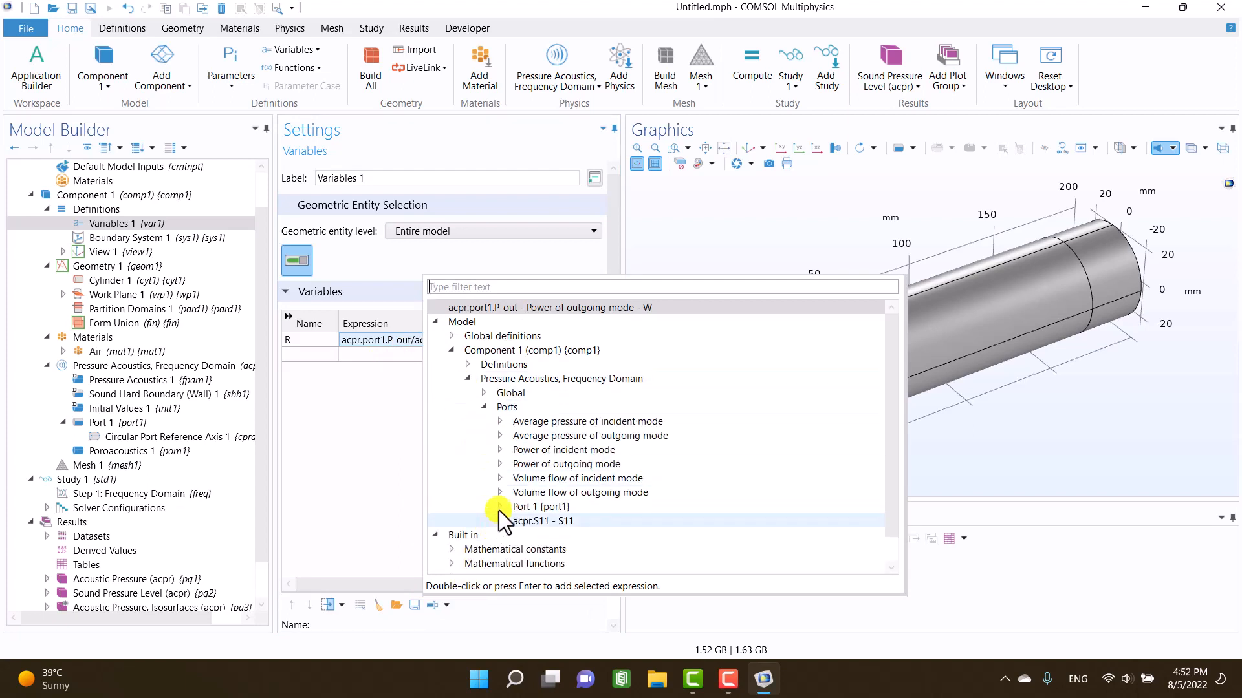
{"action": "left_click", "coordinate": [500, 507]}
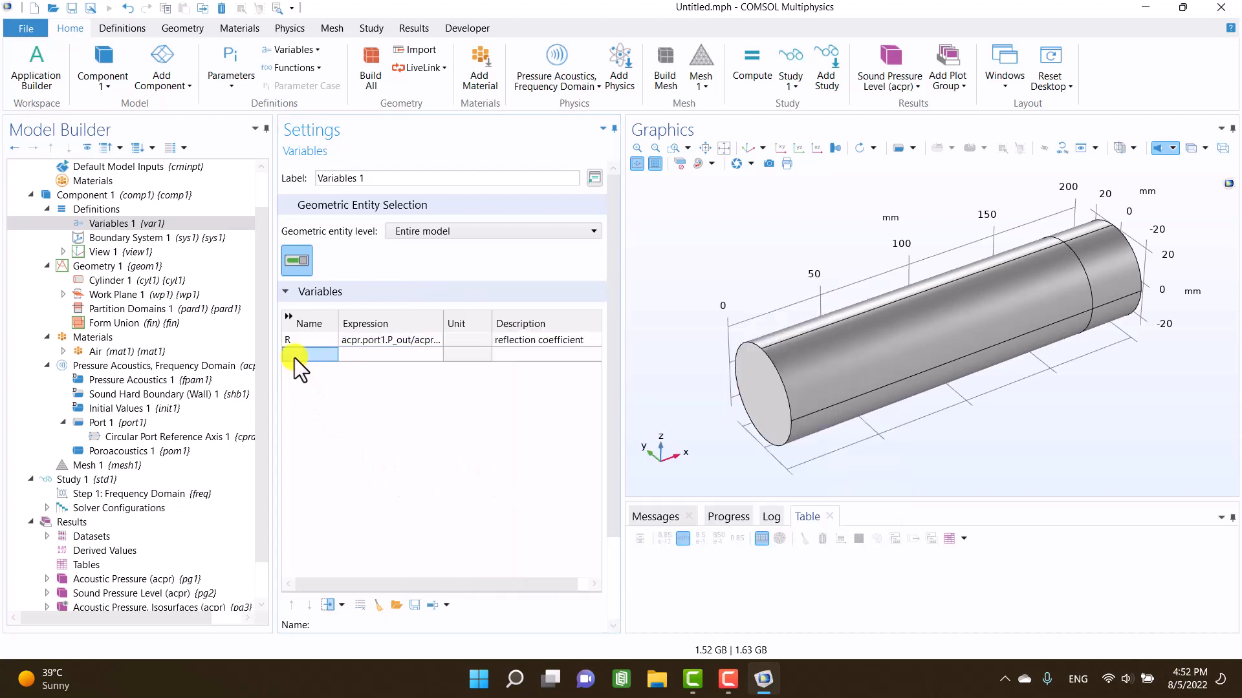
- Add variable alpha = 1-R^2 described as the absorption coefficient
{"action": "type", "text": "alpha"}
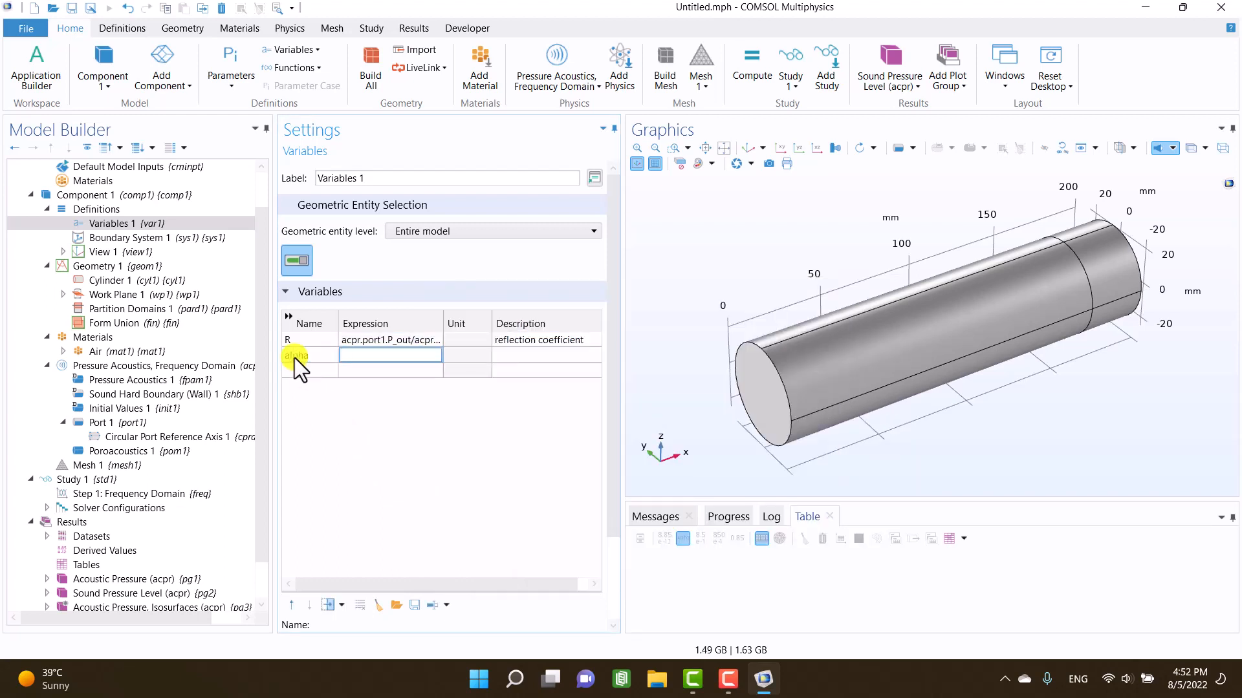
{"action": "type", "text": "1-R^2"}
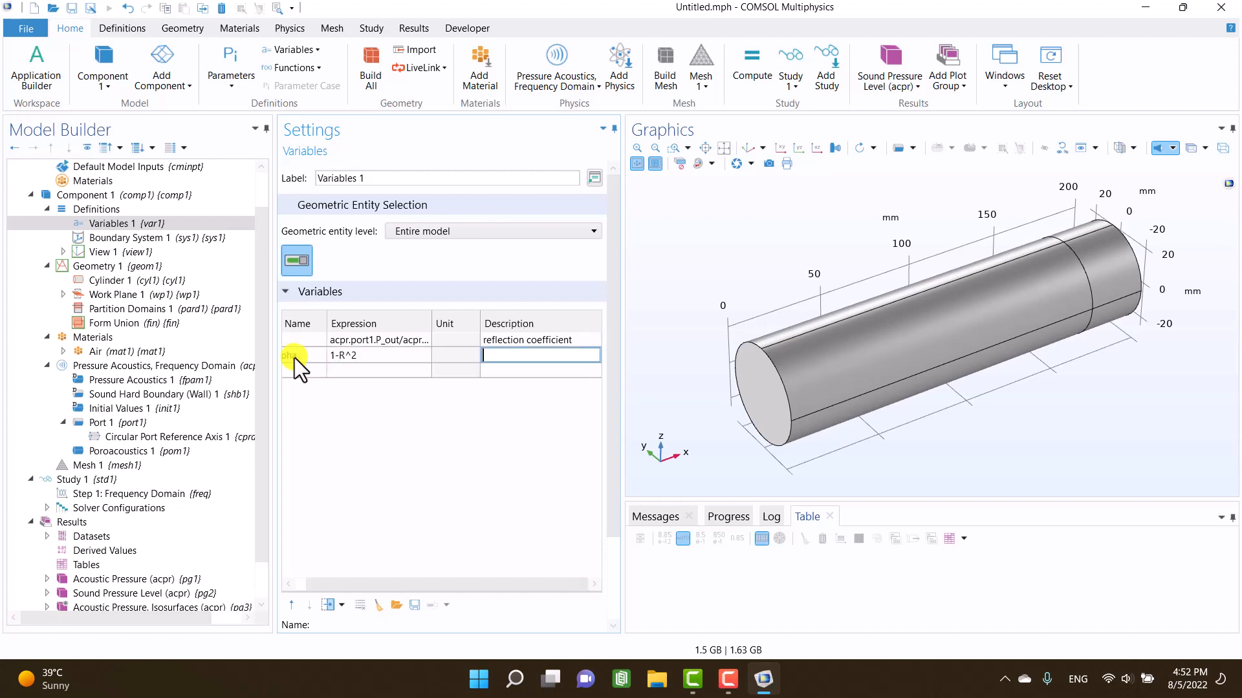
{"action": "type", "text": "absorption coefficient"}
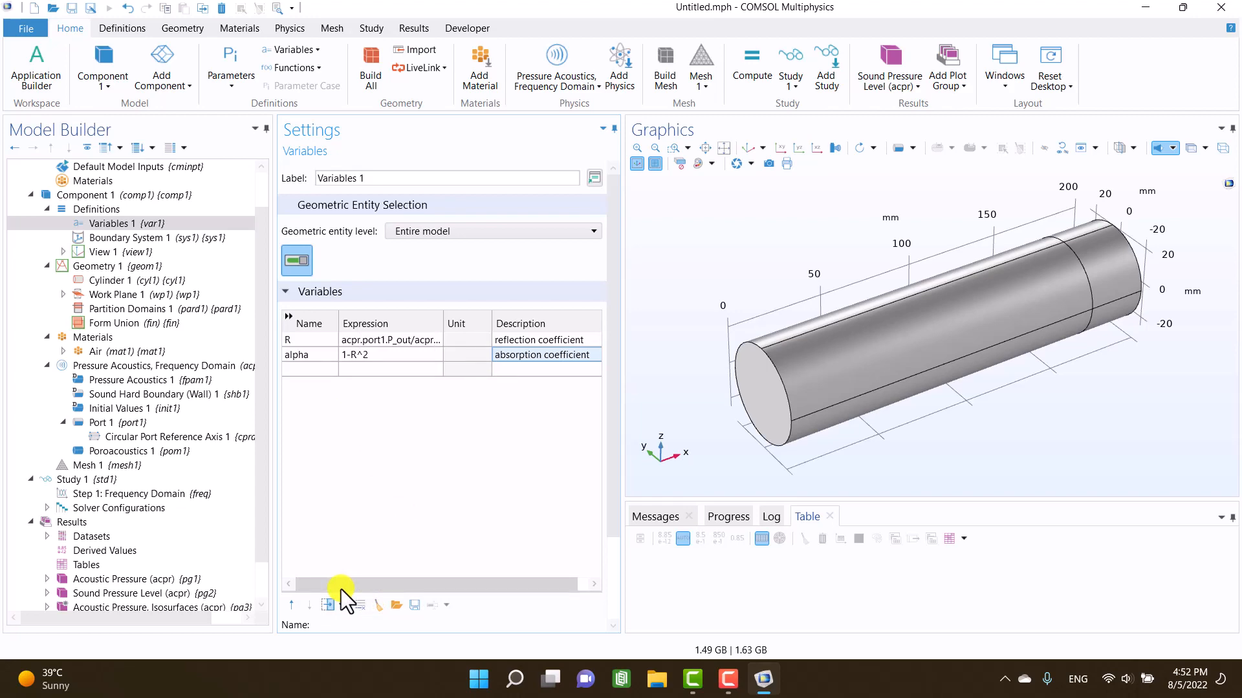
- Add a 1D Plot Group holding a Global plot with alpha as y-axis expression
{"action": "left_click", "coordinate": [74, 522]}
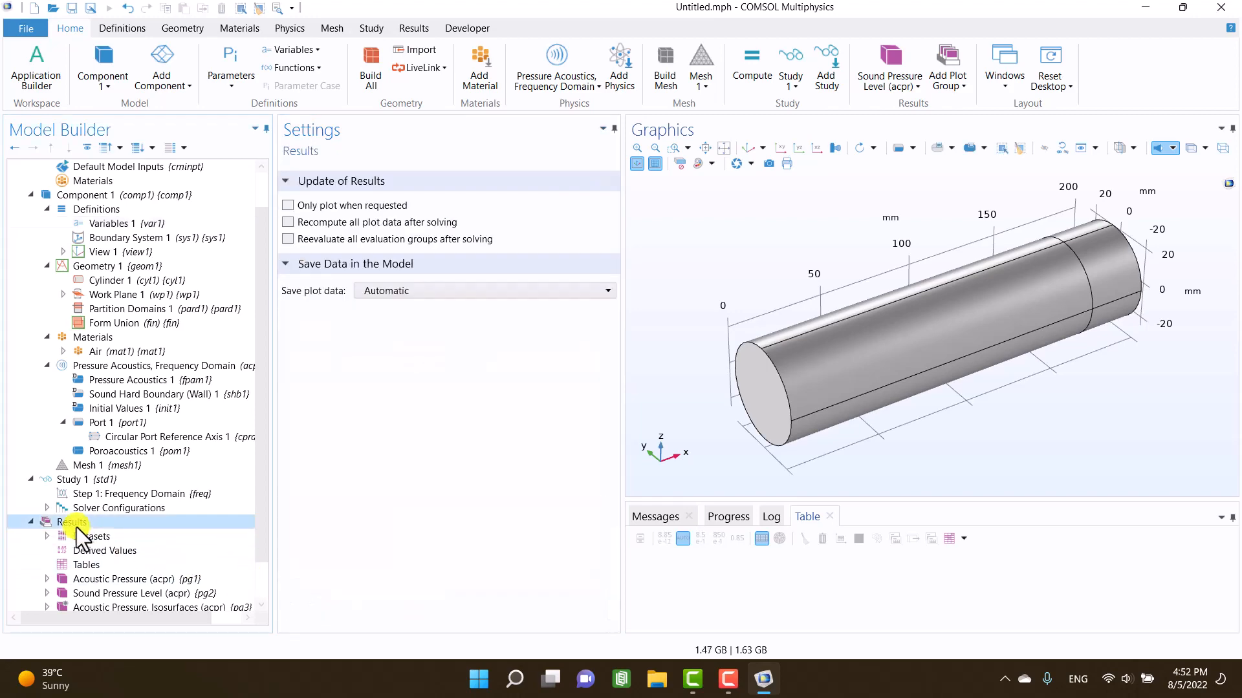
{"action": "right_click", "coordinate": [73, 521]}
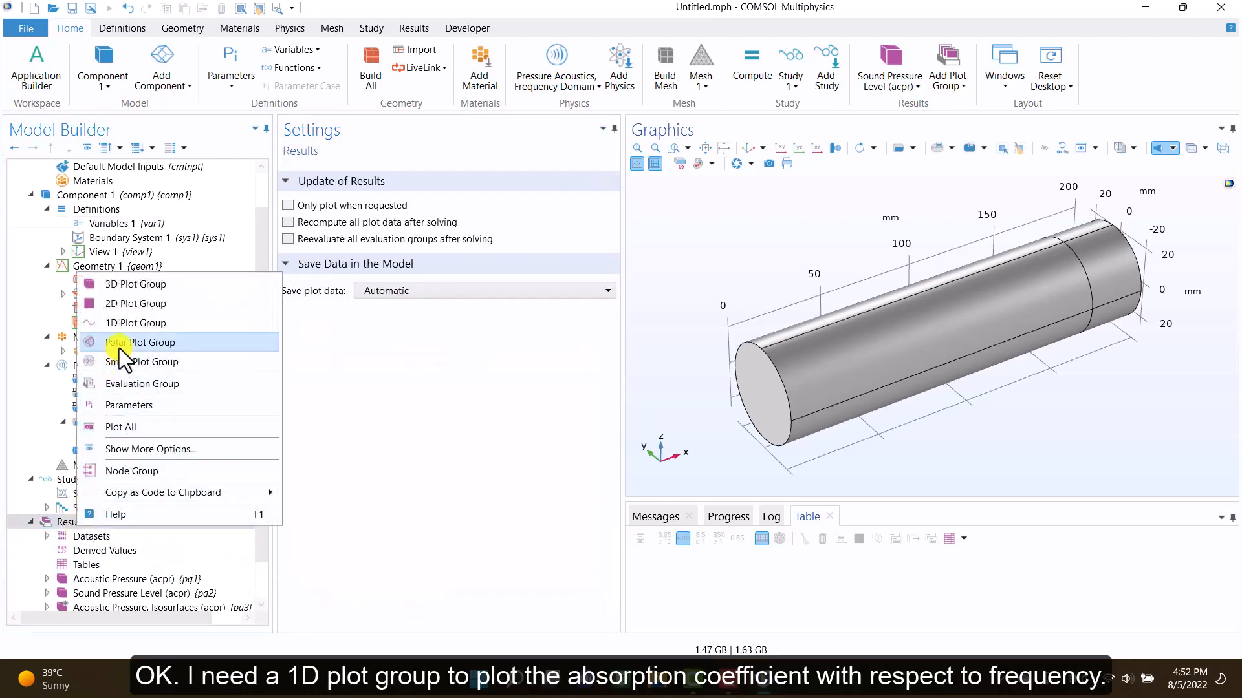
{"action": "left_click", "coordinate": [136, 322]}
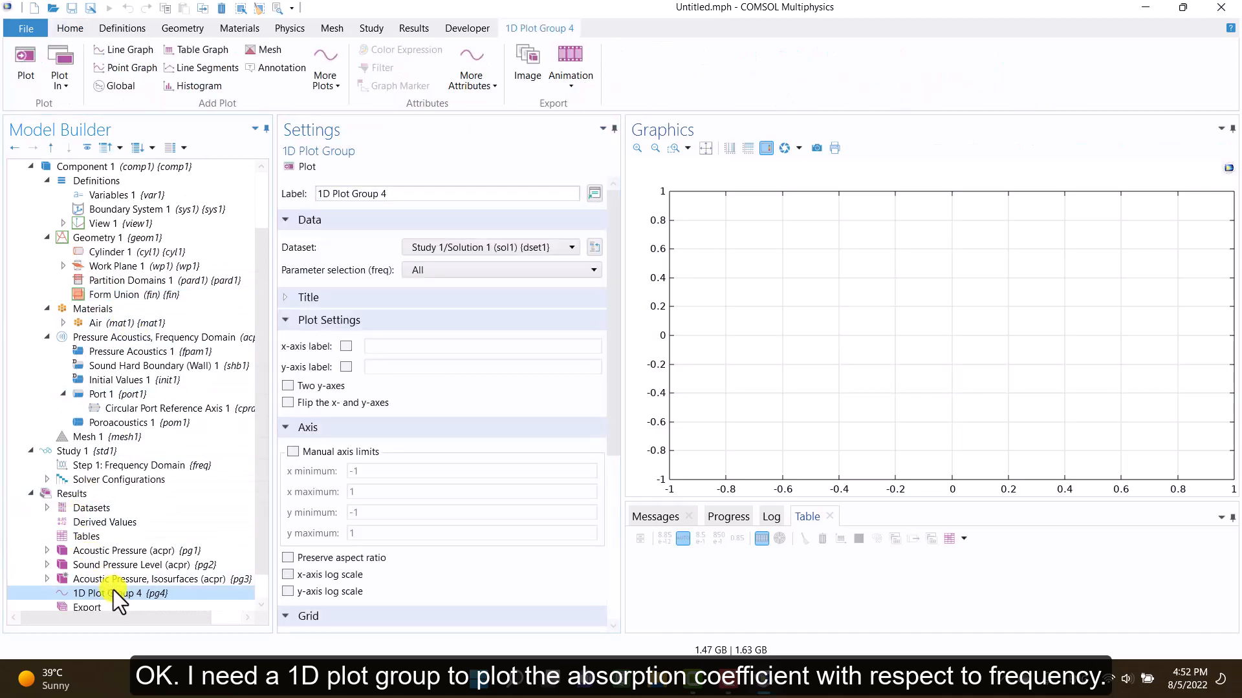
{"action": "right_click", "coordinate": [119, 593]}
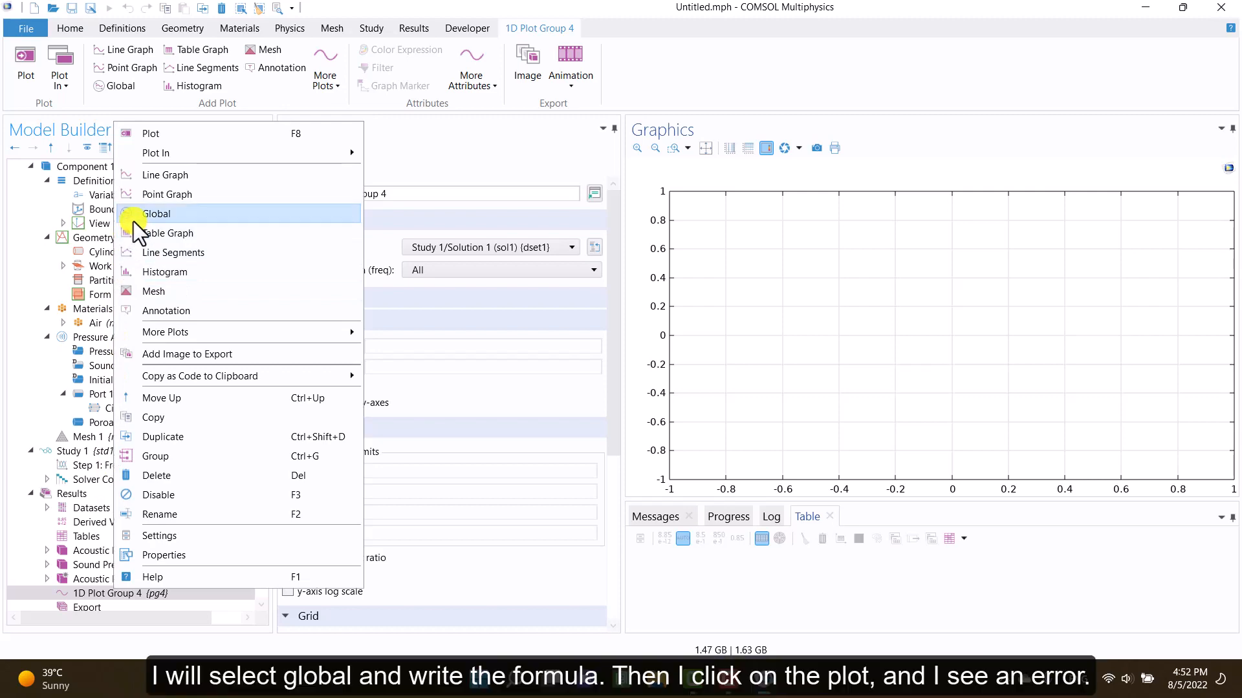
{"action": "left_click", "coordinate": [156, 215]}
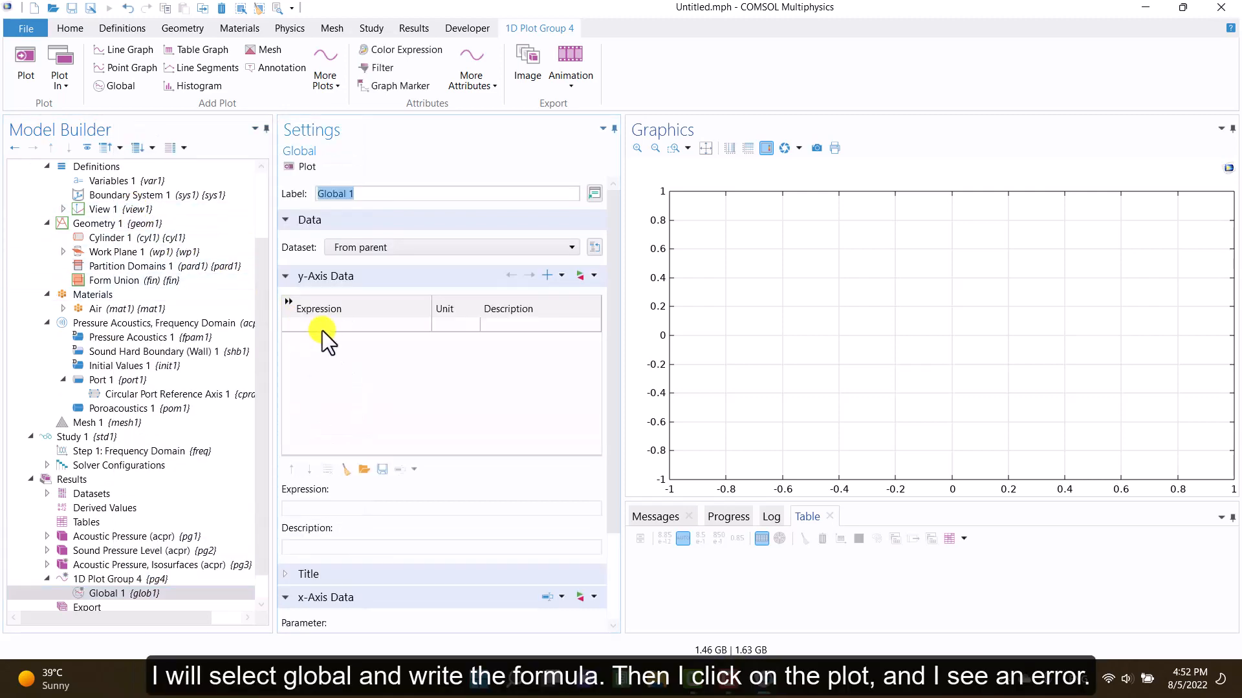
{"action": "type", "text": "alpha"}
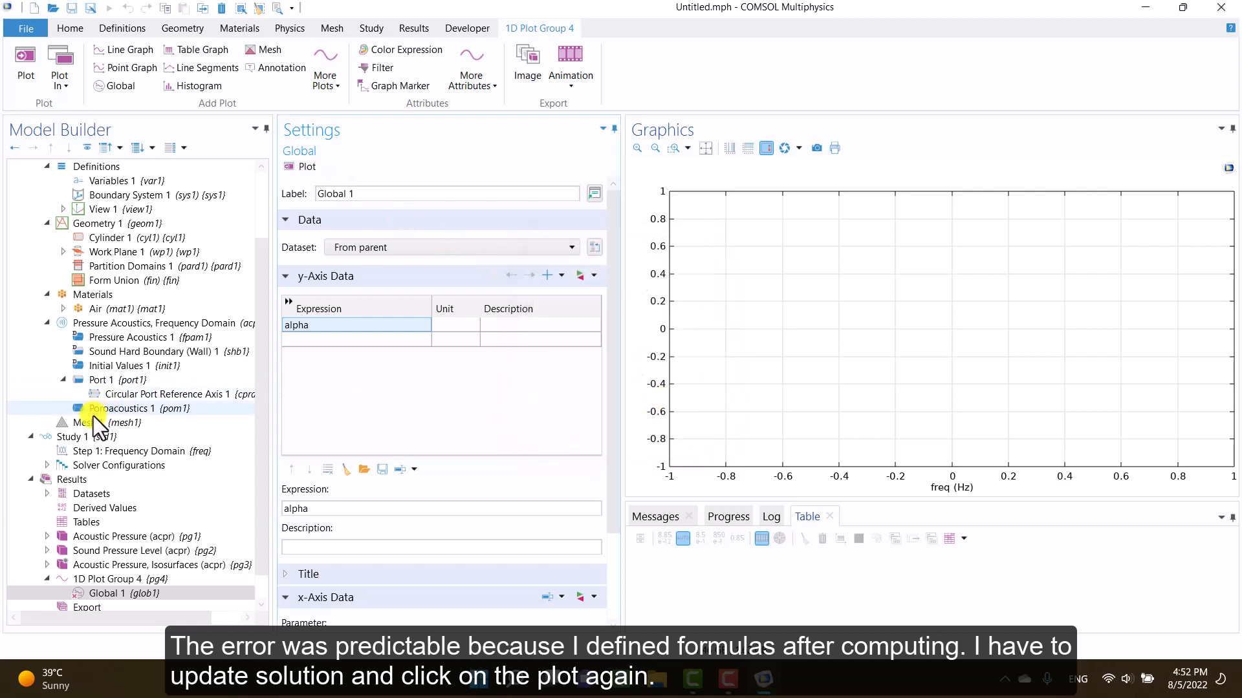
- Update the solution and view Global 1's alpha-versus-frequency curve rising toward 1
{"action": "left_click", "coordinate": [79, 436]}
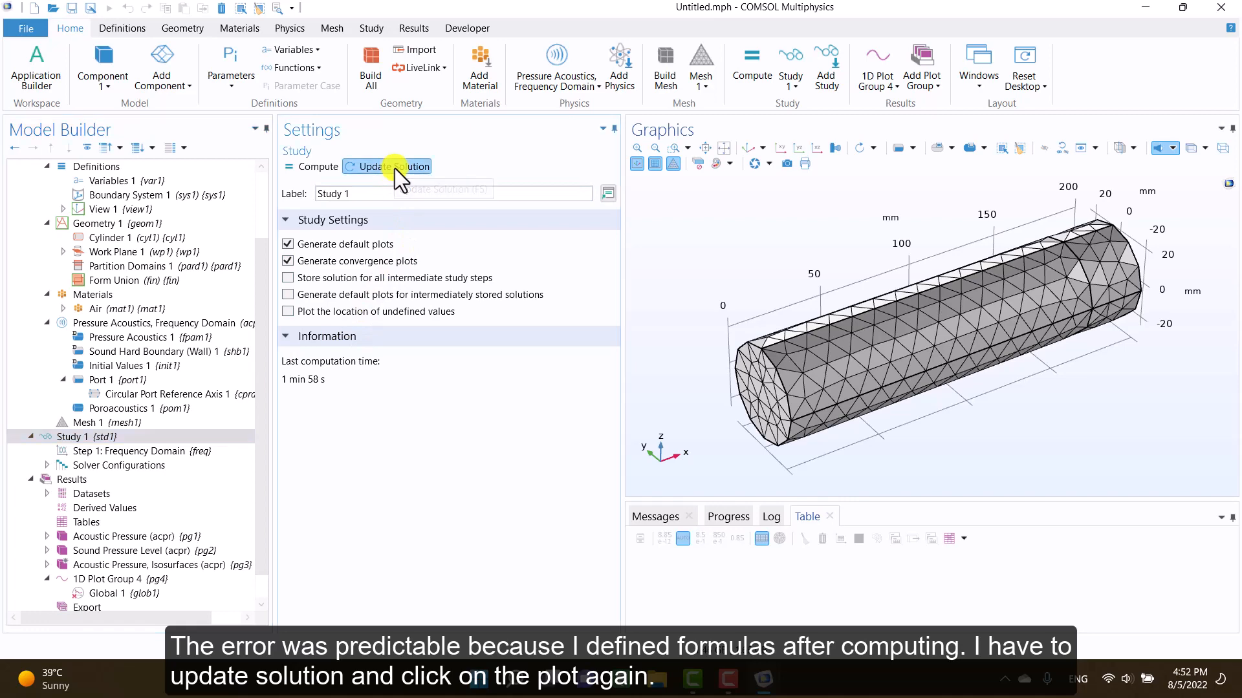
{"action": "left_click", "coordinate": [392, 166]}
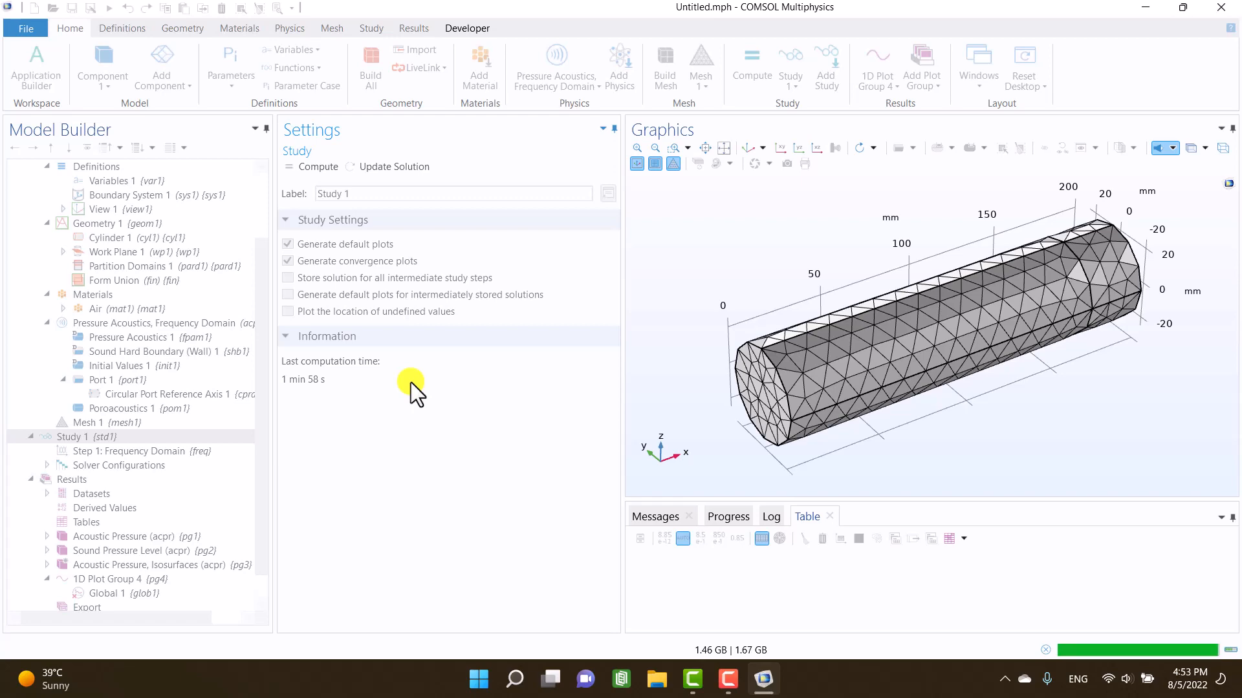
{"action": "left_click", "coordinate": [123, 536]}
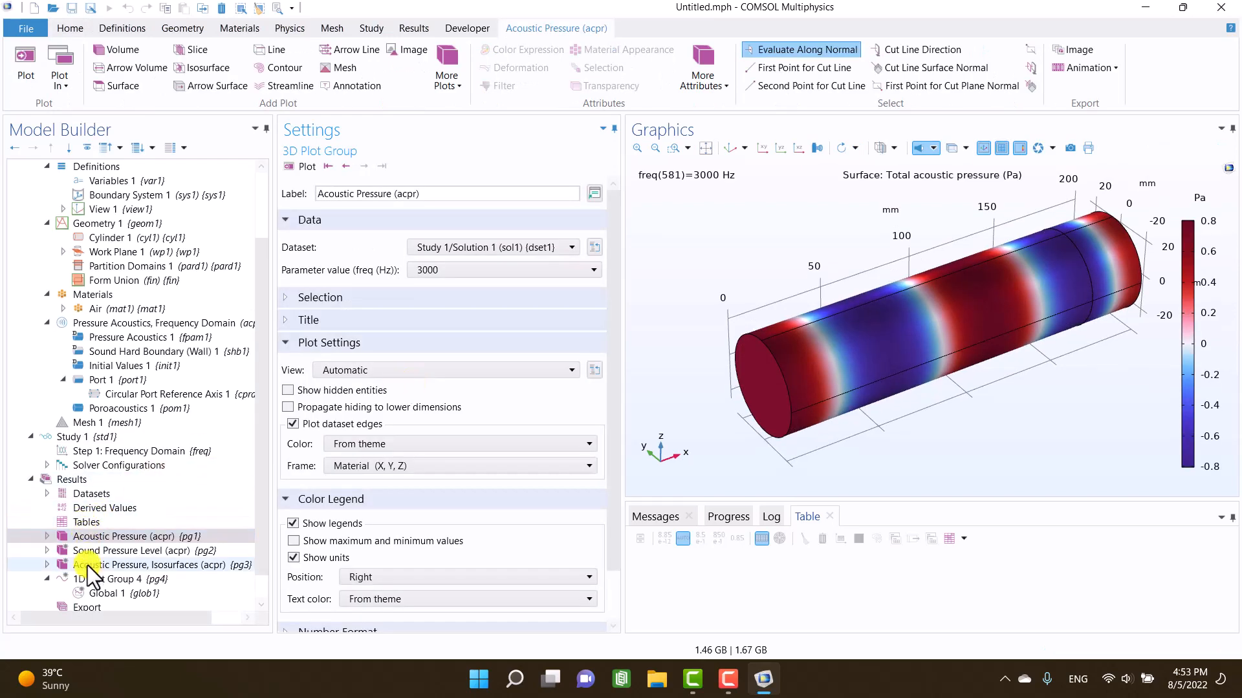
{"action": "left_click", "coordinate": [110, 593]}
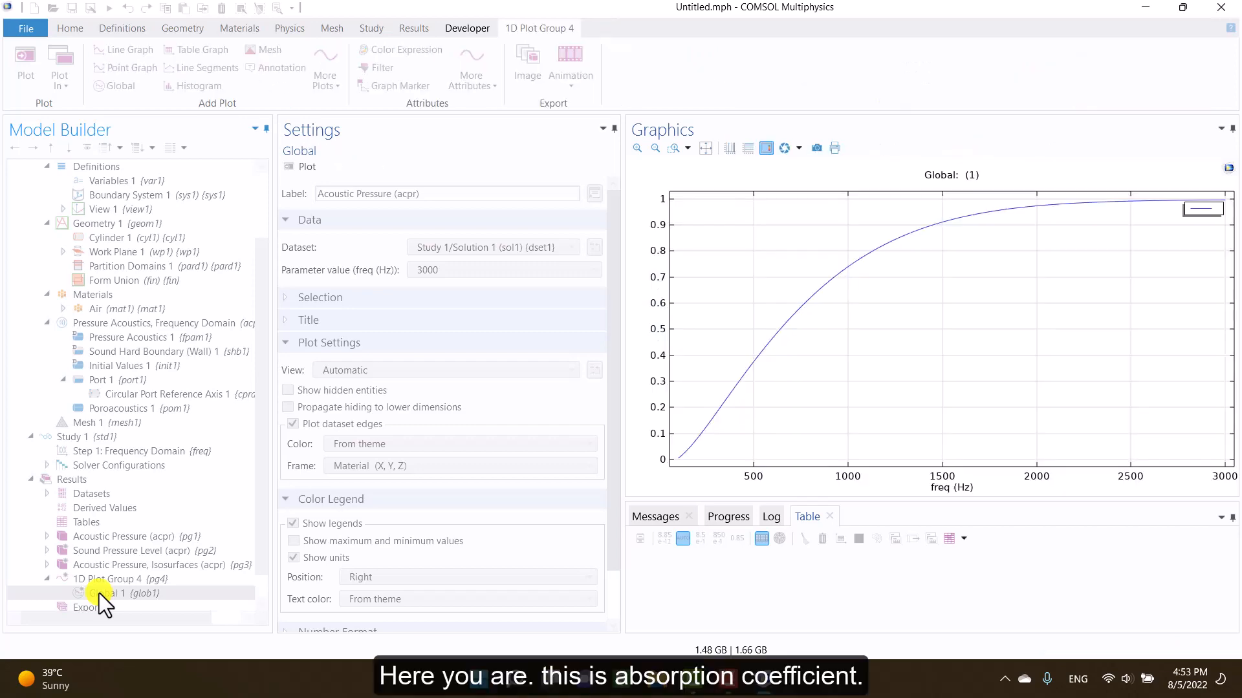
- Enter alpha(0) as the description of the alpha row in Global 1's y-axis data
{"action": "left_click", "coordinate": [115, 593]}
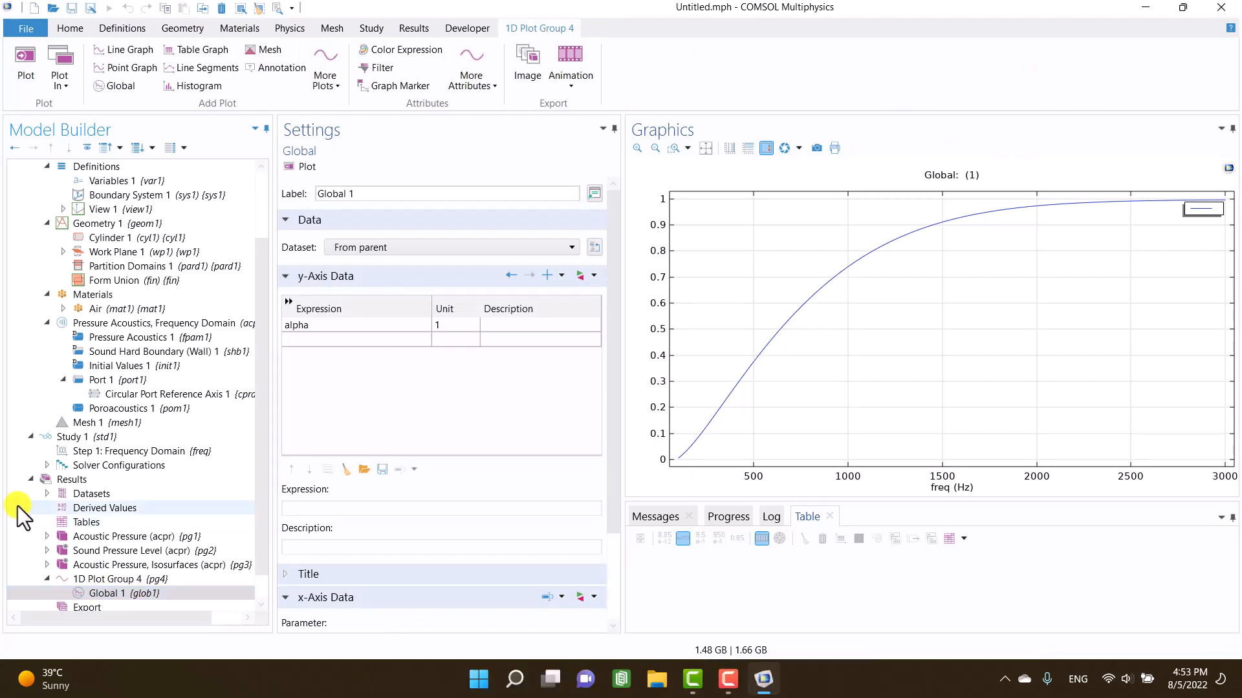
{"action": "left_click", "coordinate": [538, 325]}
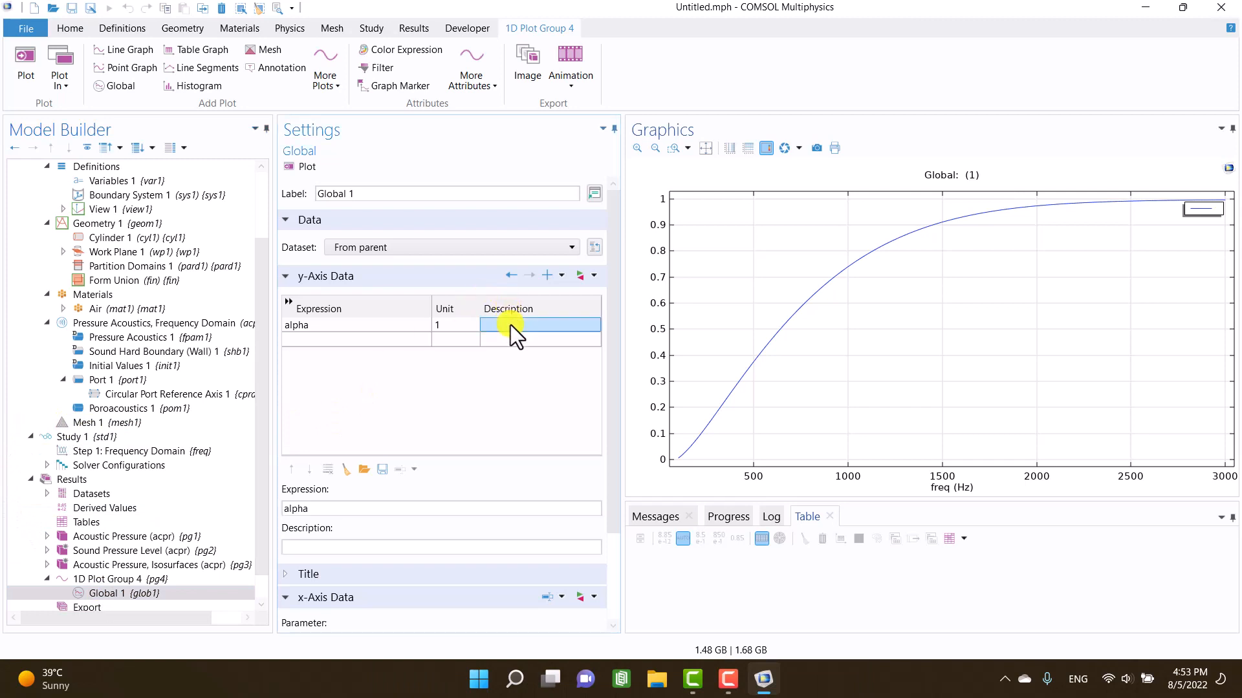
{"action": "type", "text": "abs"}
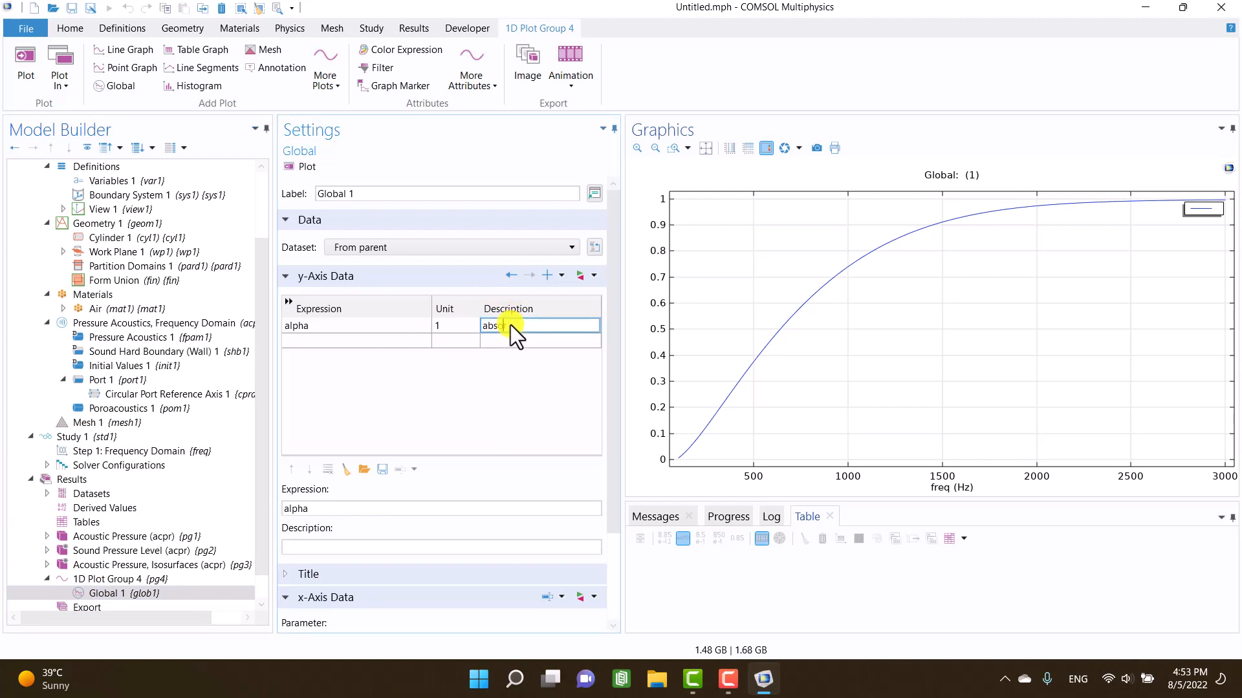
{"action": "type", "text": "alpha(0"}
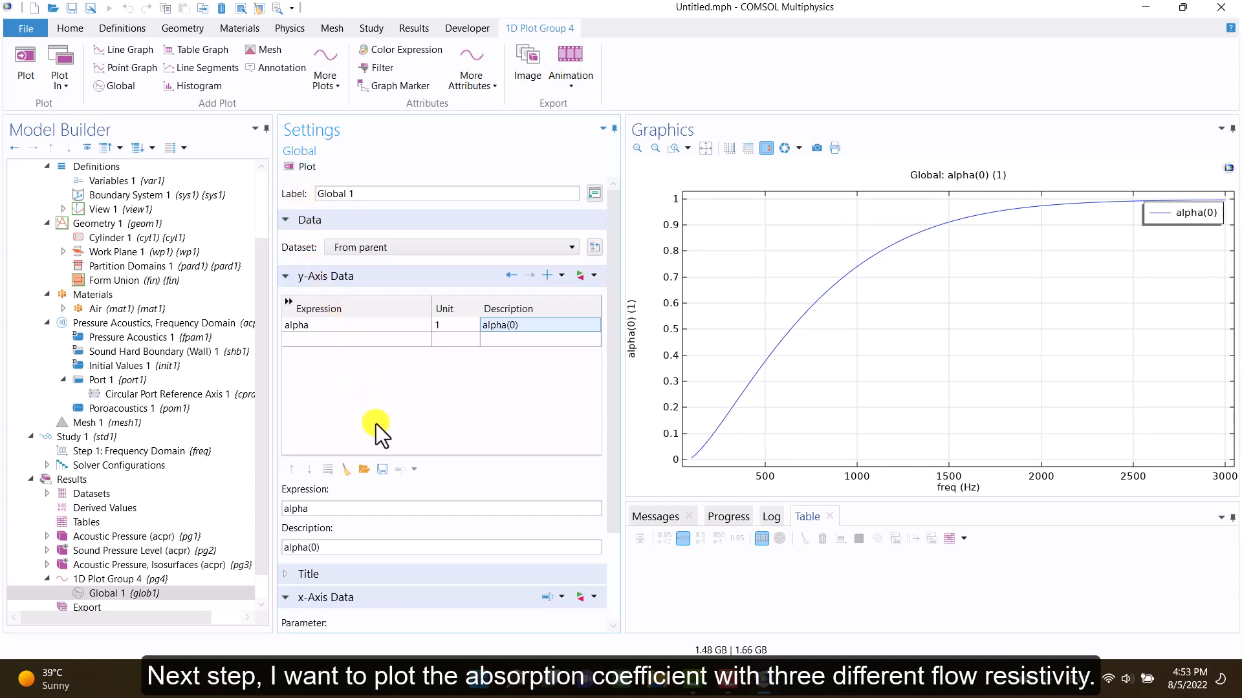
- Add a Parametric Sweep to Study 1 with one empty parameter row
{"action": "left_click", "coordinate": [74, 437]}
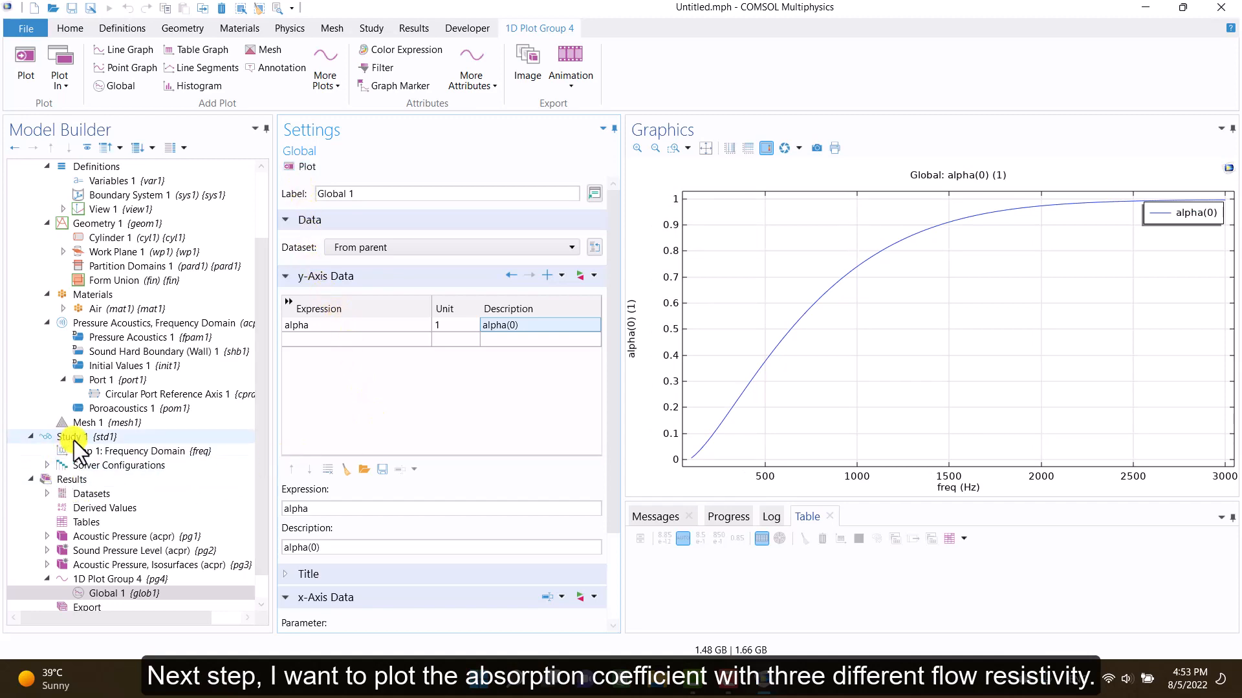
{"action": "right_click", "coordinate": [71, 437]}
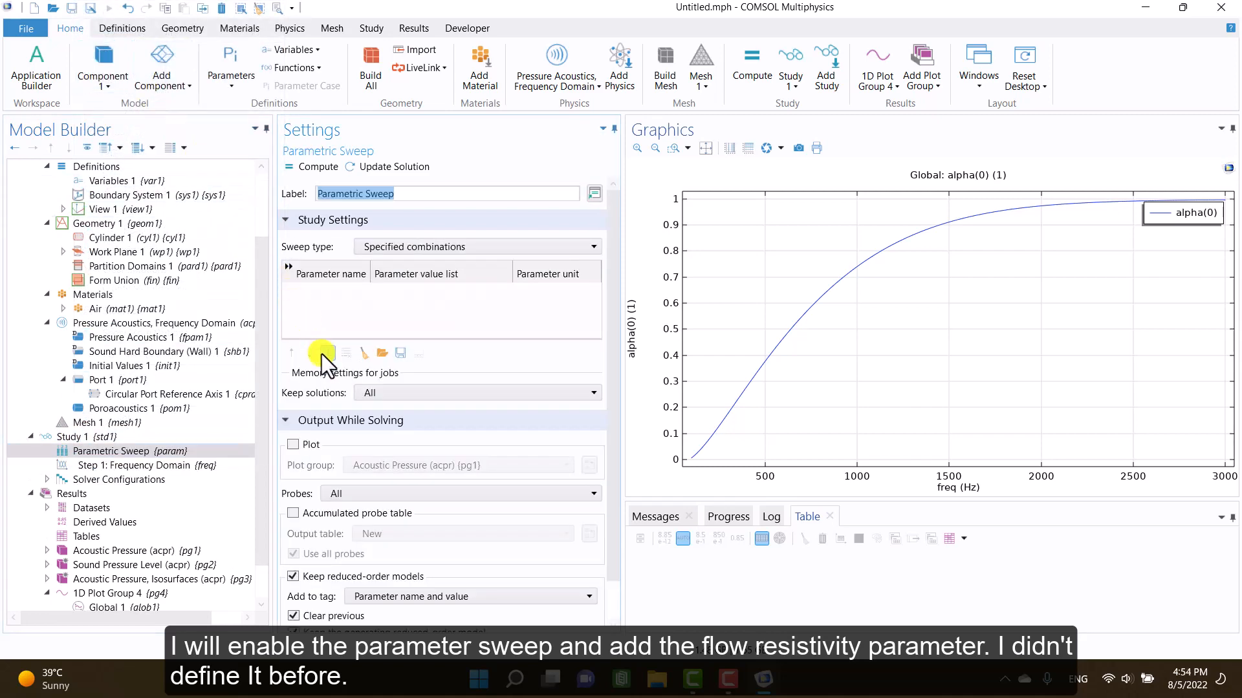
{"action": "left_click", "coordinate": [321, 353]}
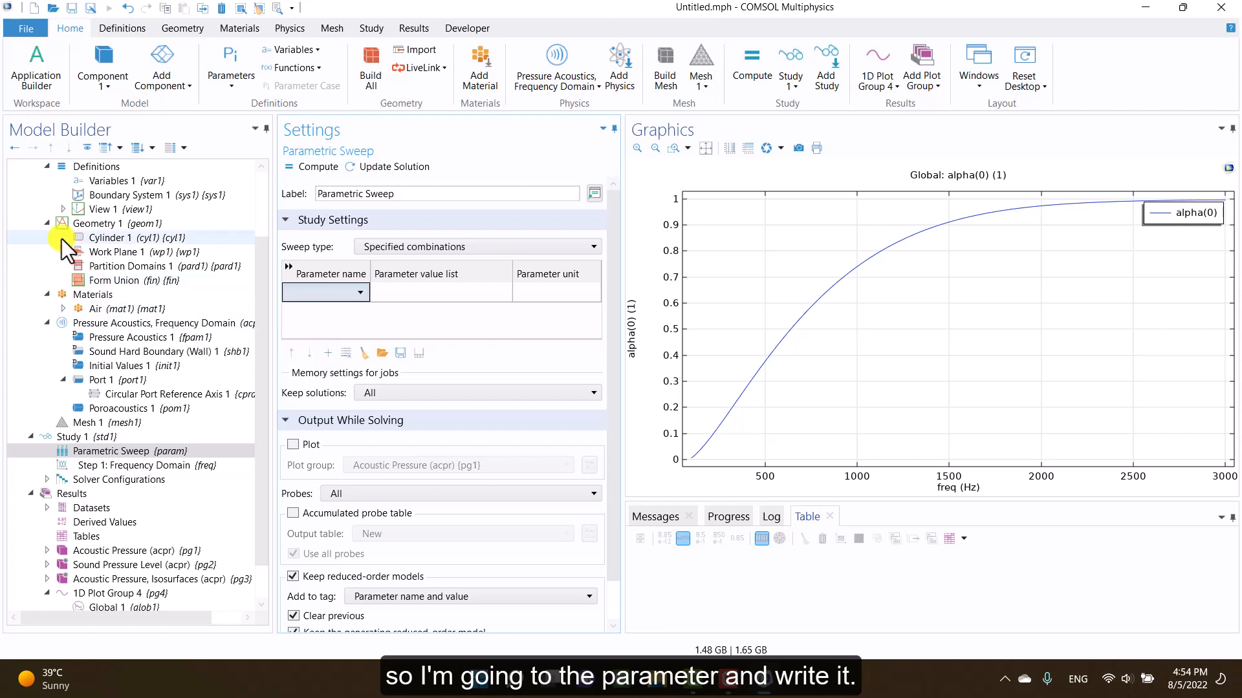
- Create global parameter Rf = 10000 (flow resistivity) and set Poroacoustics flow resistivity to Rf
{"action": "left_click", "coordinate": [116, 194]}
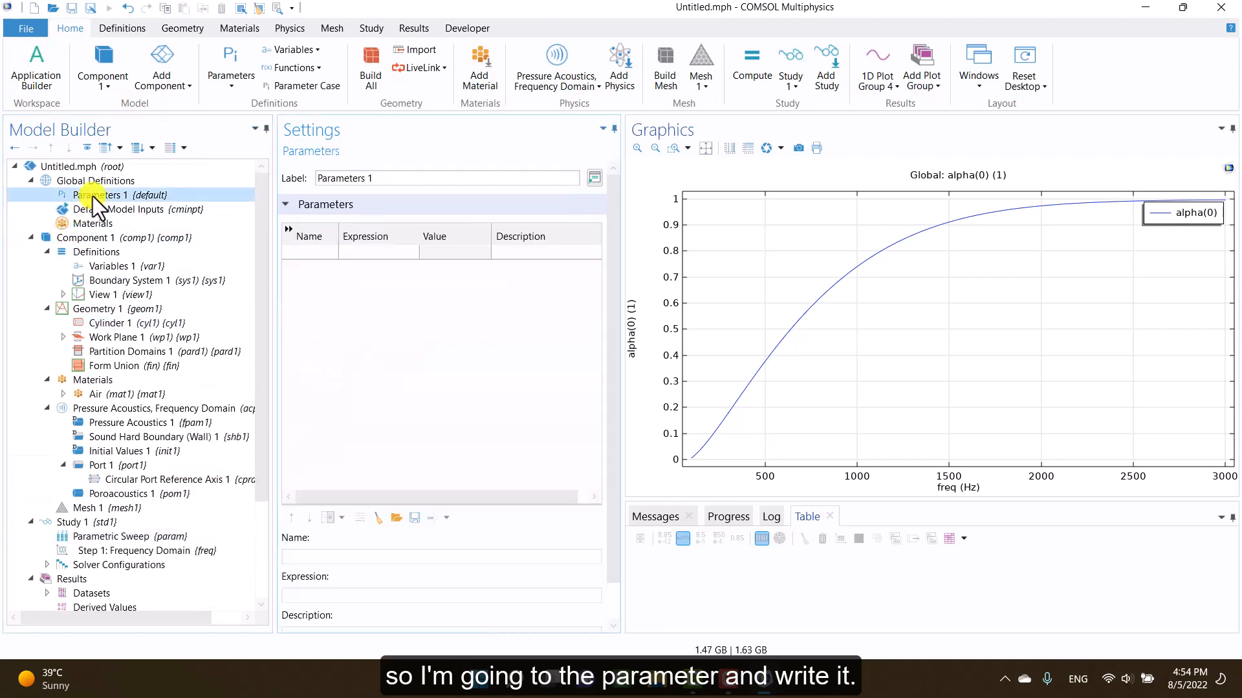
{"action": "left_click", "coordinate": [309, 252]}
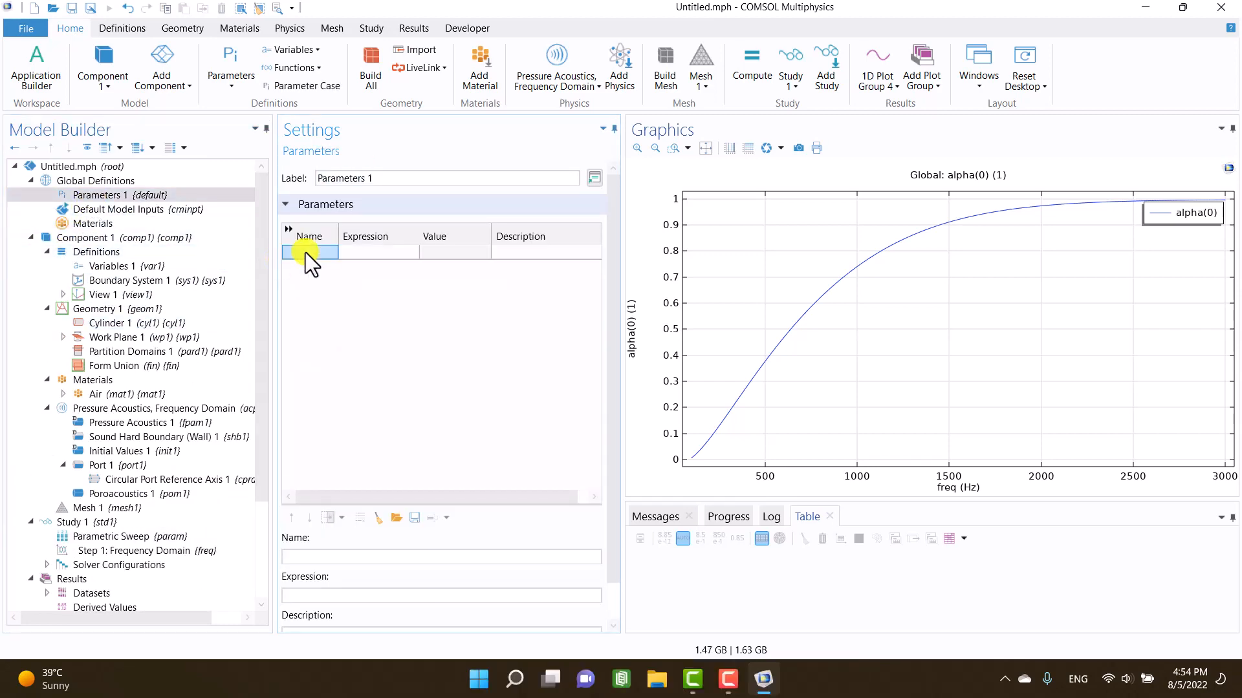
{"action": "type", "text": "Rf"}
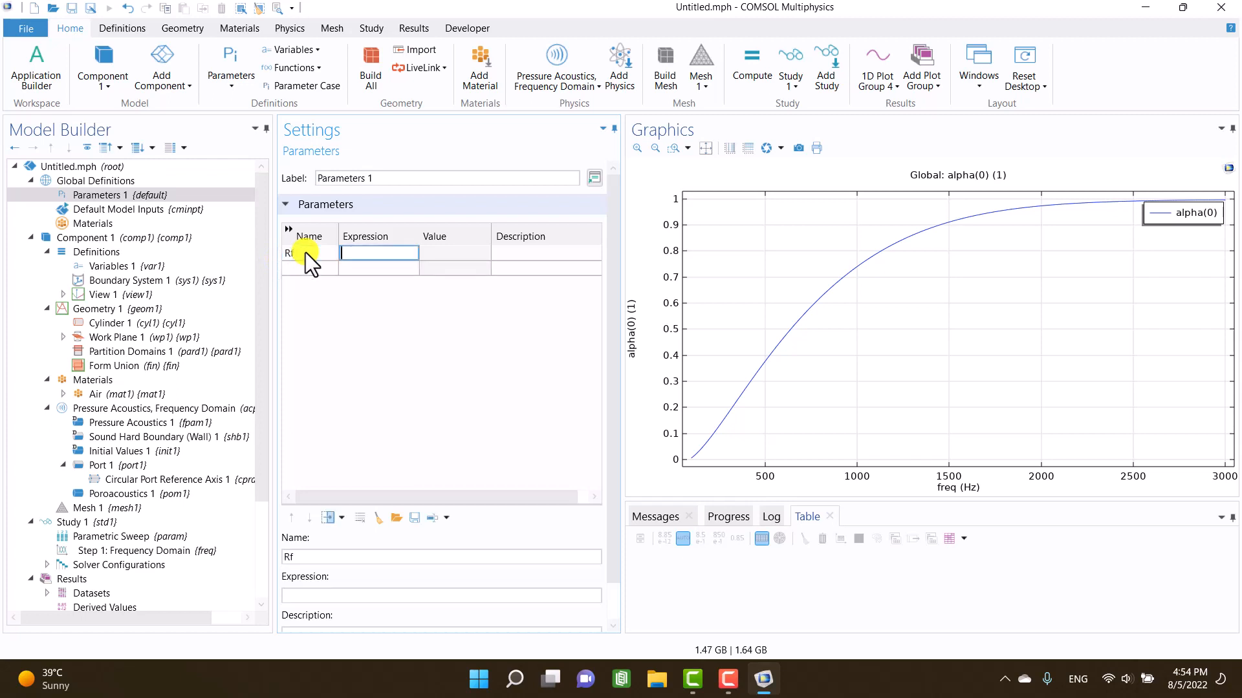
{"action": "type", "text": "10000"}
{"action": "left_click", "coordinate": [546, 252]}
{"action": "type", "text": "flow"}
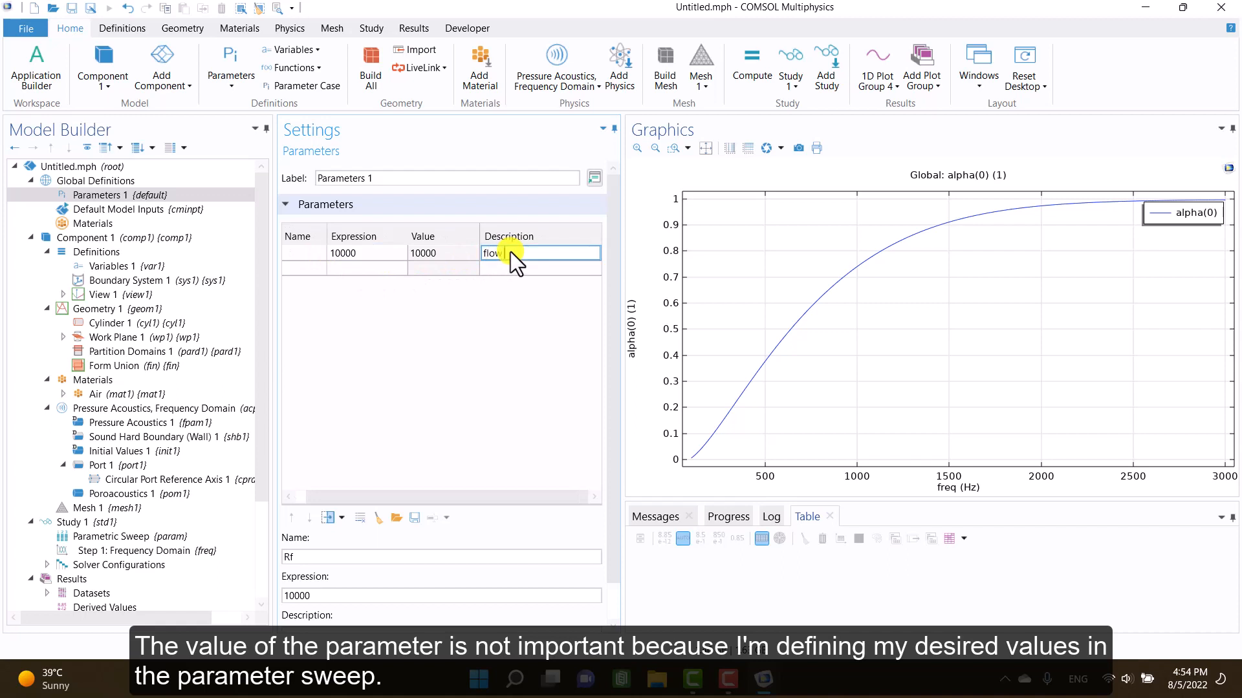
{"action": "type", "text": "resistivity"}
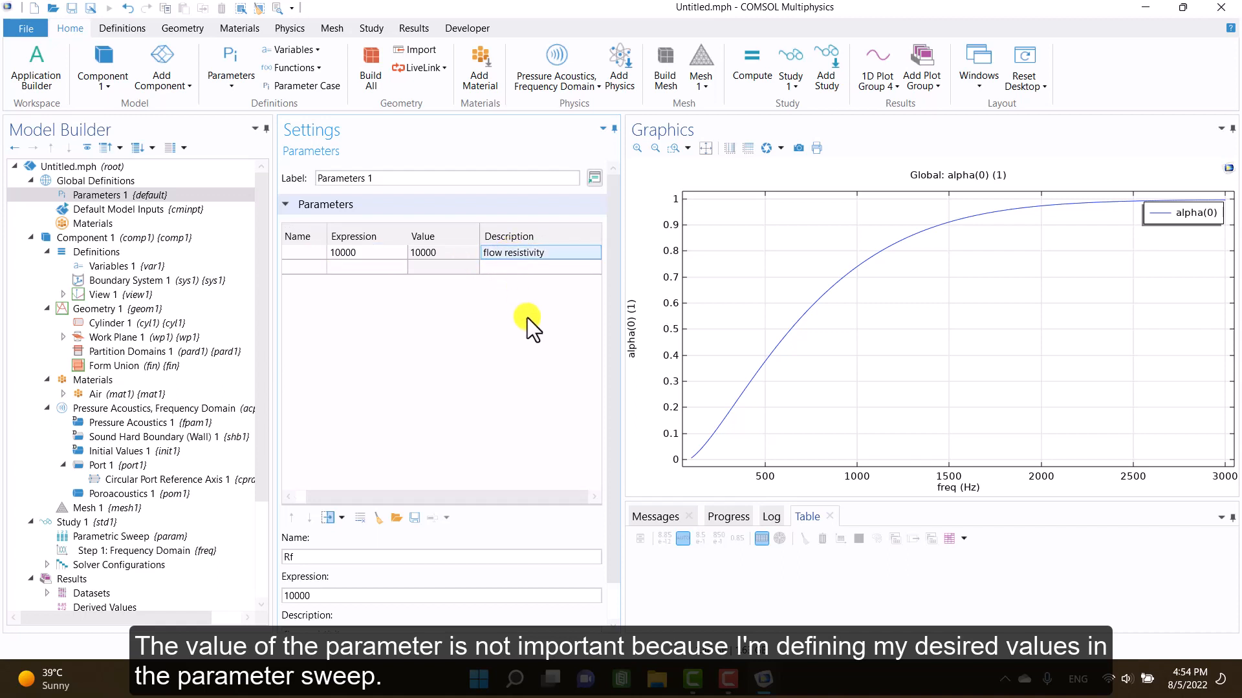
{"action": "left_click", "coordinate": [133, 450]}
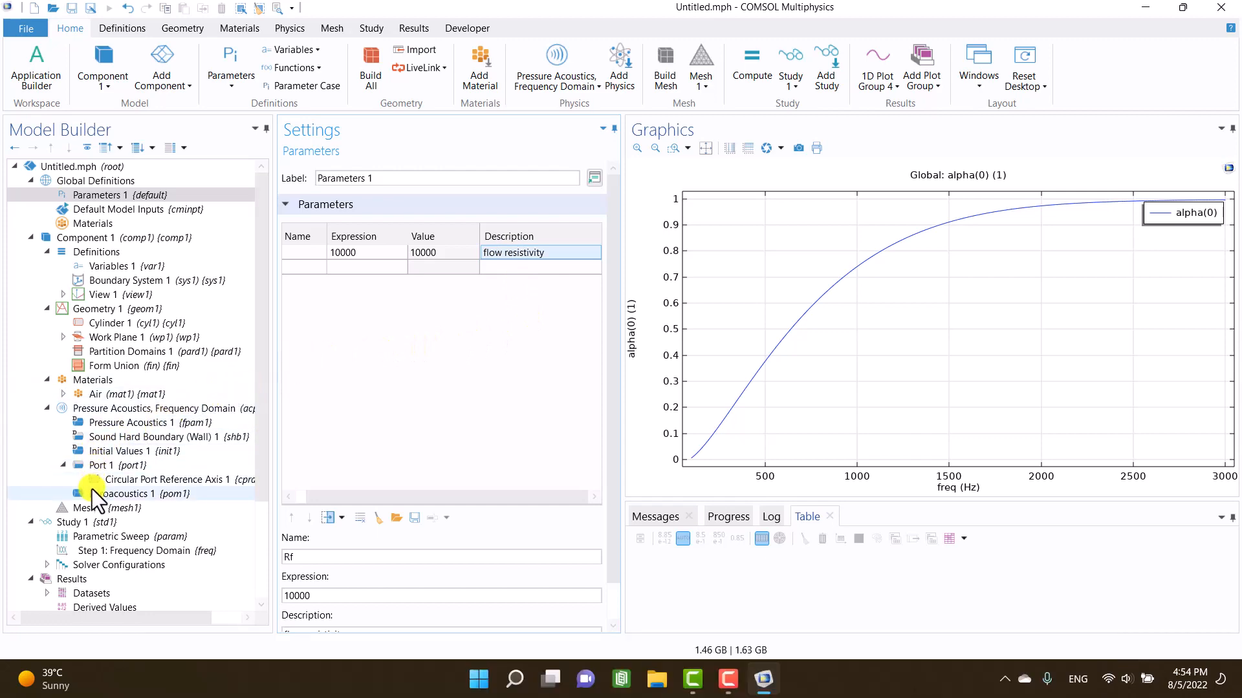
{"action": "left_click", "coordinate": [142, 493]}
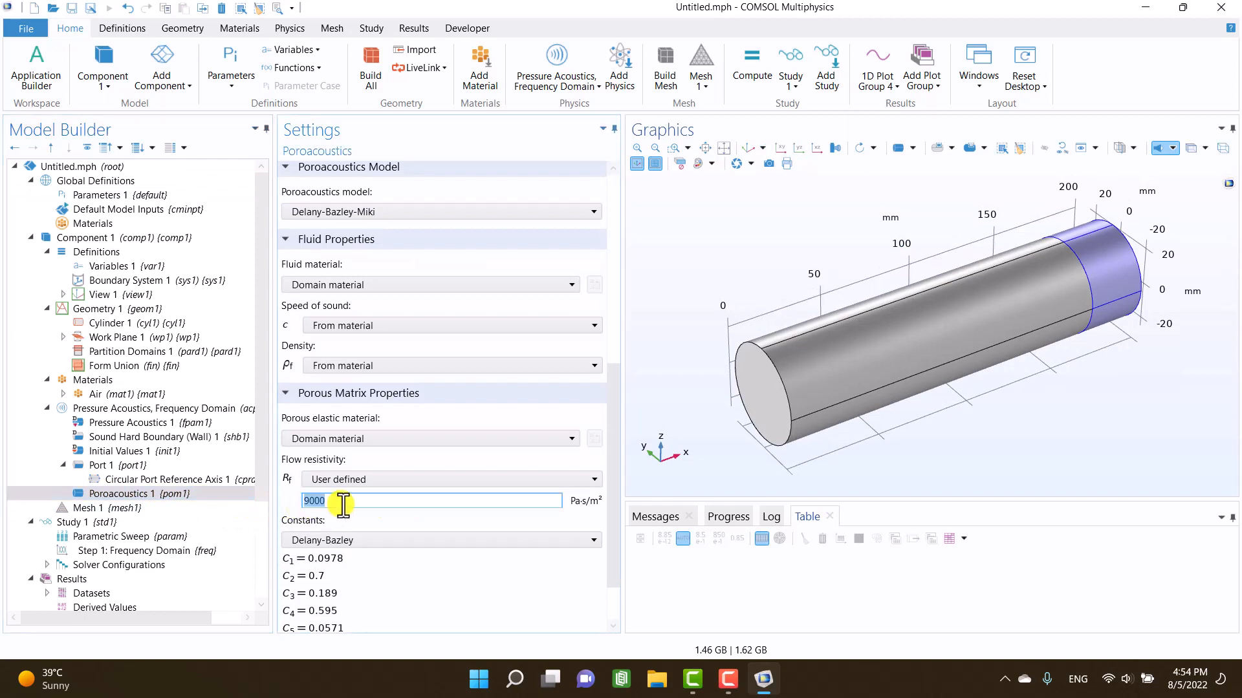
{"action": "type", "text": "Rf"}
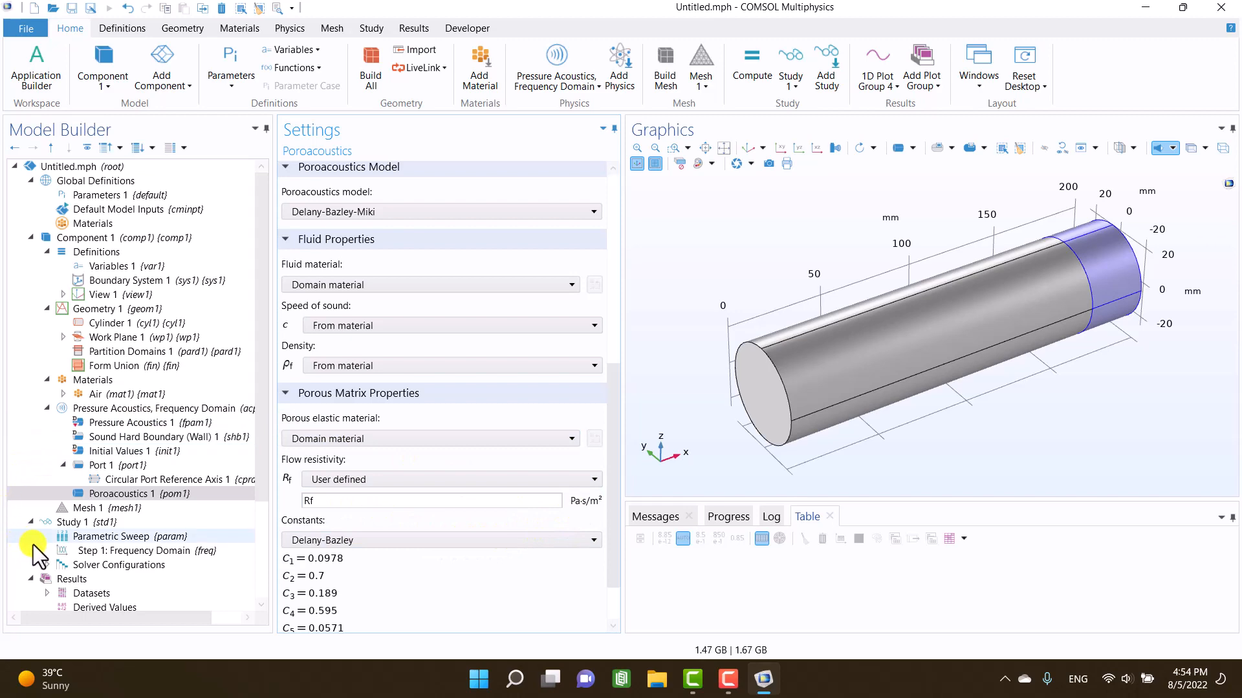
- Sweep Rf over 5000, 10000 and 15000 and compute the study
{"action": "left_click", "coordinate": [143, 550]}
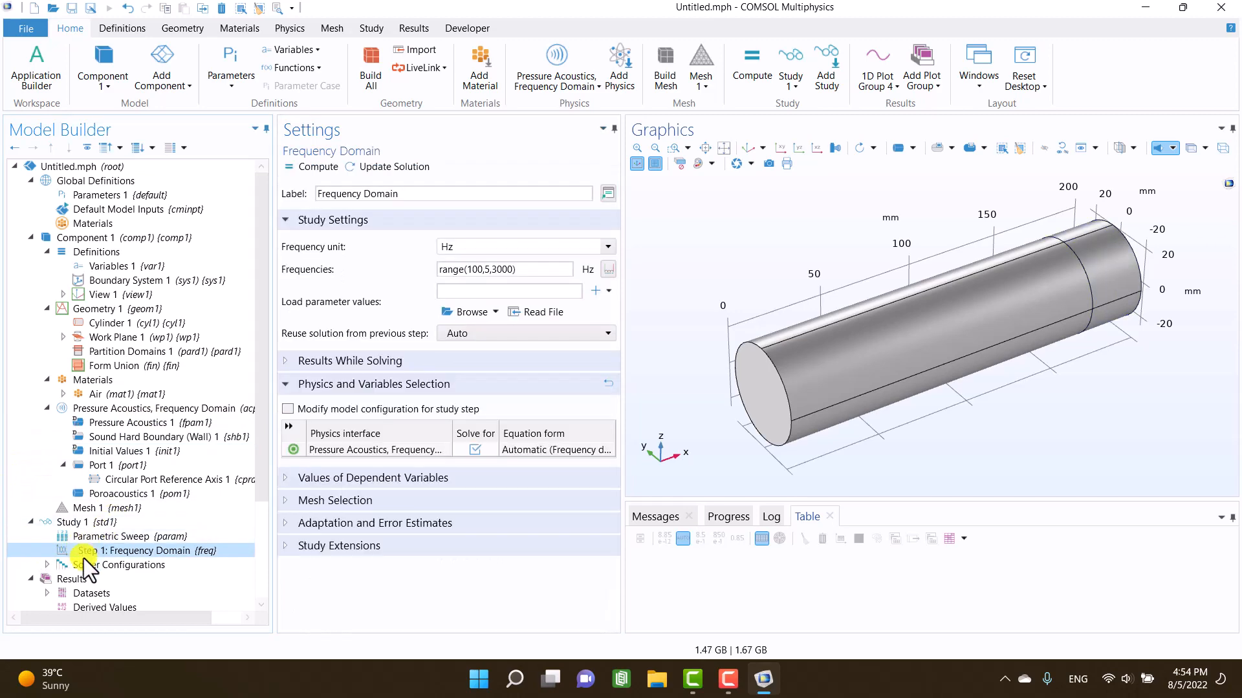
{"action": "left_click", "coordinate": [111, 536]}
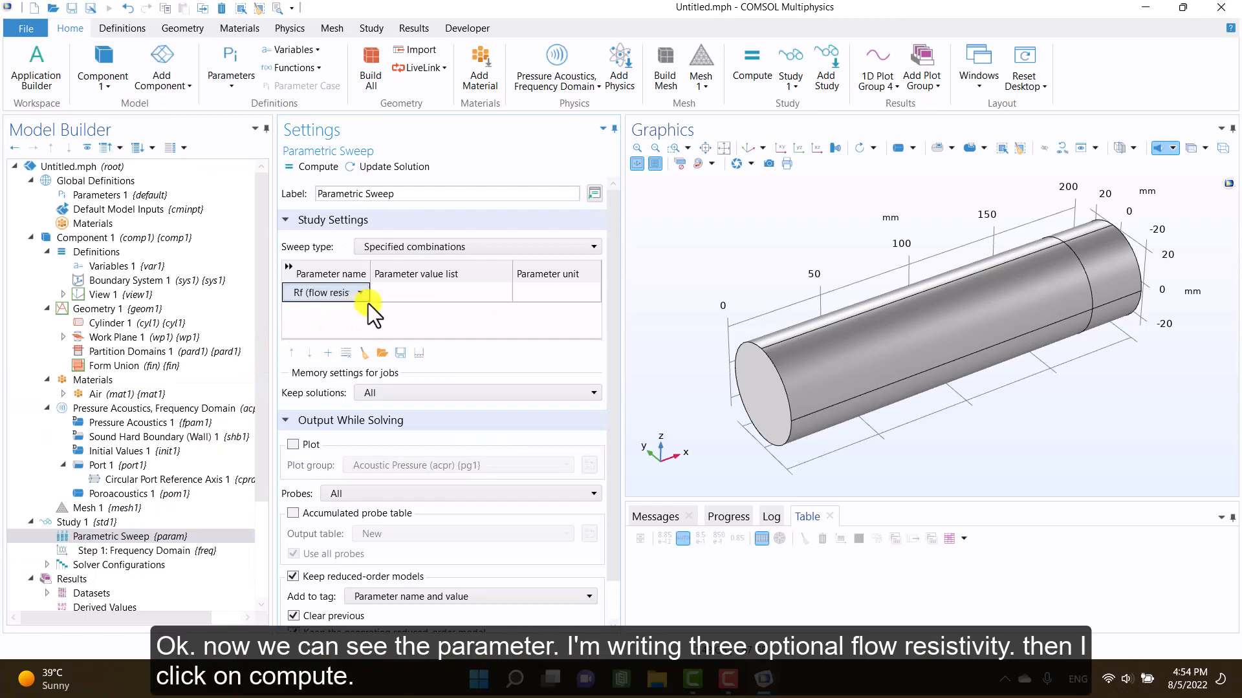
{"action": "type", "text": "5000"}
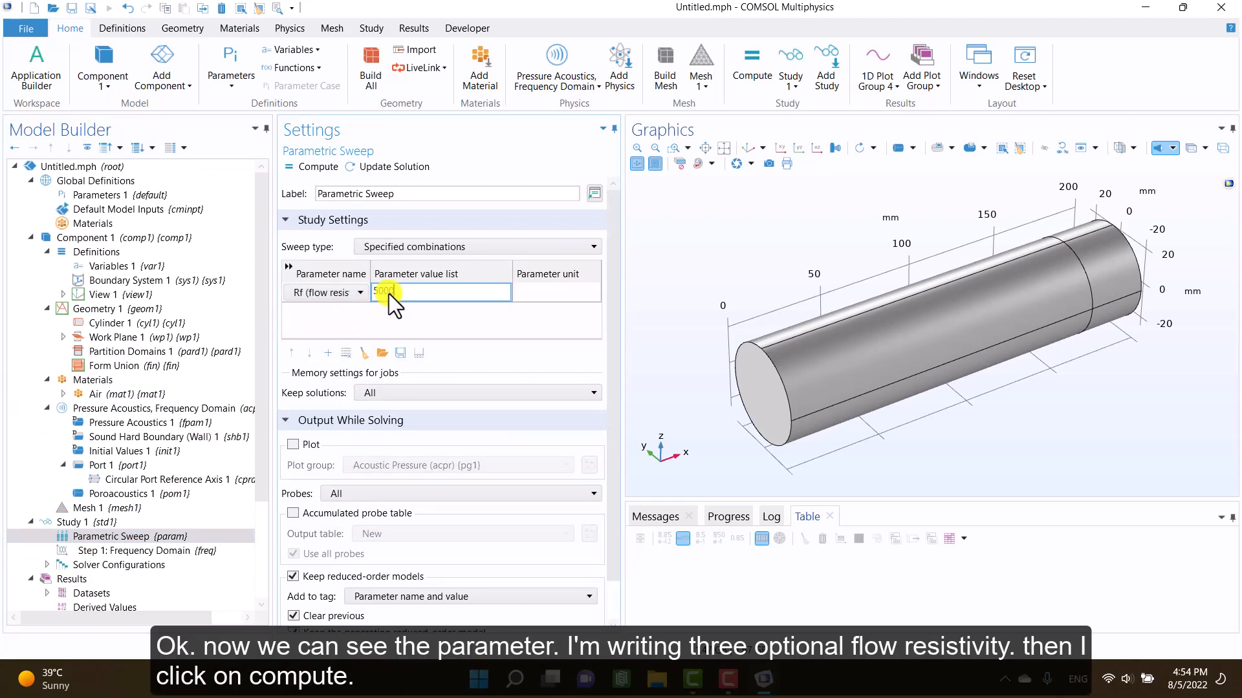
{"action": "type", "text": "10000"}
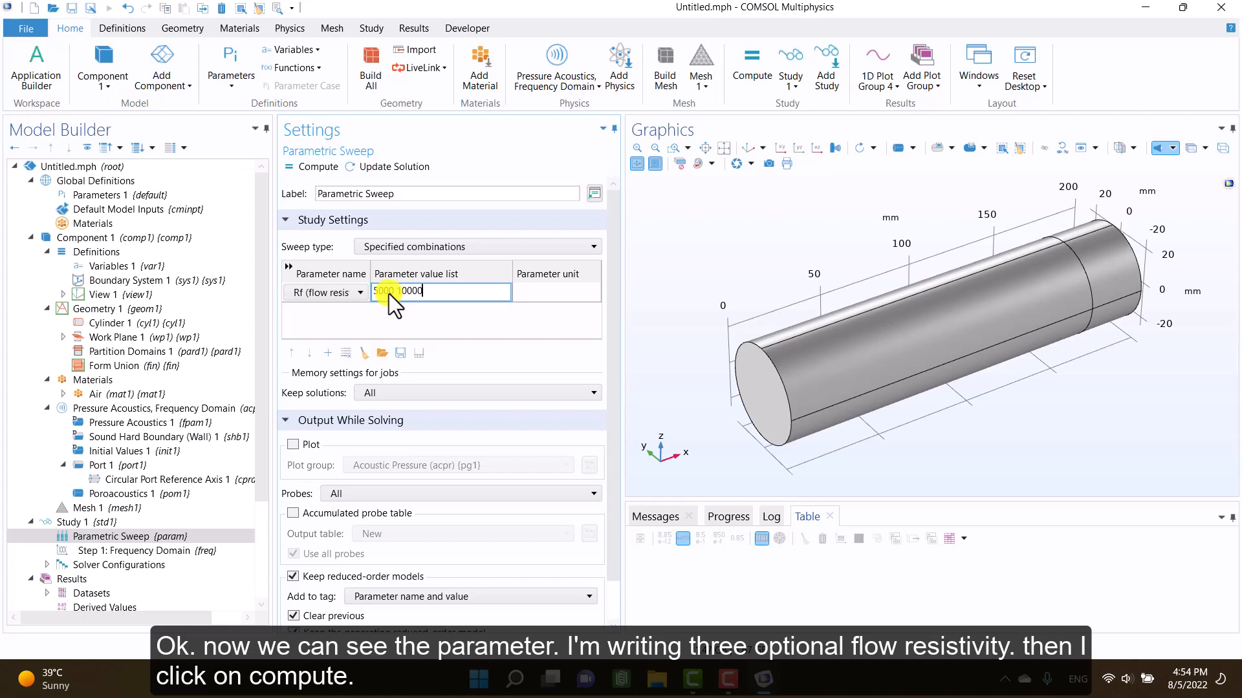
{"action": "type", "text": "15000"}
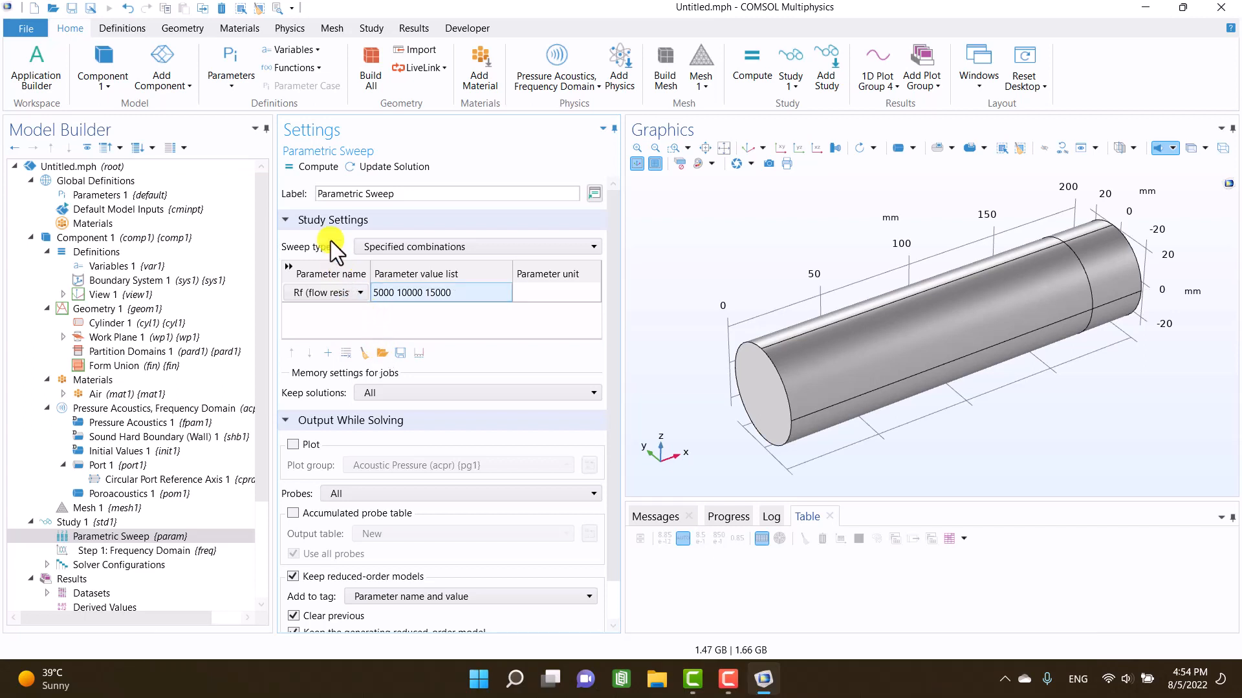
{"action": "left_click", "coordinate": [315, 166]}
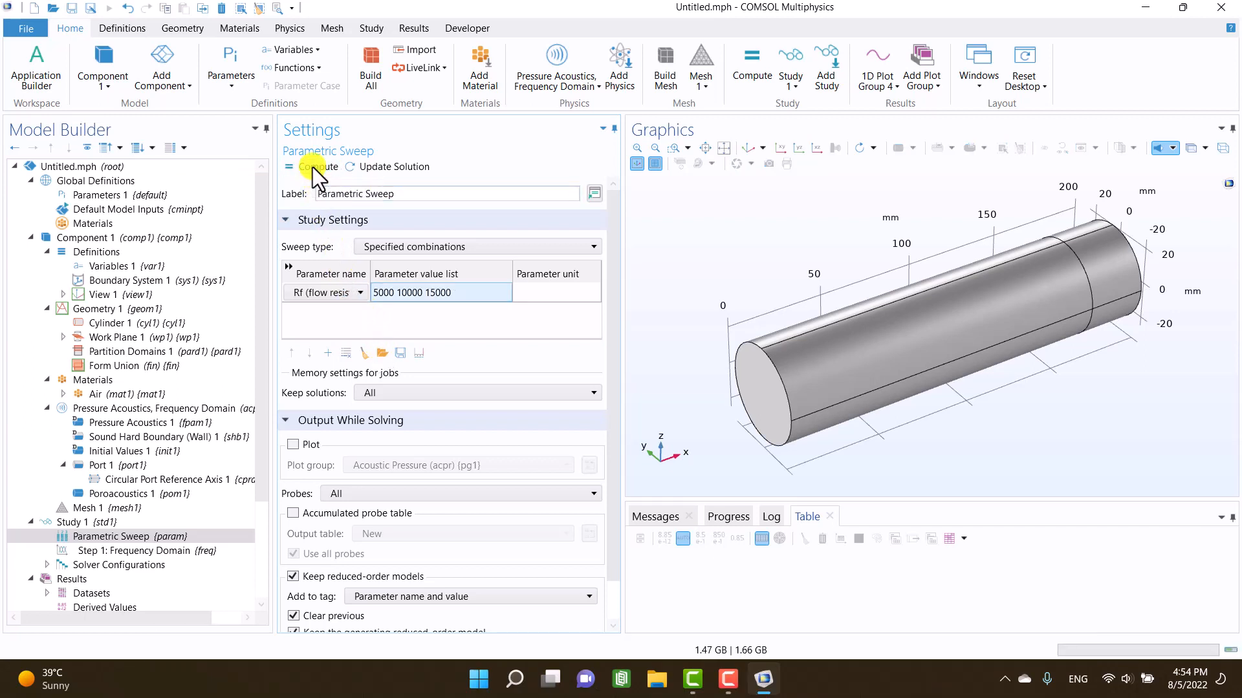
{"action": "left_click", "coordinate": [318, 167]}
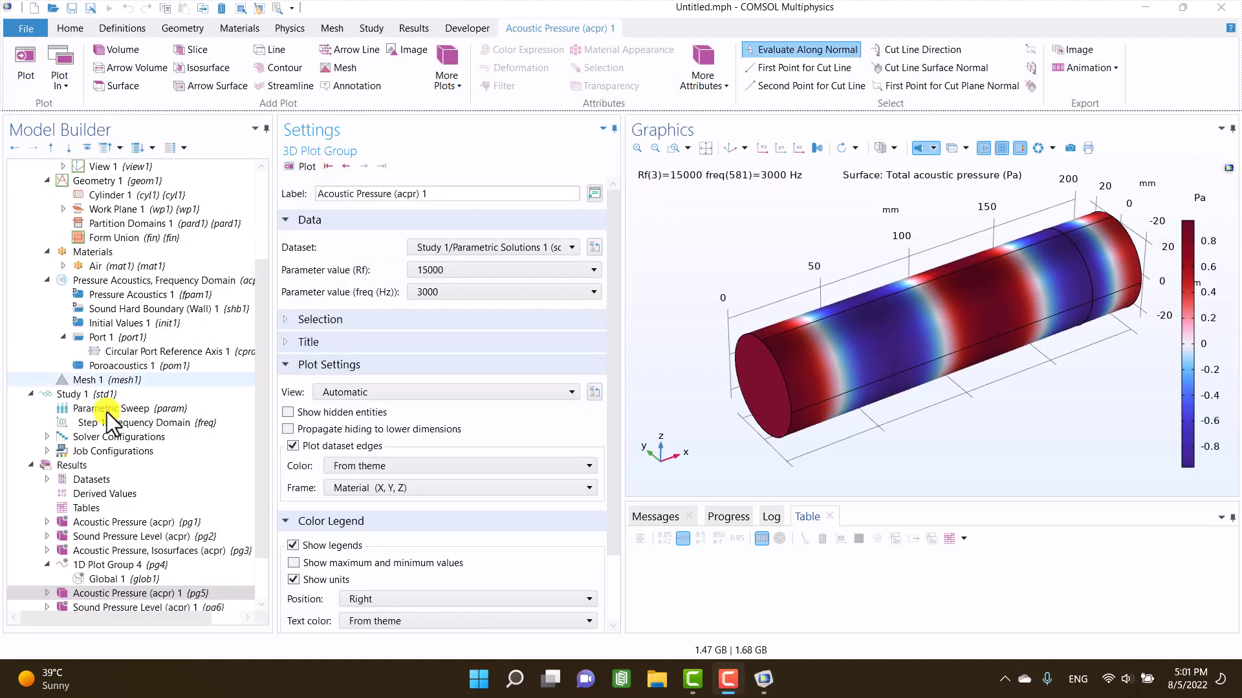
- Switch 1D Plot Group 4 to Study 1/Parametric Solutions 1 and replot three alpha(0) curves
{"action": "left_click", "coordinate": [107, 572]}
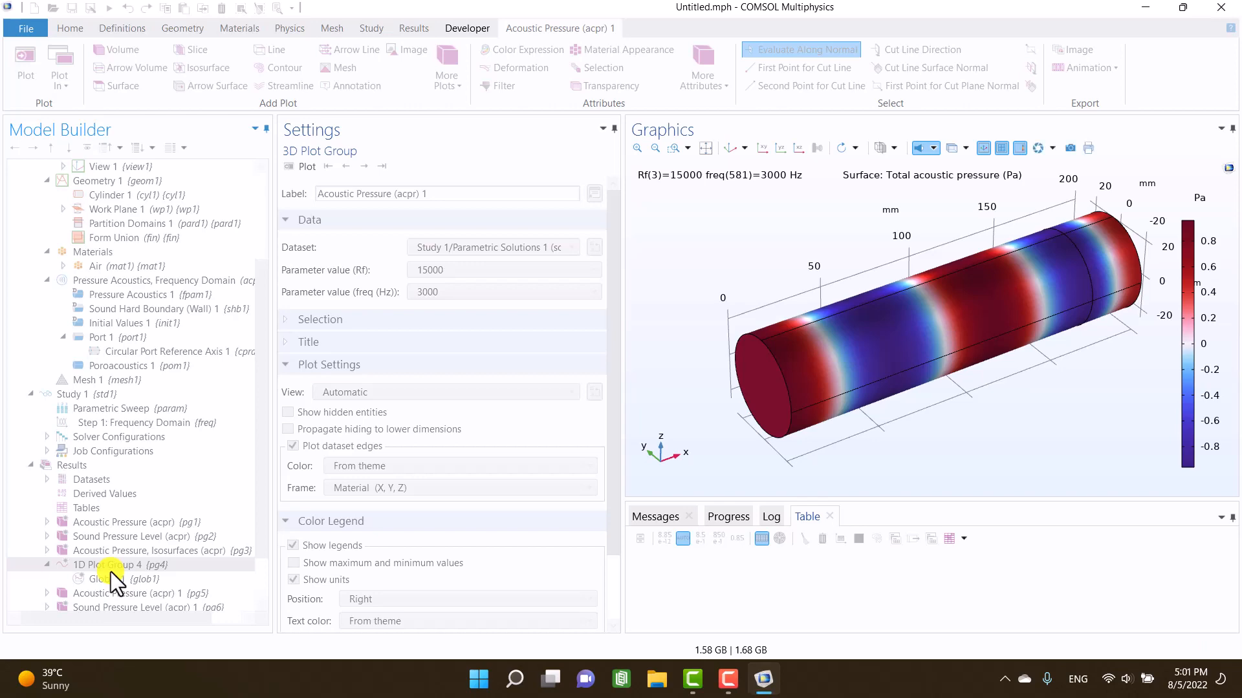
{"action": "left_click", "coordinate": [111, 564]}
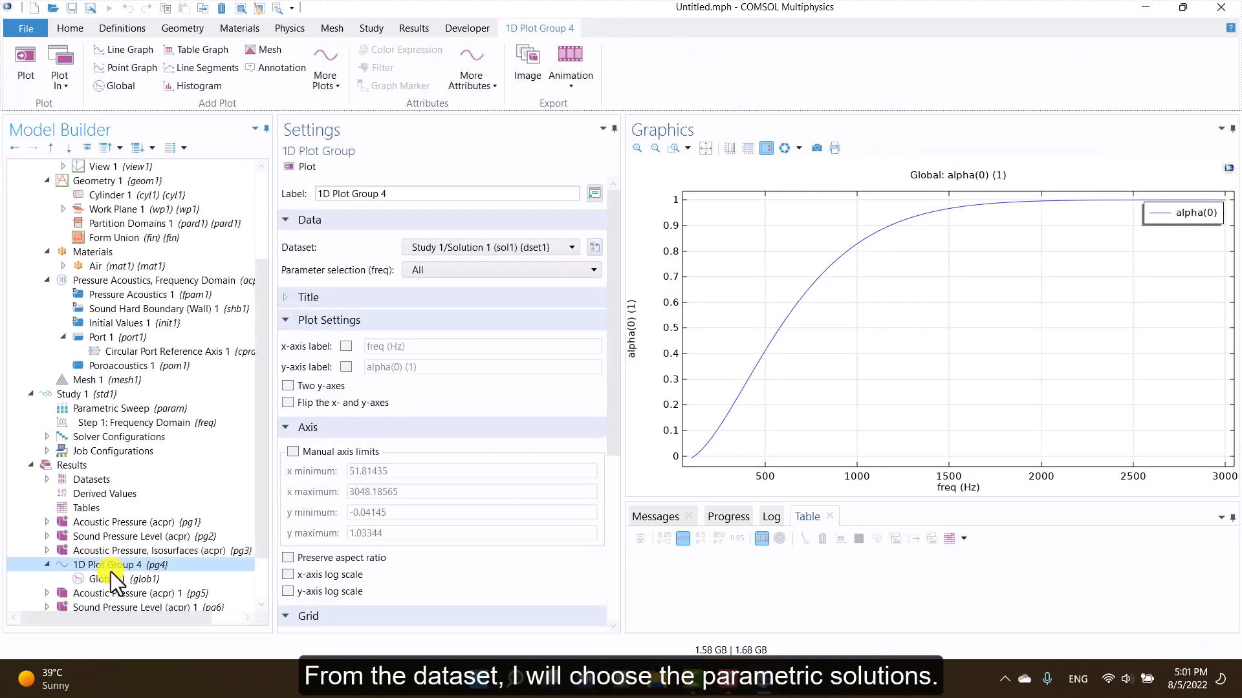
{"action": "left_click", "coordinate": [571, 247]}
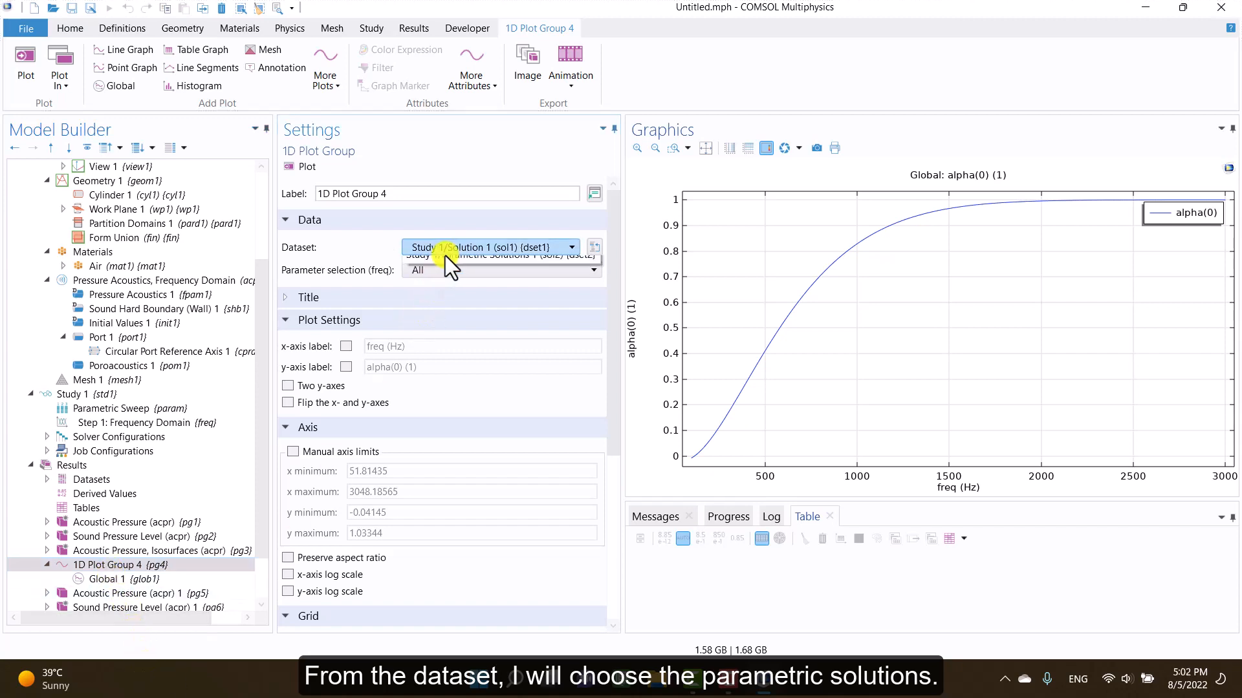
{"action": "left_click", "coordinate": [491, 255]}
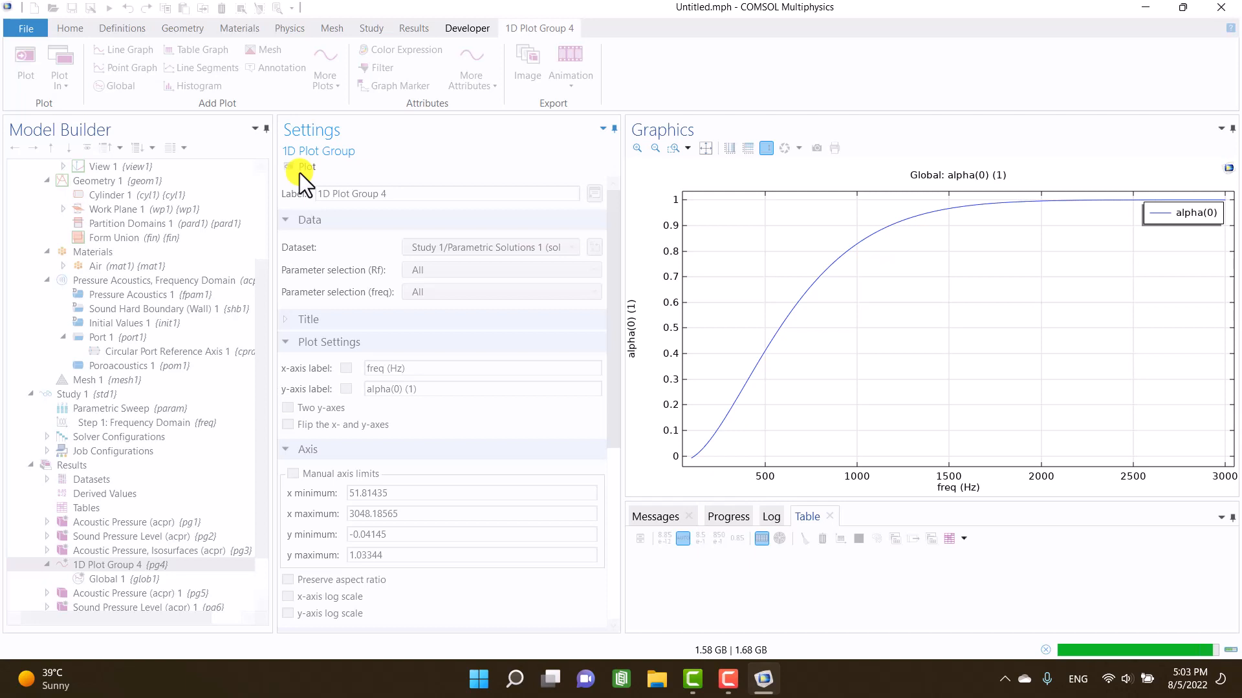
{"action": "left_click", "coordinate": [299, 167]}
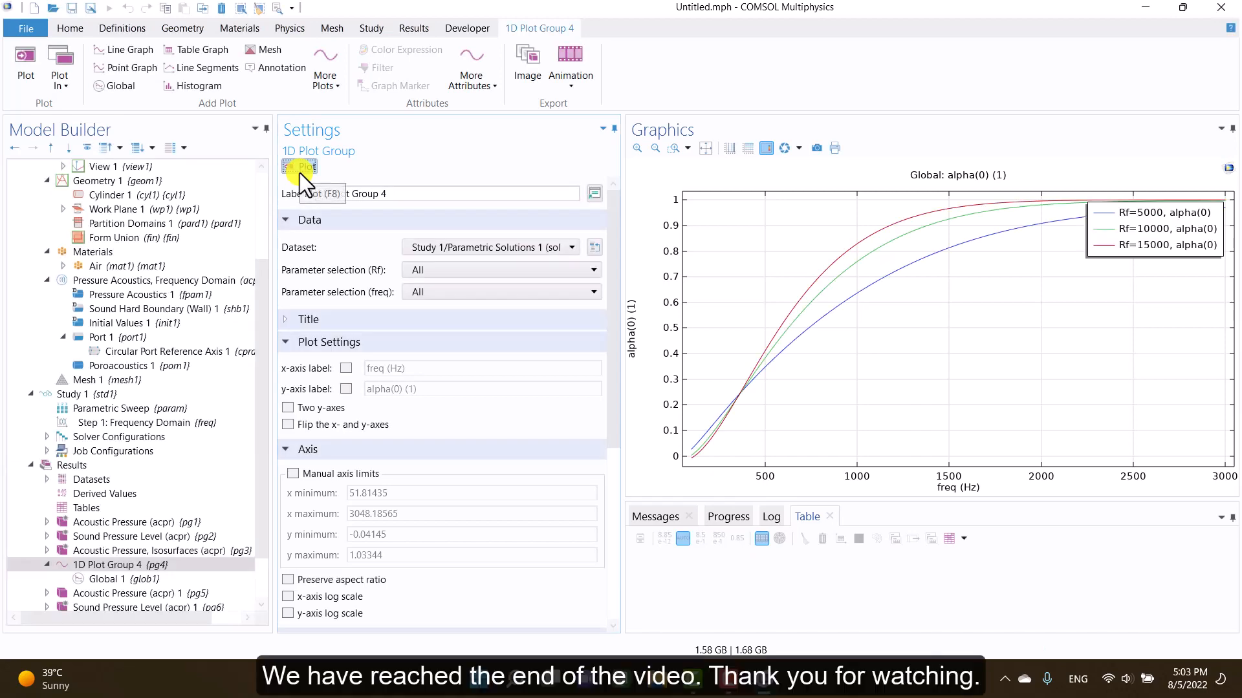
{"action": "mouse_move", "coordinate": [473, 106]}
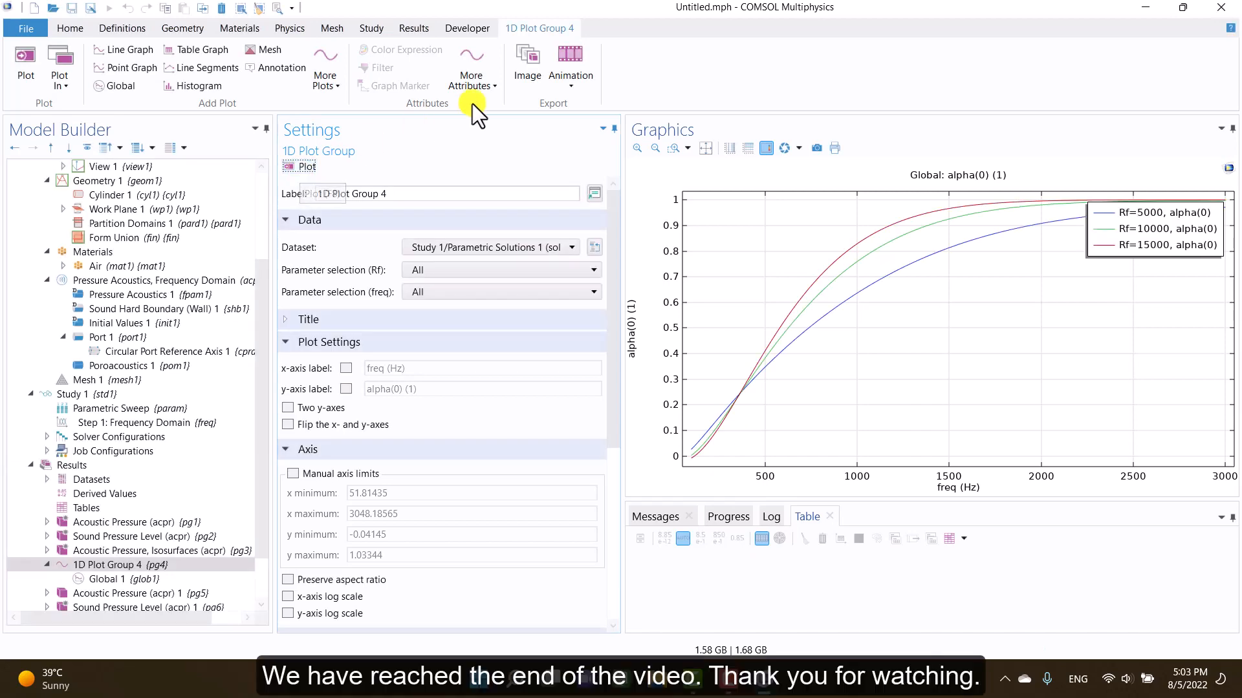